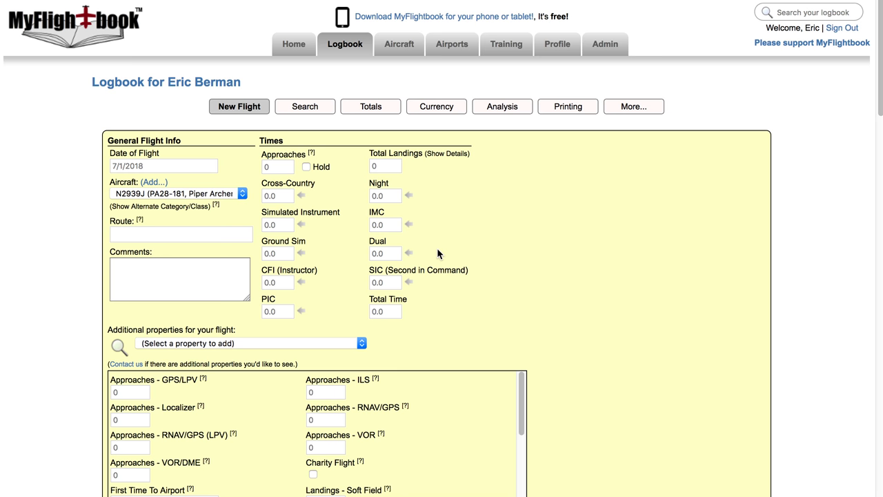
mouse_move(342, 102)
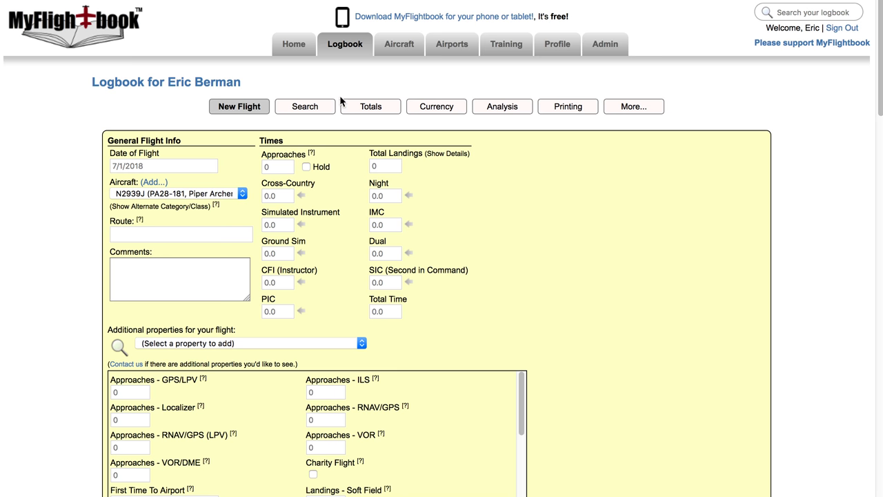
- Start a new flight in the logbook dated July 1
click(345, 45)
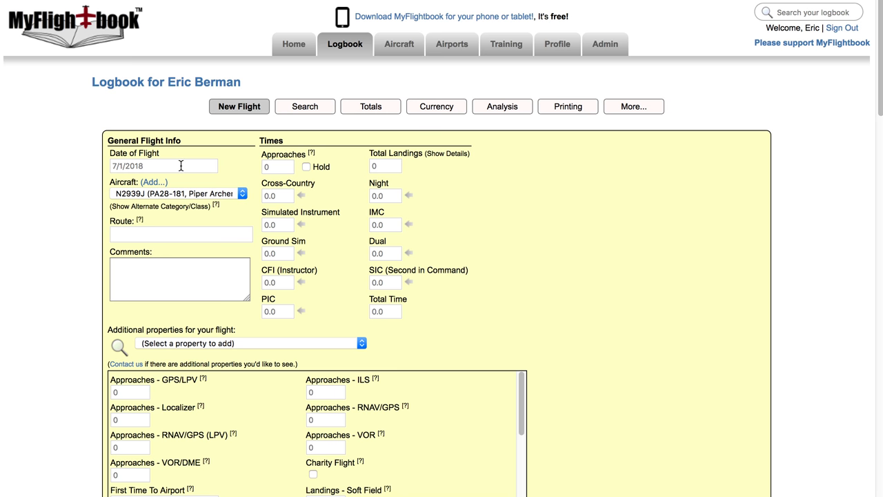
click(163, 166)
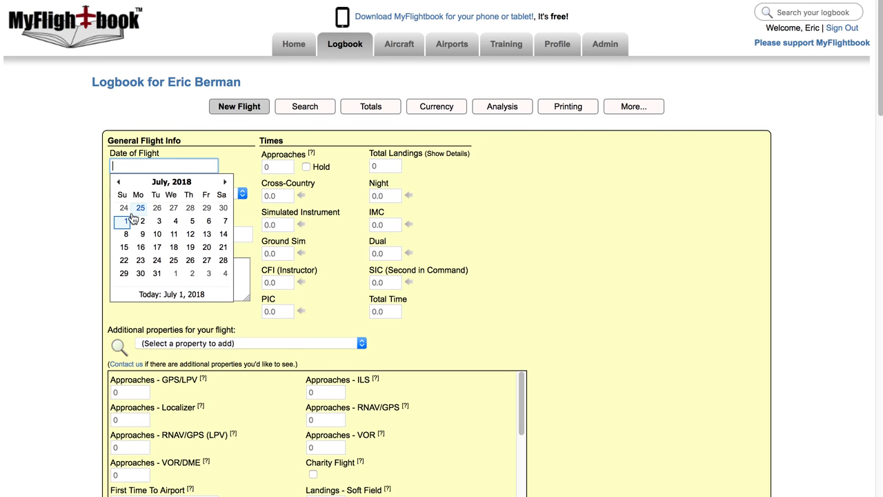
mouse_move(124, 221)
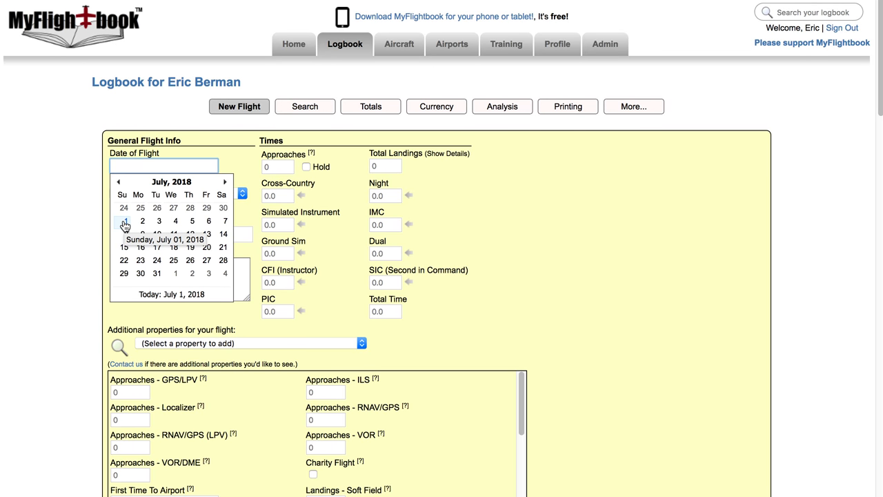
click(124, 221)
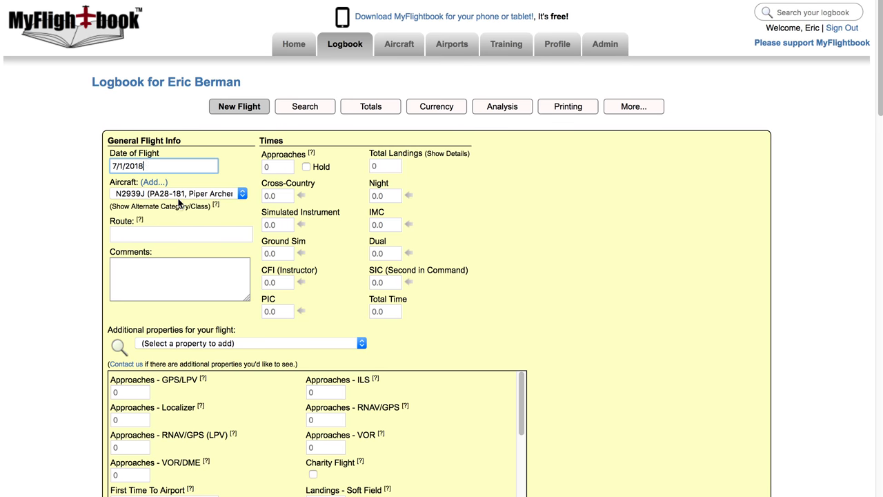
- Keep N2939J as the aircraft with its default category and class
click(177, 193)
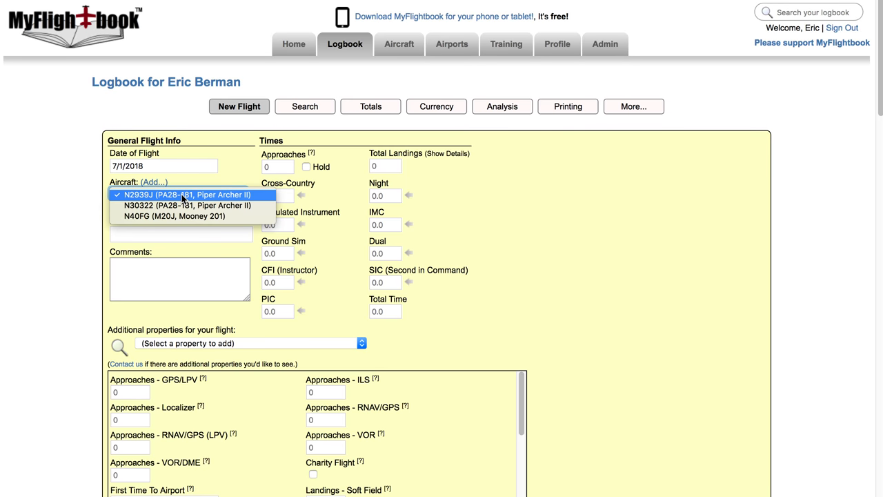
click(185, 194)
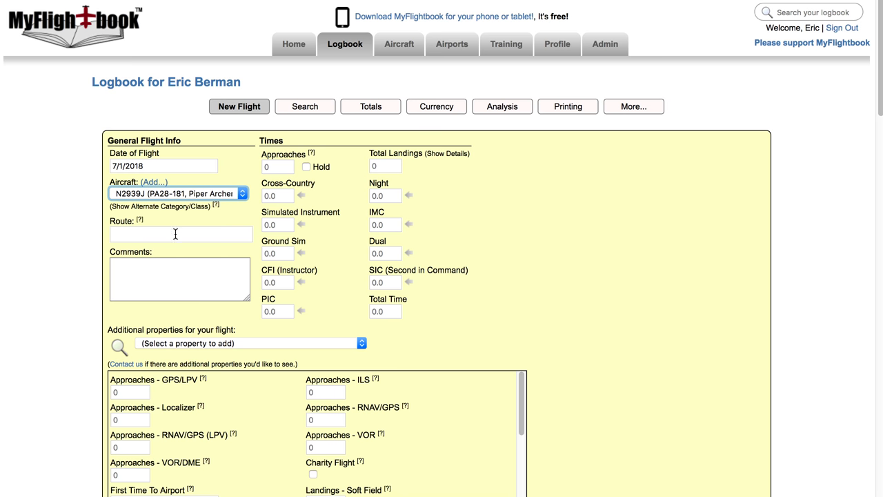
mouse_move(175, 227)
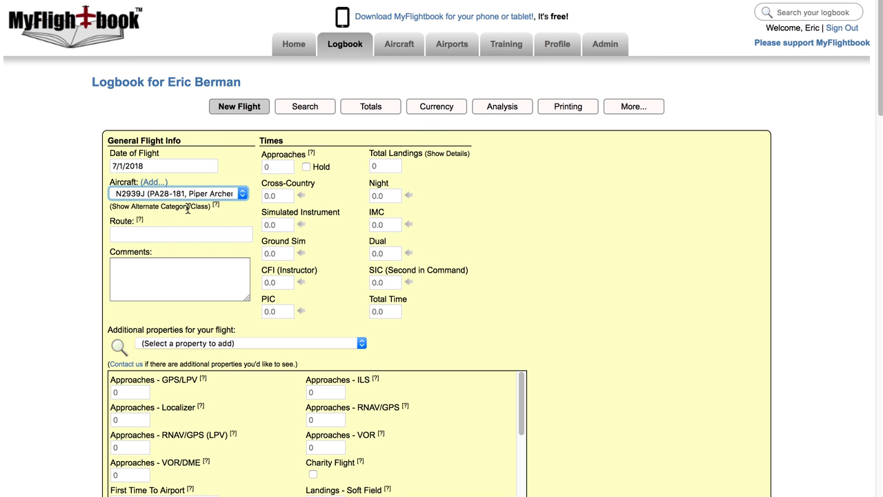
mouse_move(196, 207)
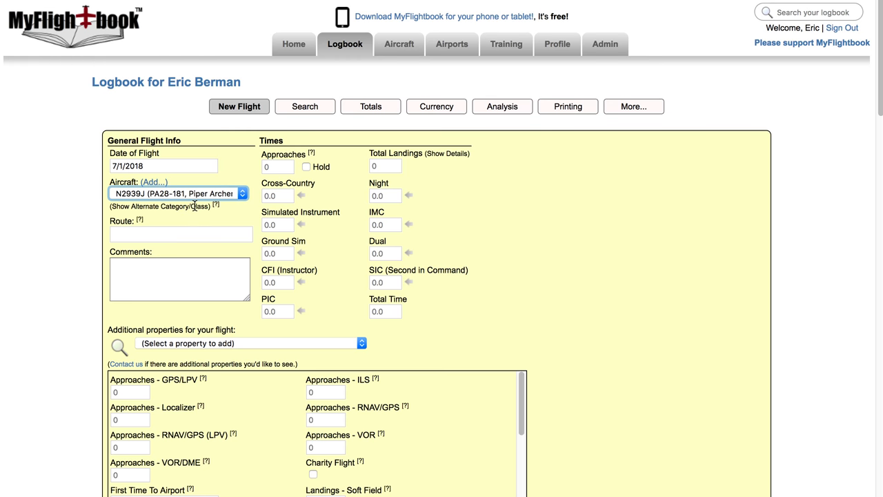
click(160, 207)
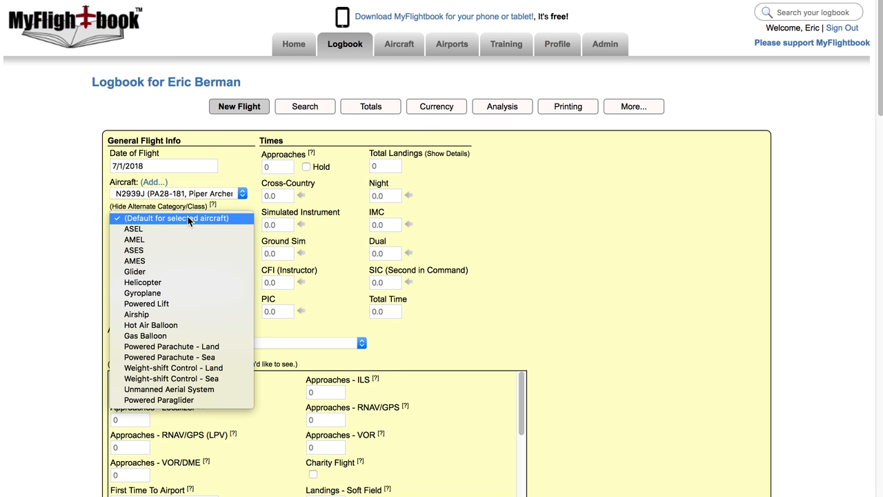
click(177, 218)
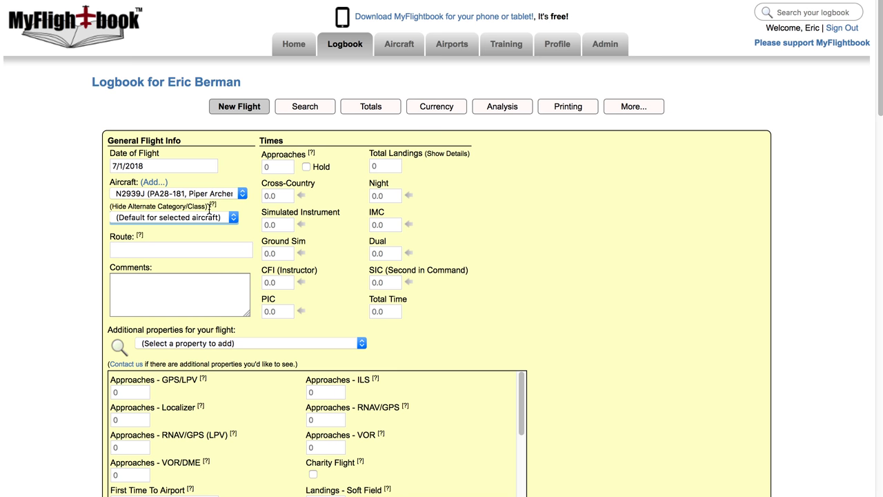
mouse_move(200, 210)
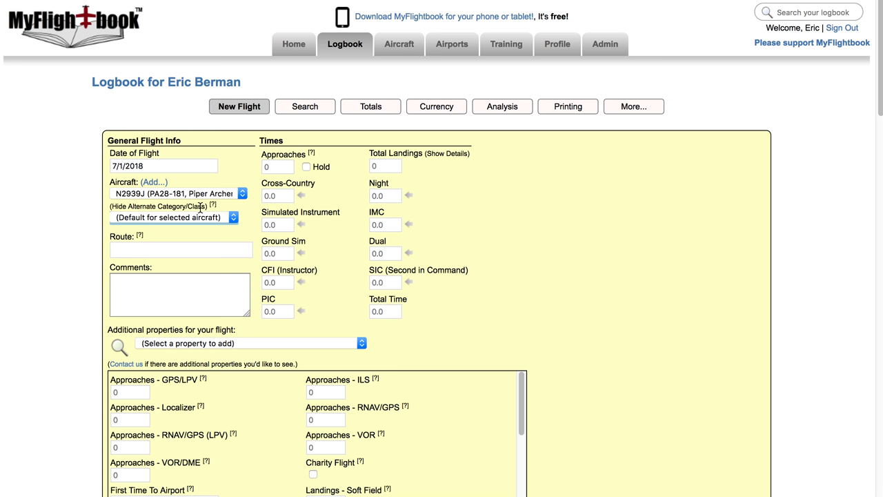
click(160, 207)
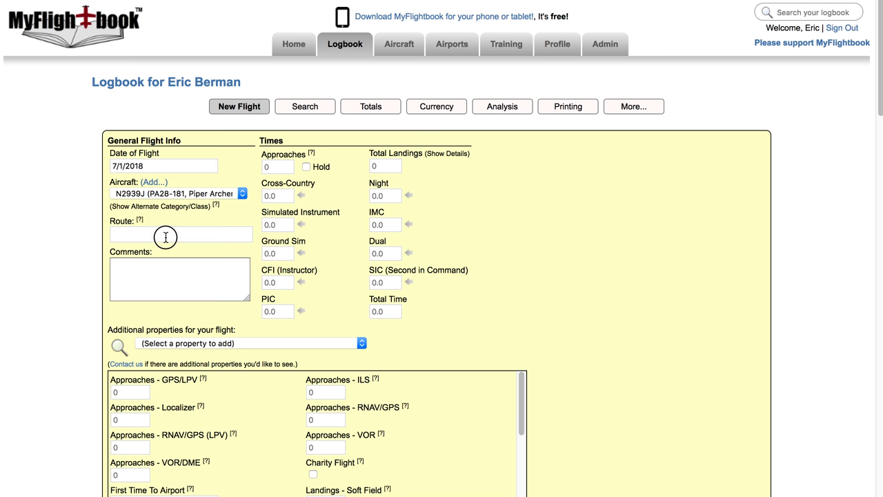
click(165, 235)
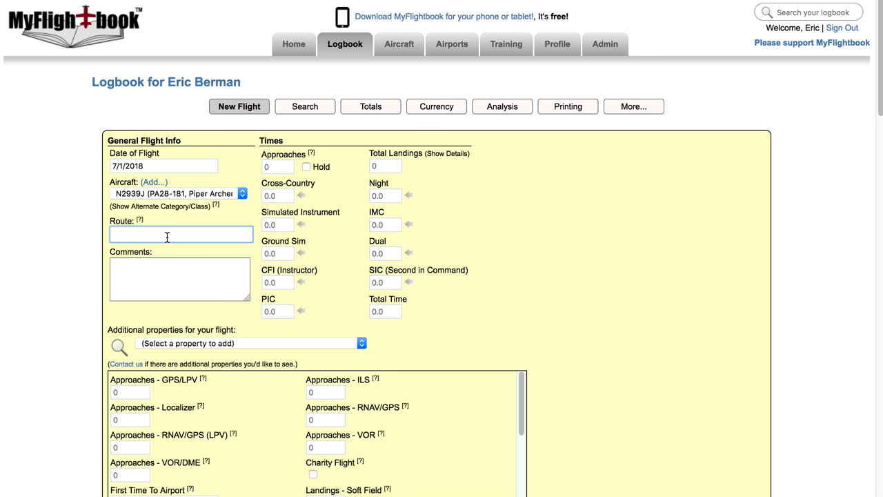
click(181, 234)
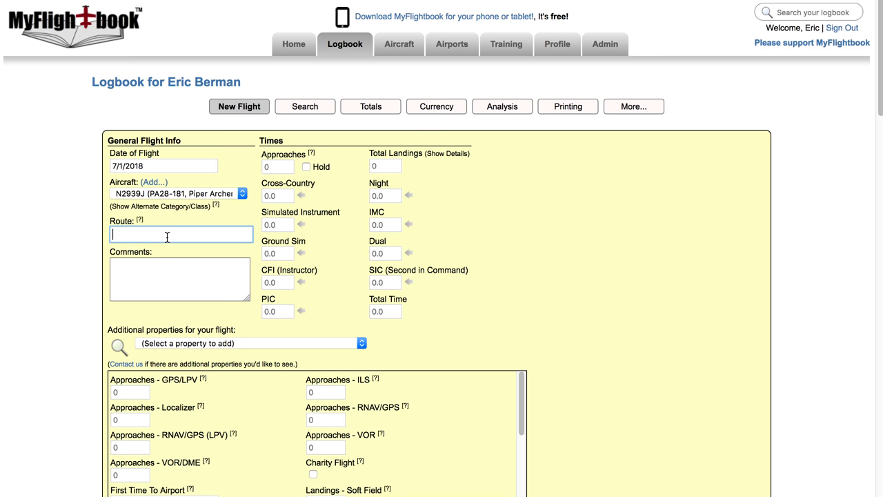
text(ksea j)
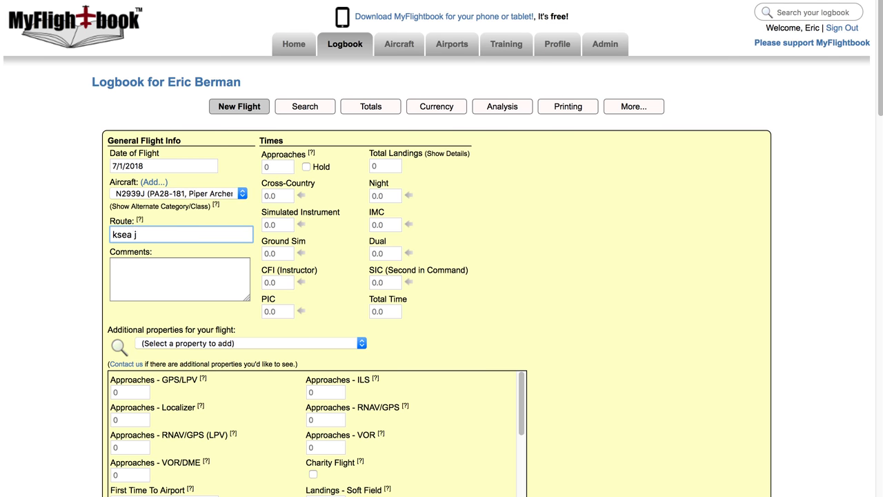
text(sjc)
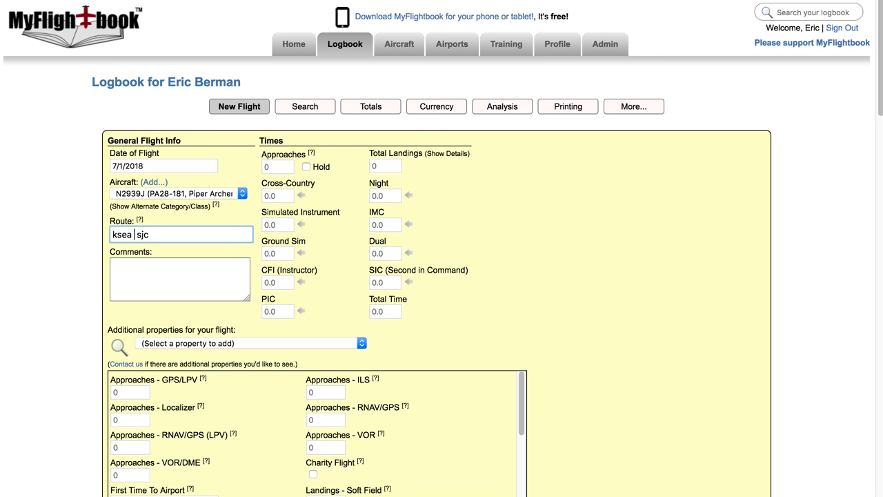
text(sfo s)
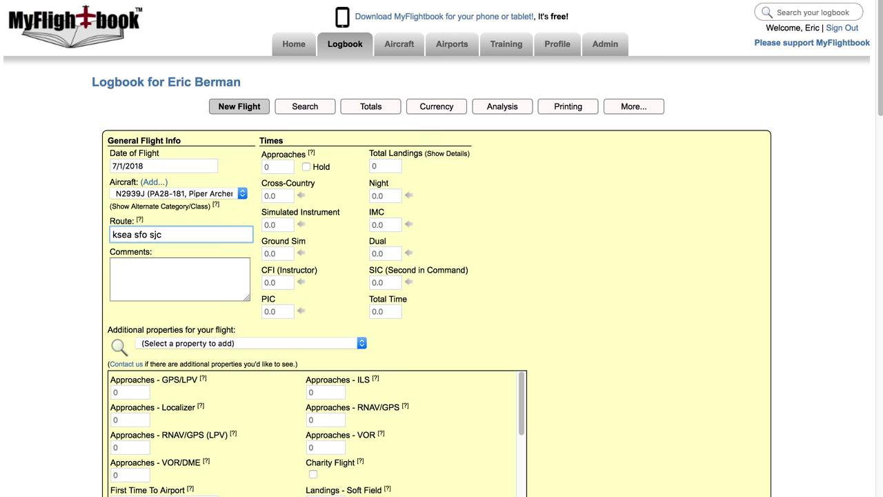
text(@)
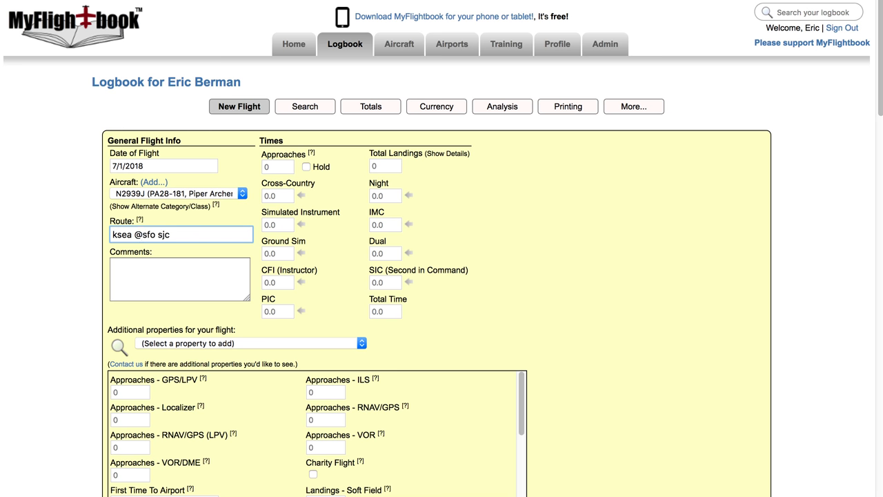
click(156, 279)
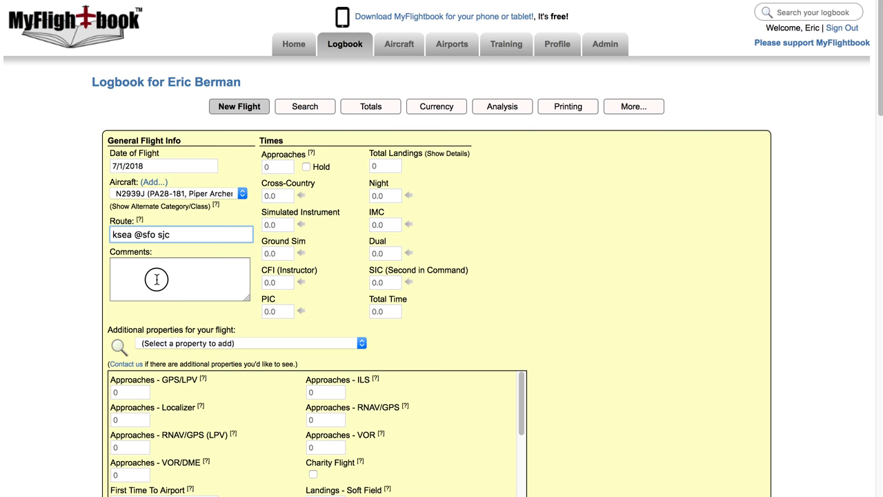
click(179, 279)
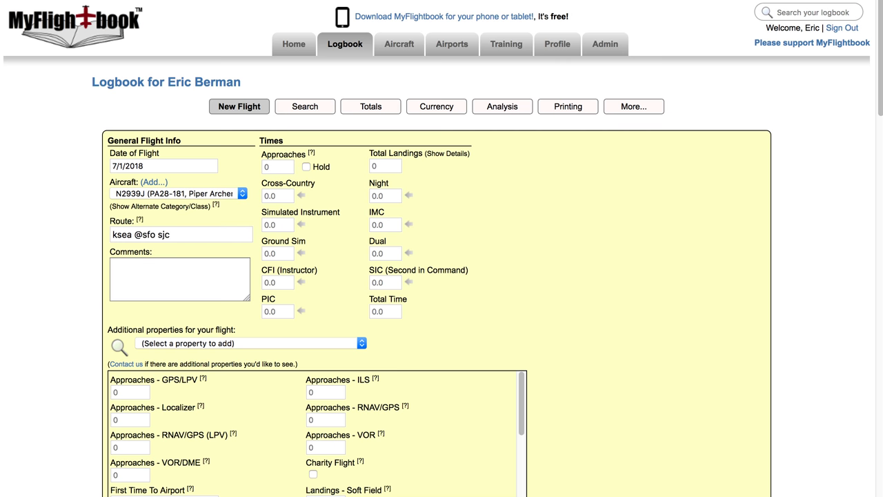
mouse_move(331, 327)
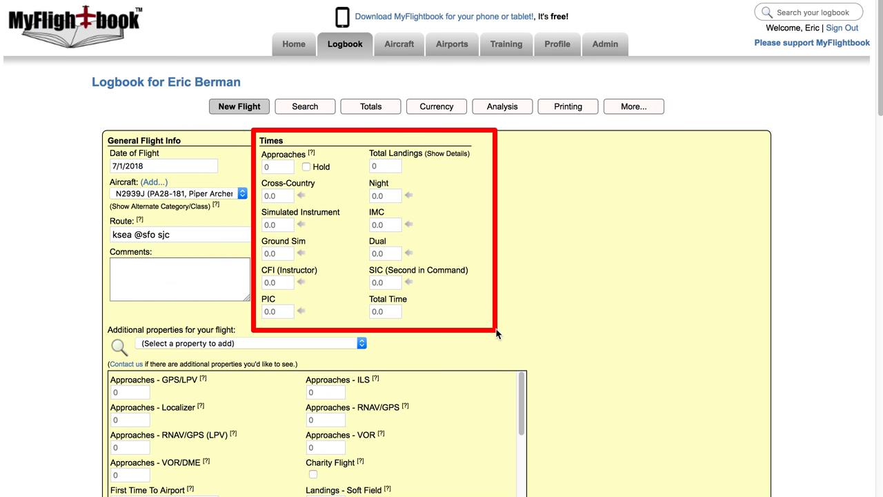
mouse_move(523, 346)
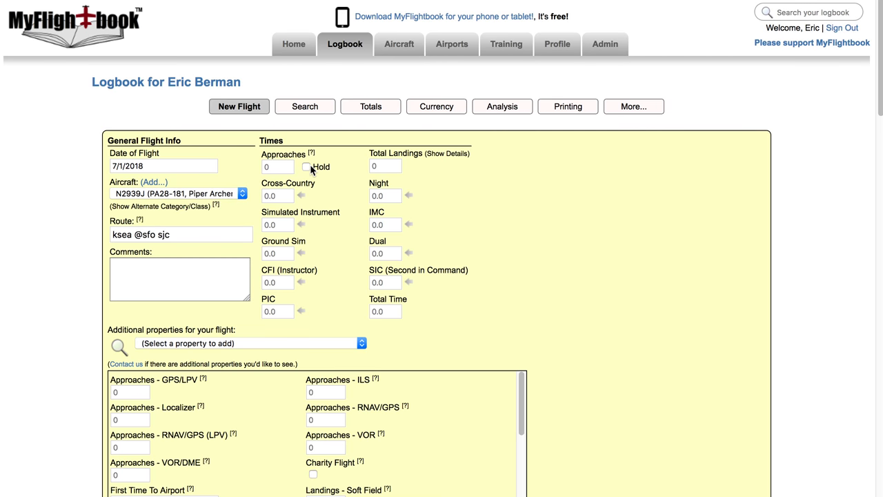
mouse_move(279, 207)
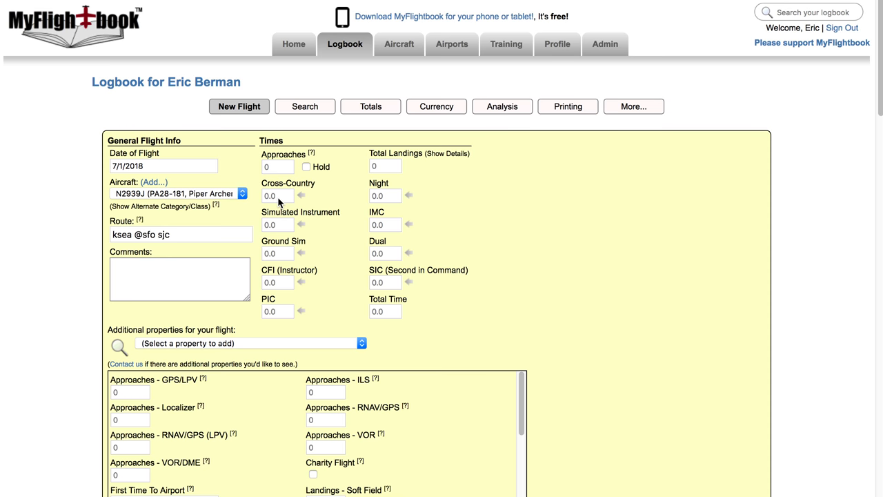
mouse_move(379, 157)
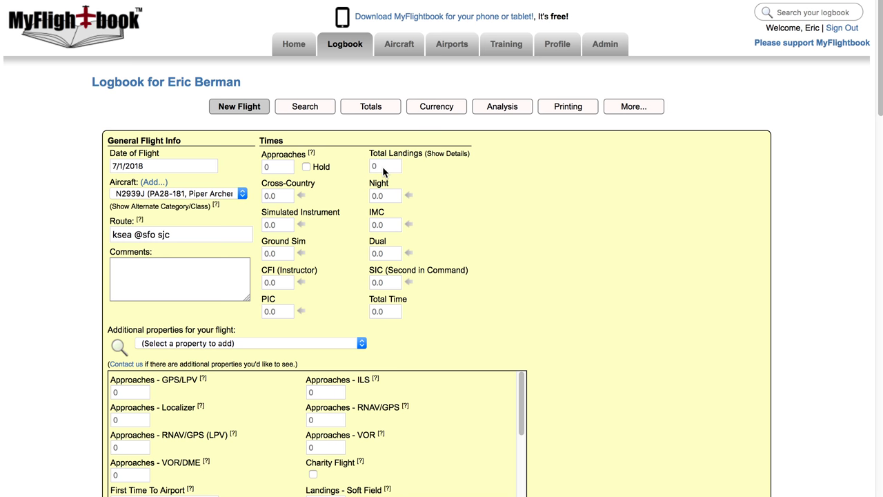
mouse_move(454, 157)
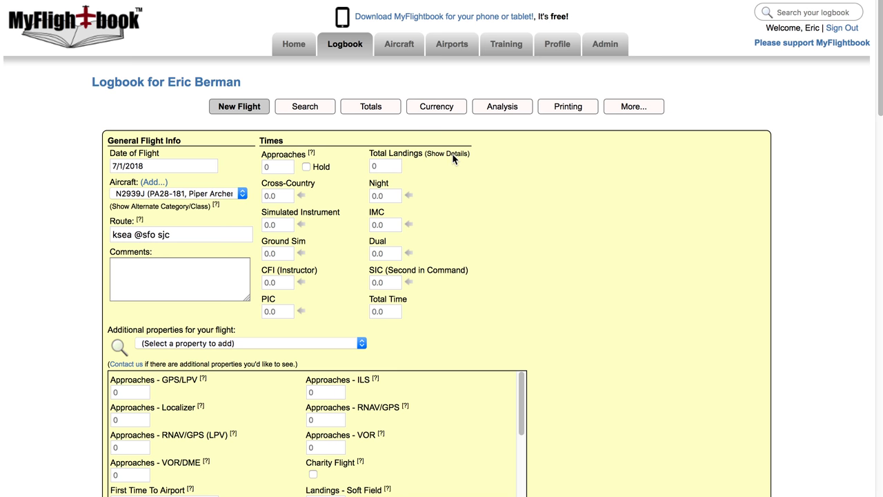
- Record 4 total landings with 1 full-stop day landing in the details
click(179, 279)
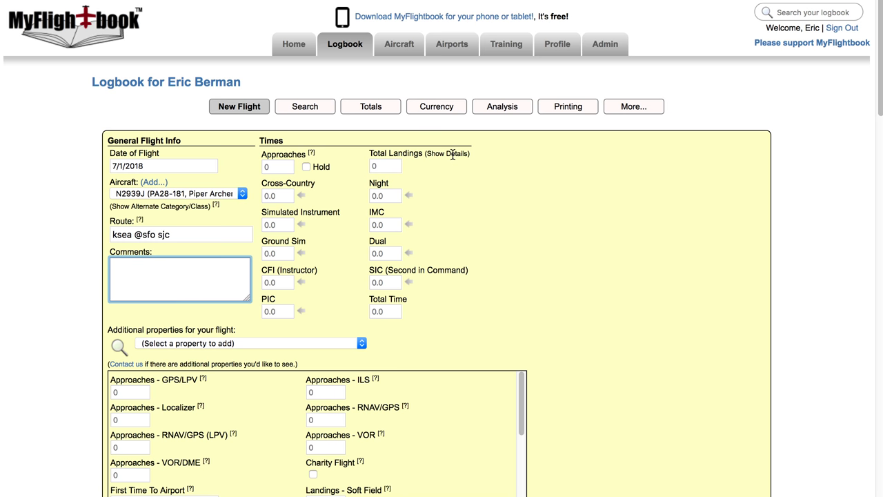
click(448, 153)
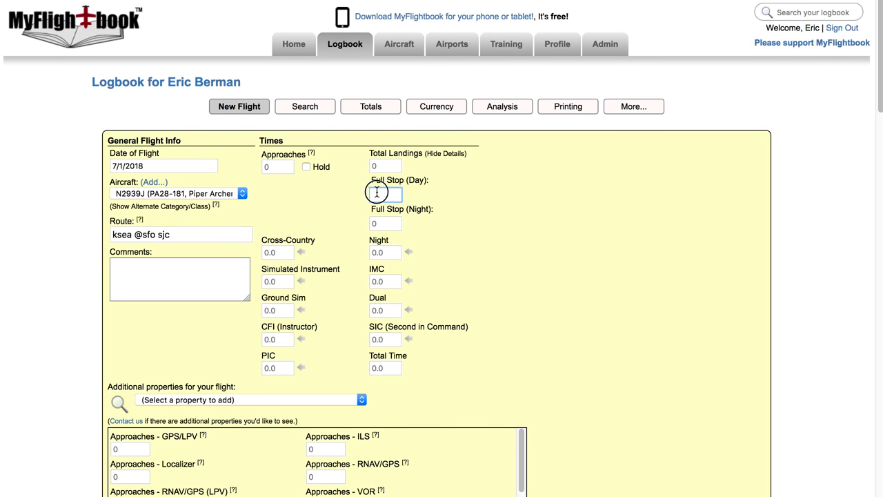
click(385, 193)
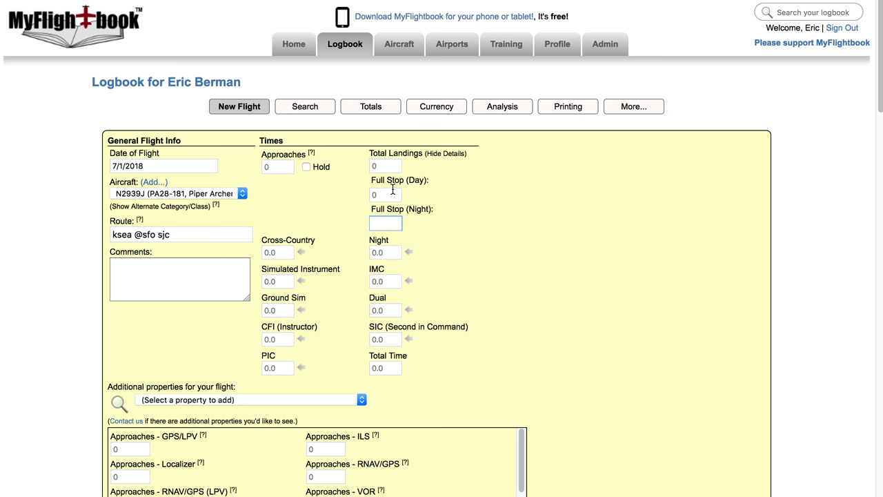
click(385, 166)
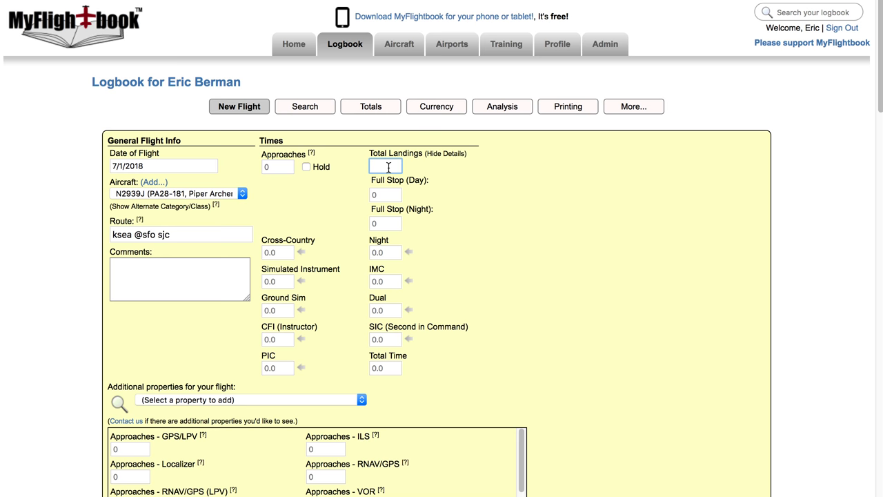
click(385, 165)
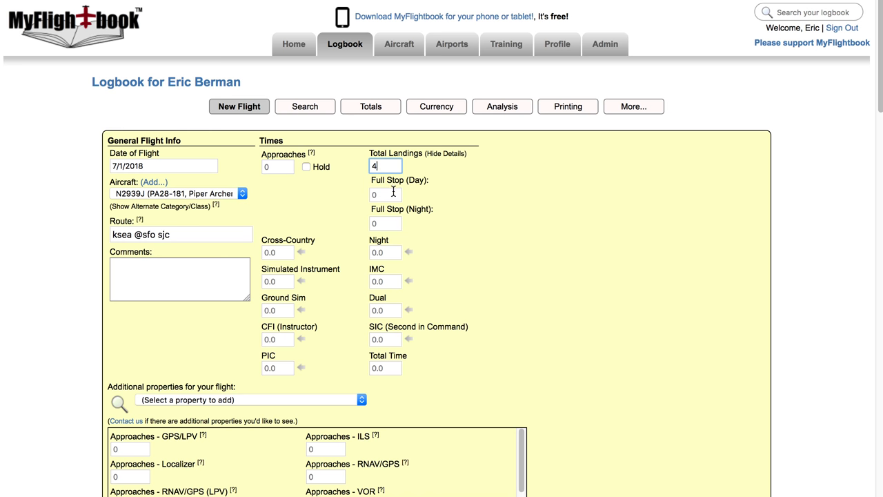
text(1)
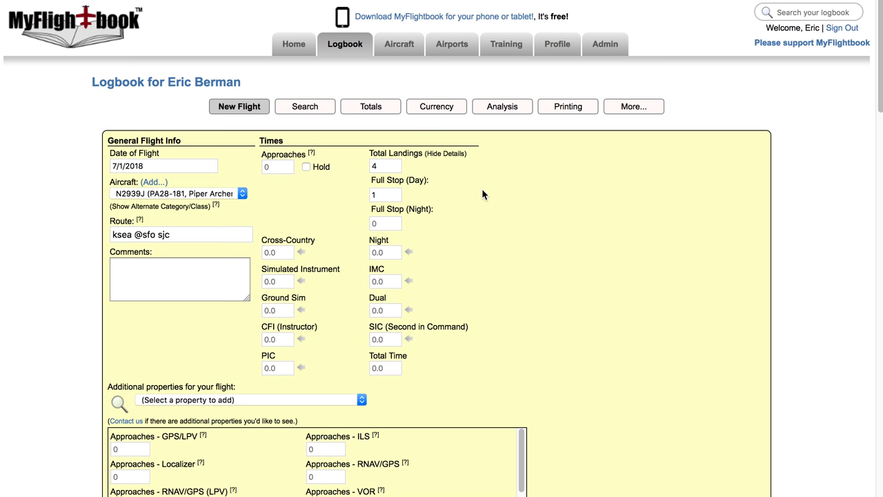
mouse_move(447, 153)
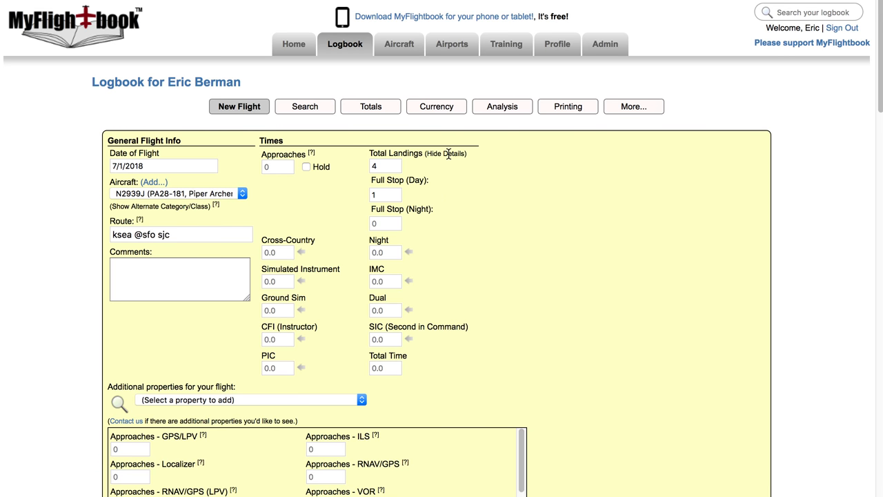
- Log 3.2 hours total time and cross-fill 3.2 into PIC and cross-country
click(444, 153)
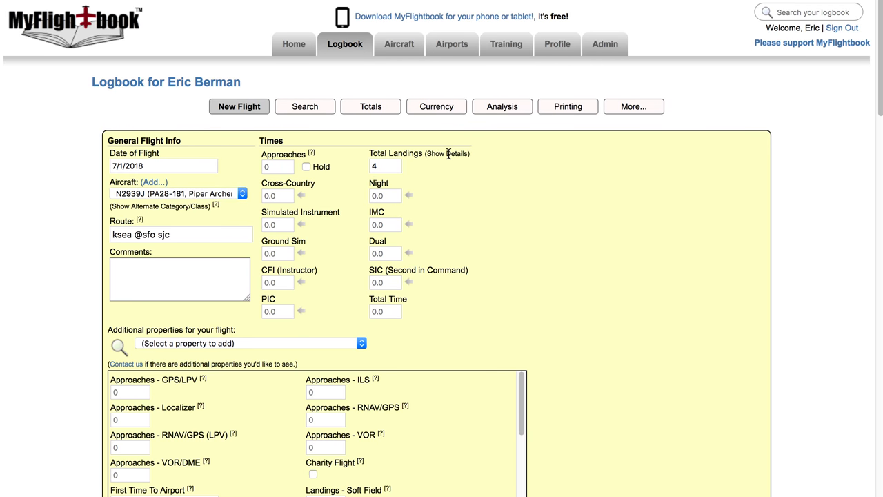
mouse_move(304, 204)
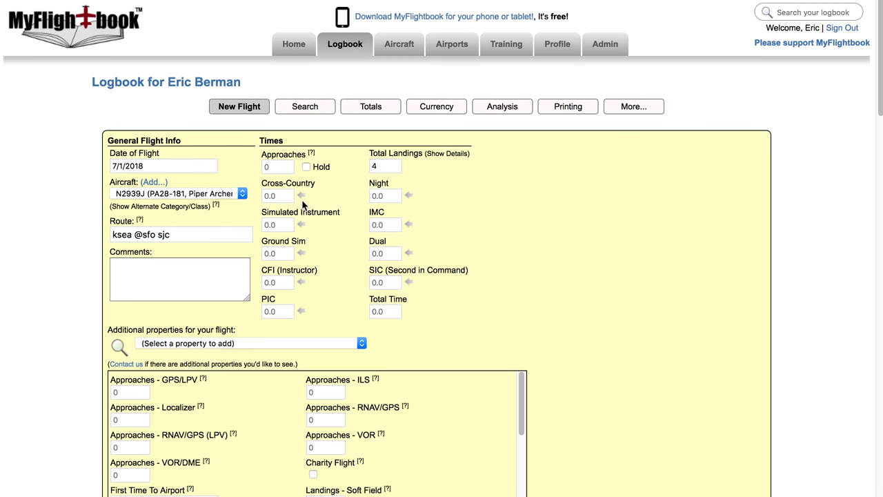
mouse_move(409, 200)
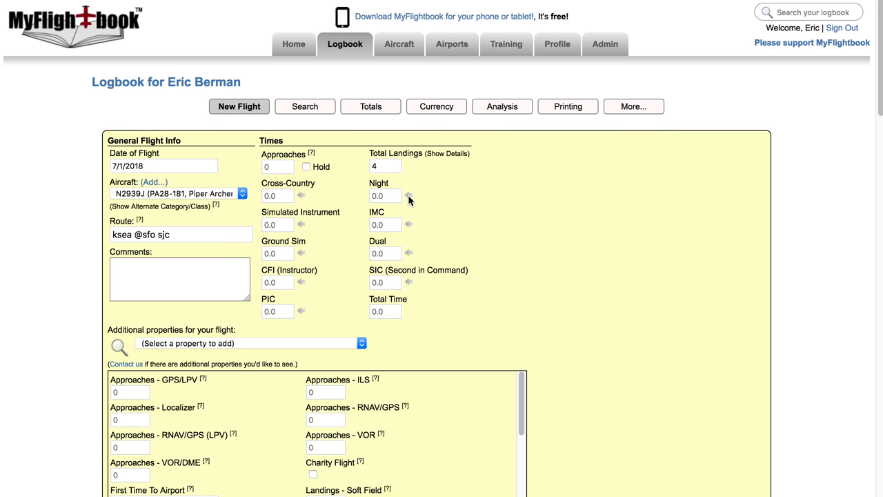
mouse_move(436, 237)
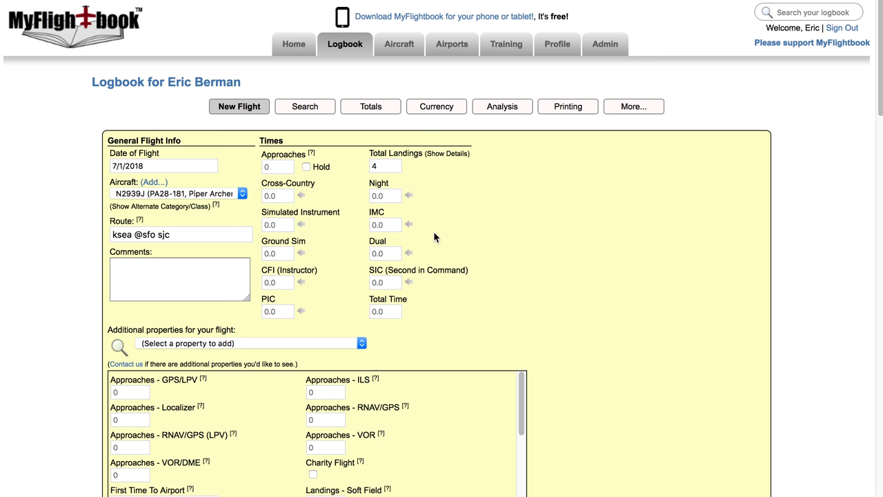
mouse_move(400, 298)
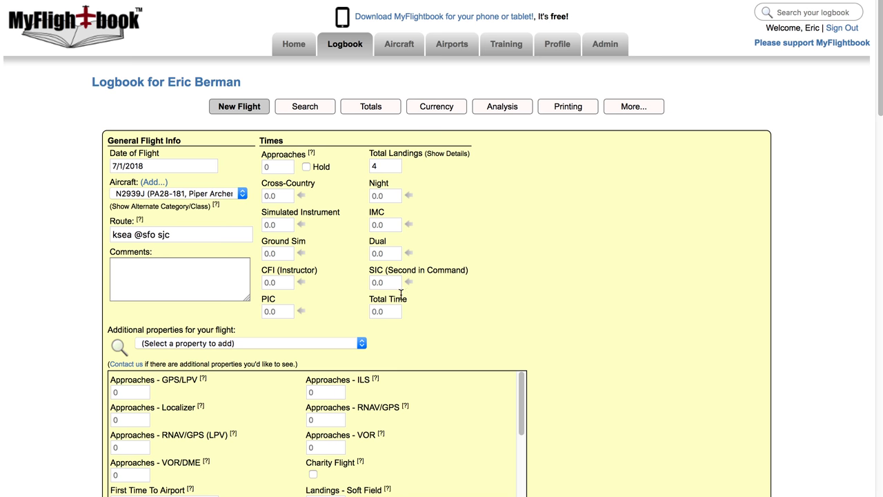
text(3.2)
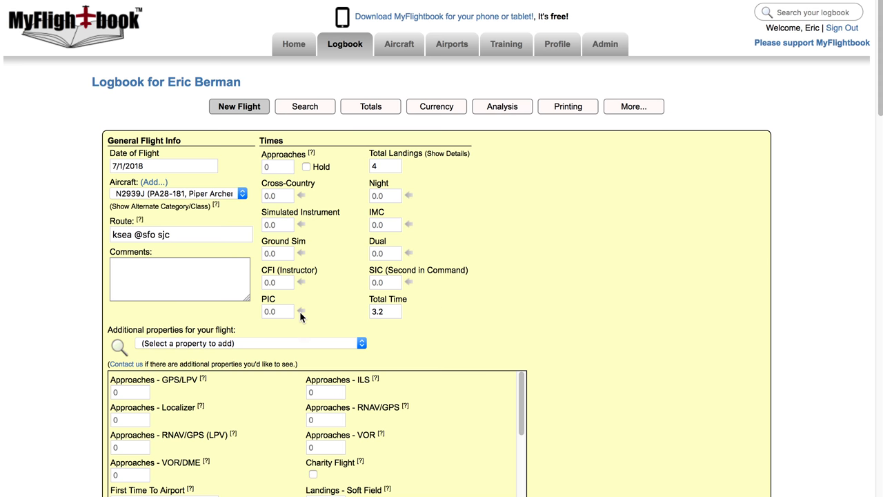
mouse_move(302, 312)
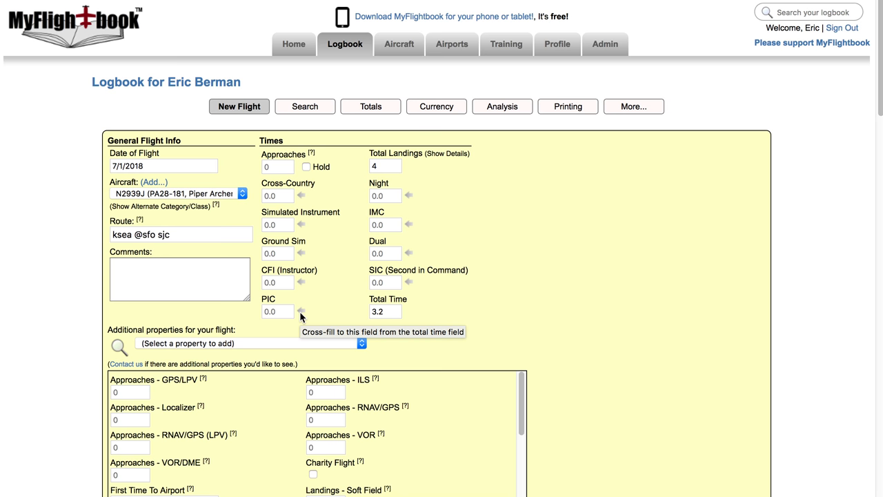
click(301, 312)
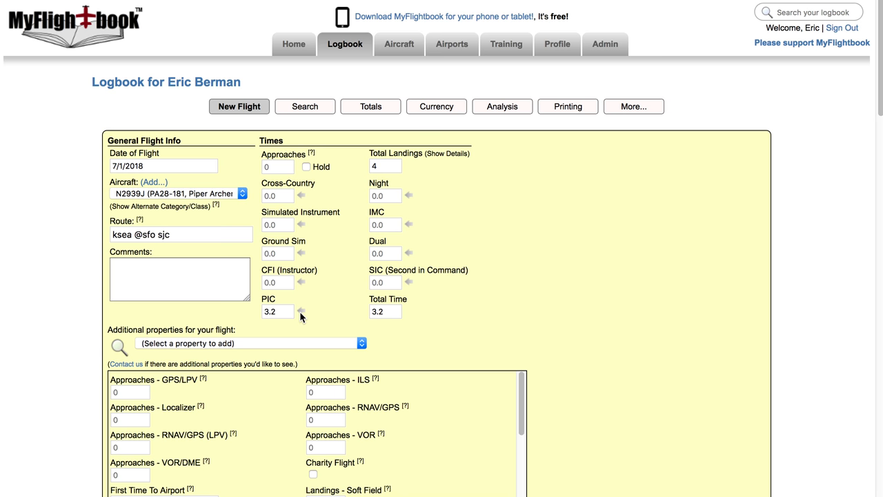
mouse_move(301, 198)
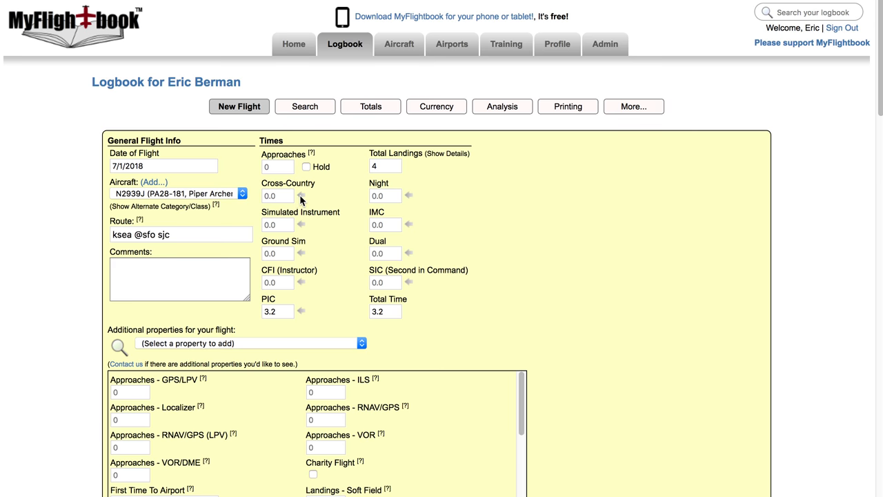
click(300, 196)
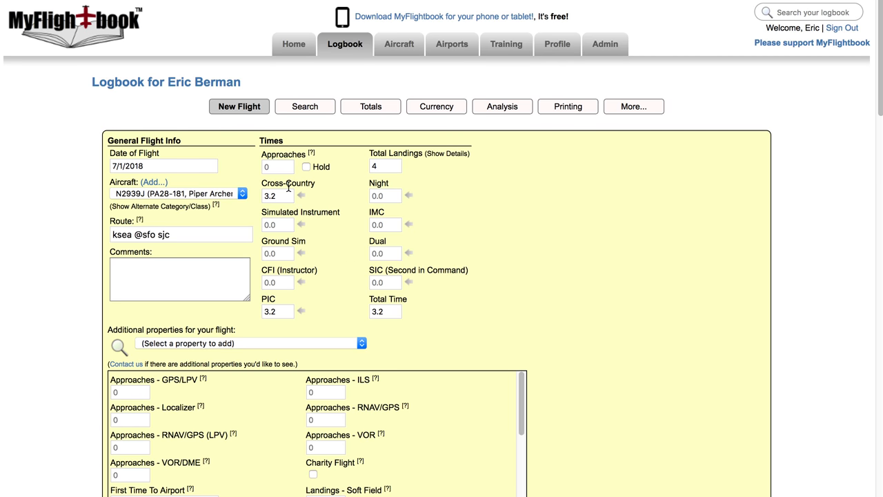
mouse_move(272, 271)
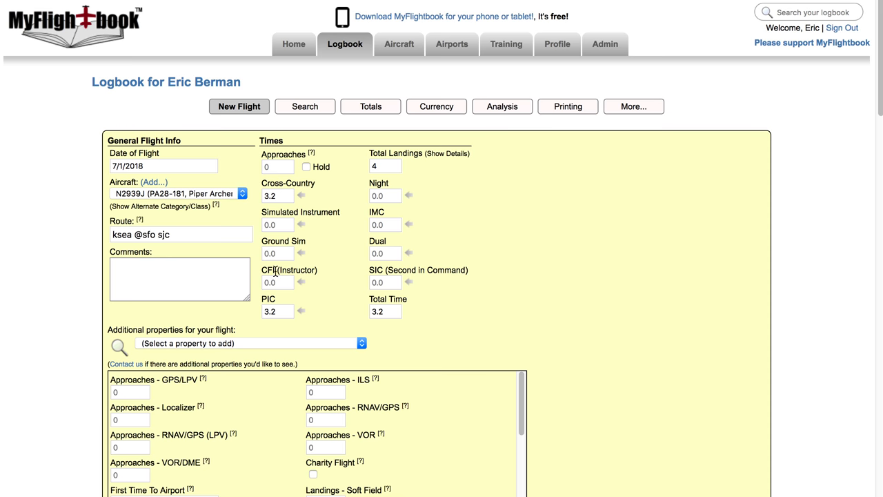
mouse_move(484, 279)
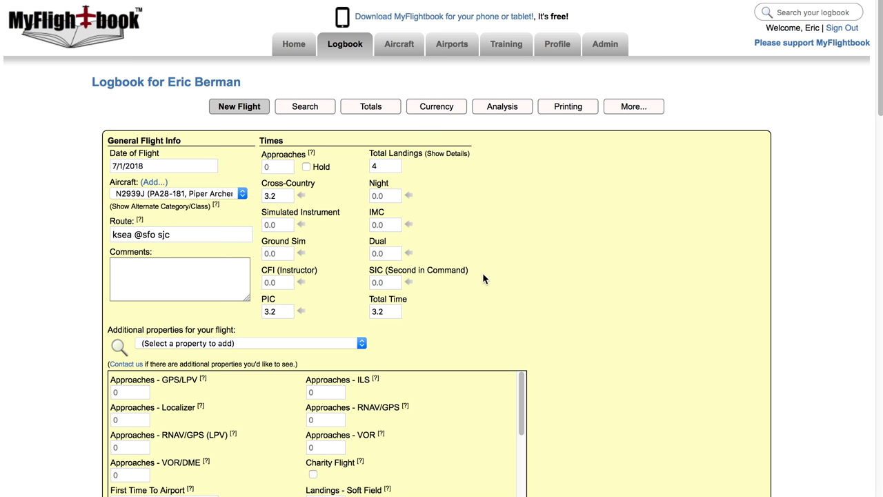
mouse_move(543, 89)
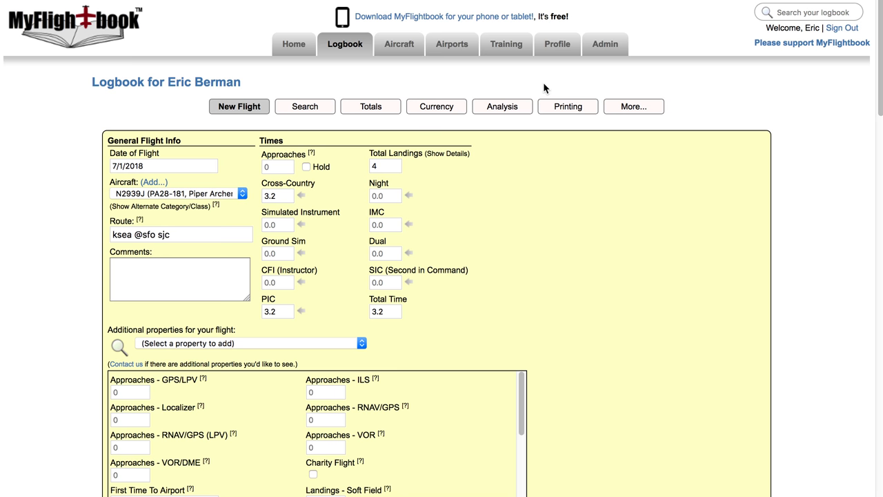
- Hide CFI and SIC time in Preferences, update them, and return to the flight form
click(556, 44)
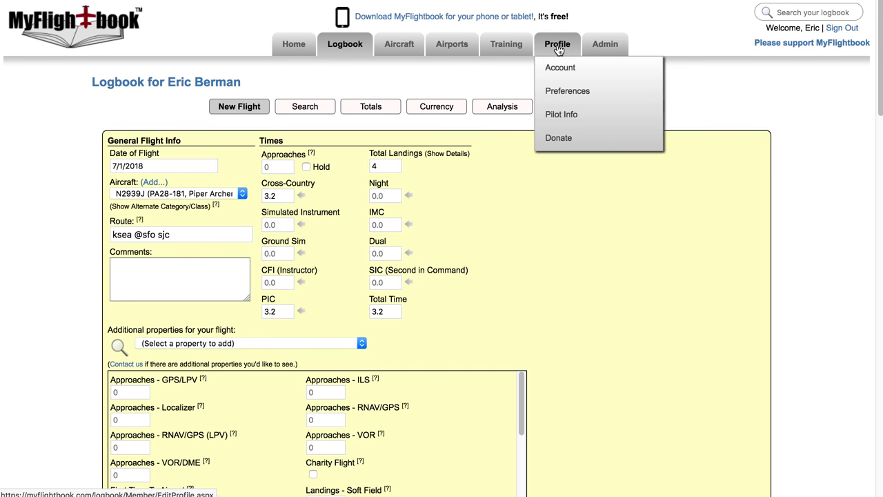
mouse_move(566, 91)
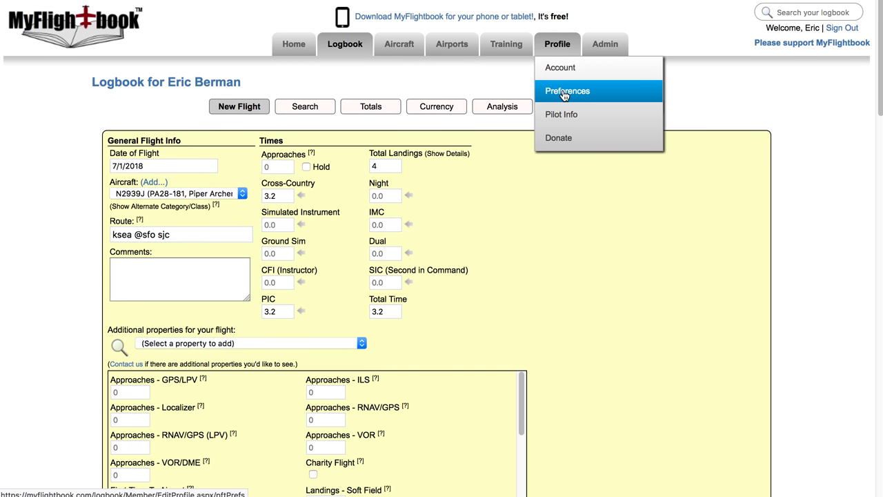
click(567, 91)
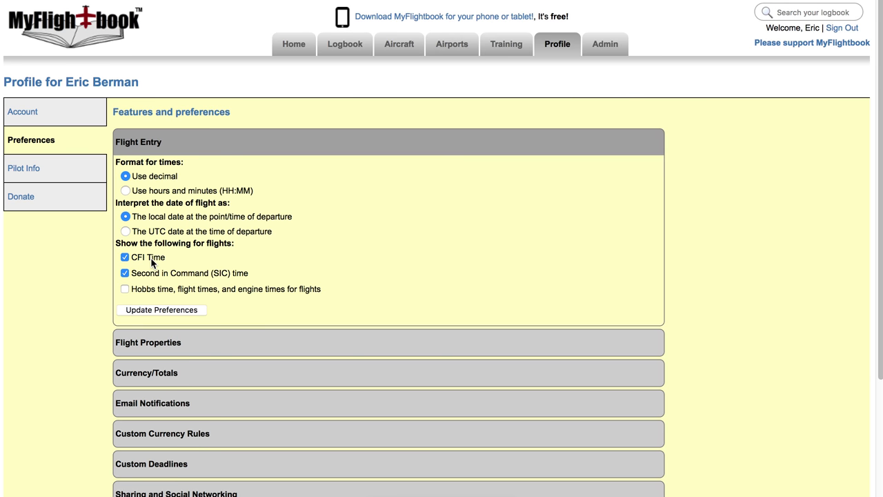
click(161, 309)
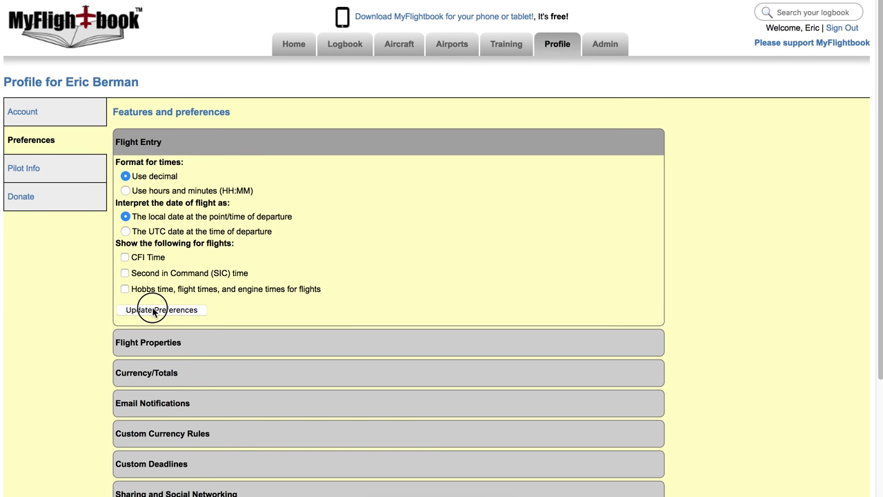
click(162, 309)
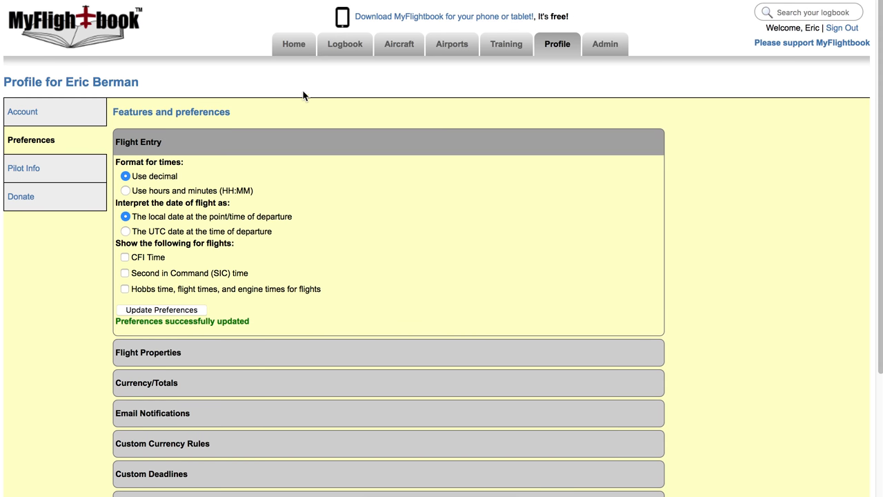
click(345, 44)
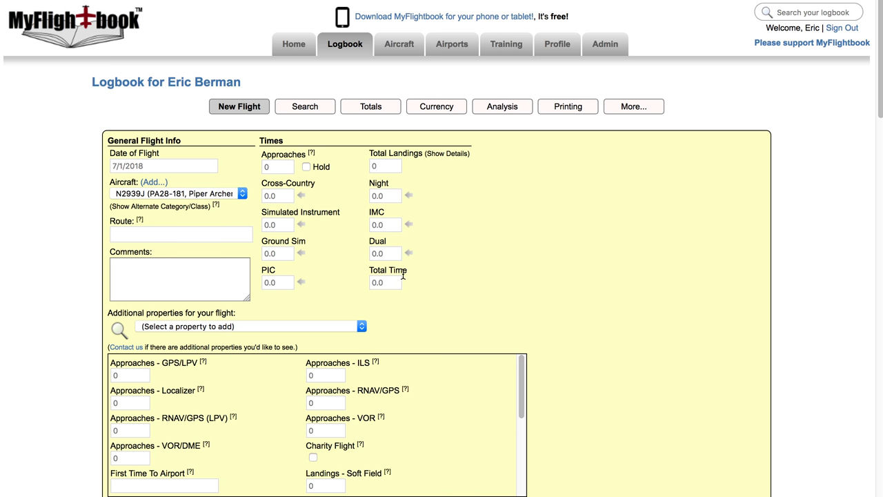
mouse_move(402, 276)
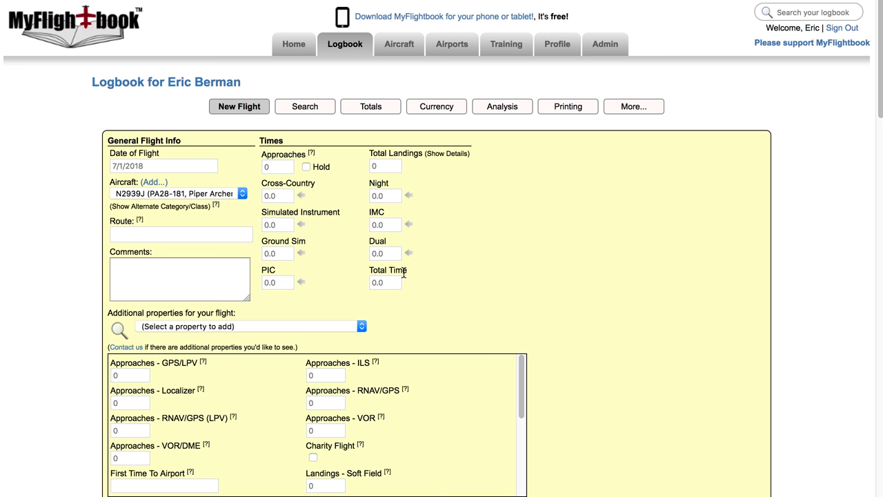
mouse_move(401, 305)
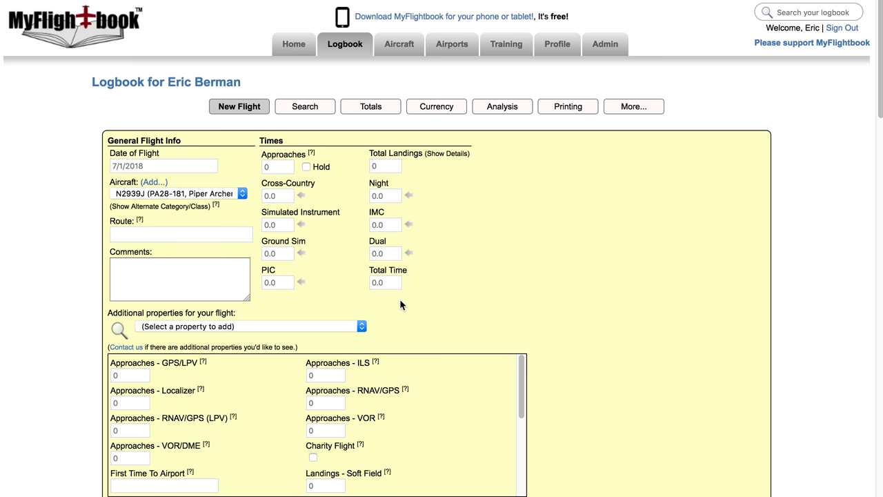
mouse_move(394, 314)
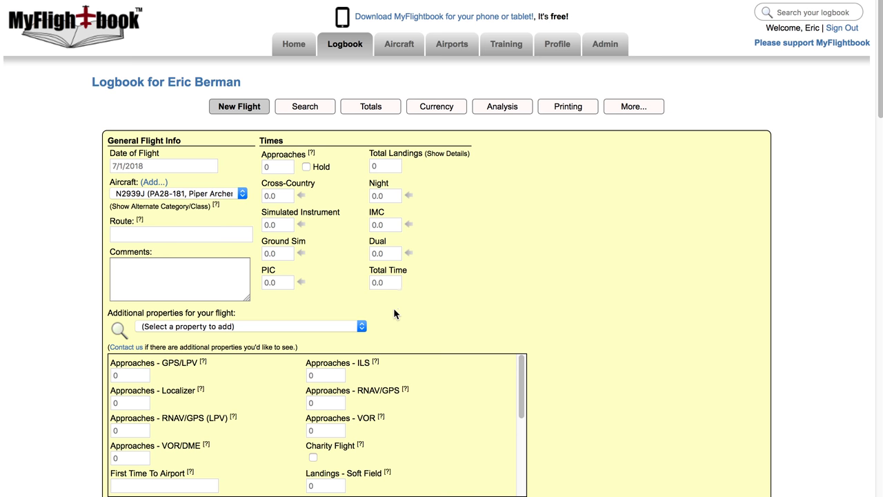
- Add Aerobatic Time from the additional-properties list to the flight
click(361, 325)
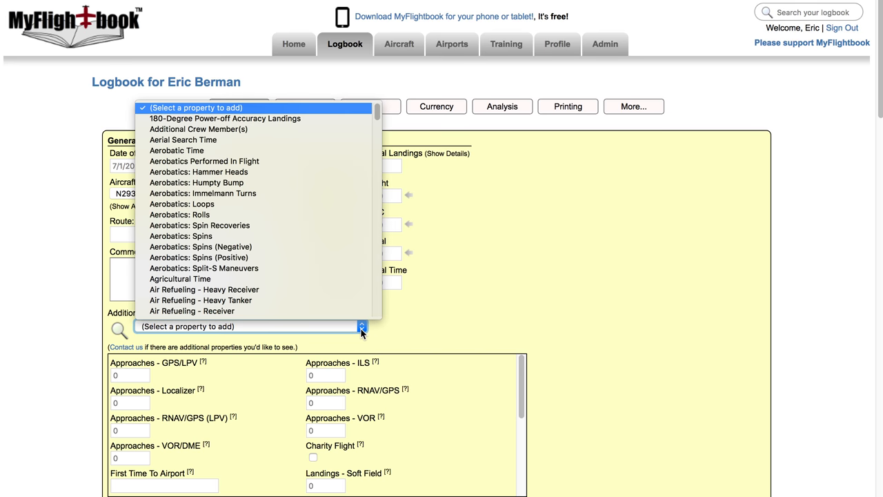
scroll(down, 3)
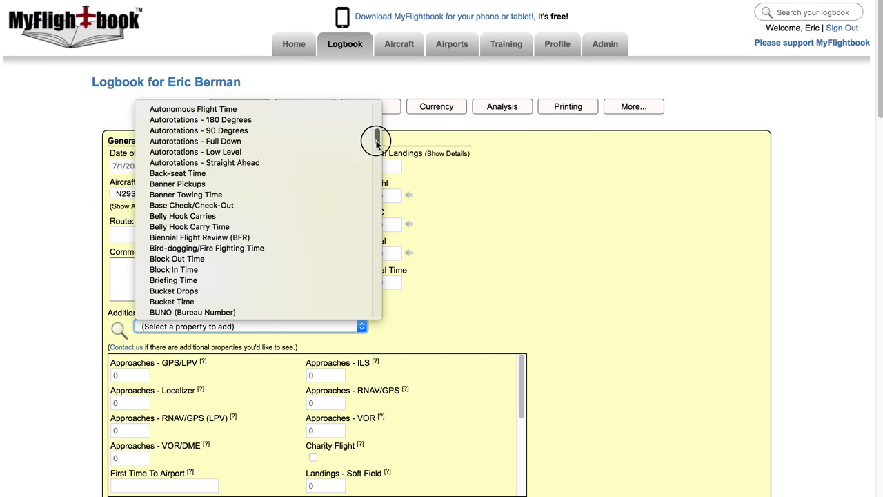
scroll(down, 3)
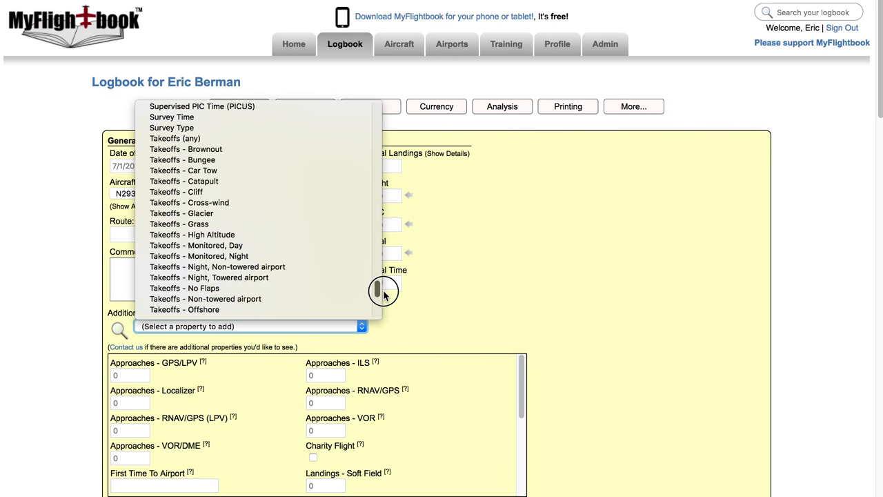
scroll(down, 3)
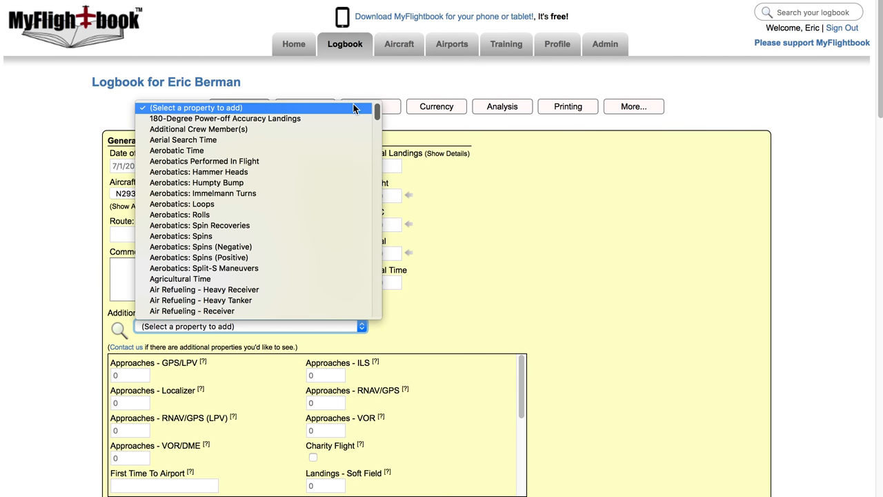
mouse_move(177, 150)
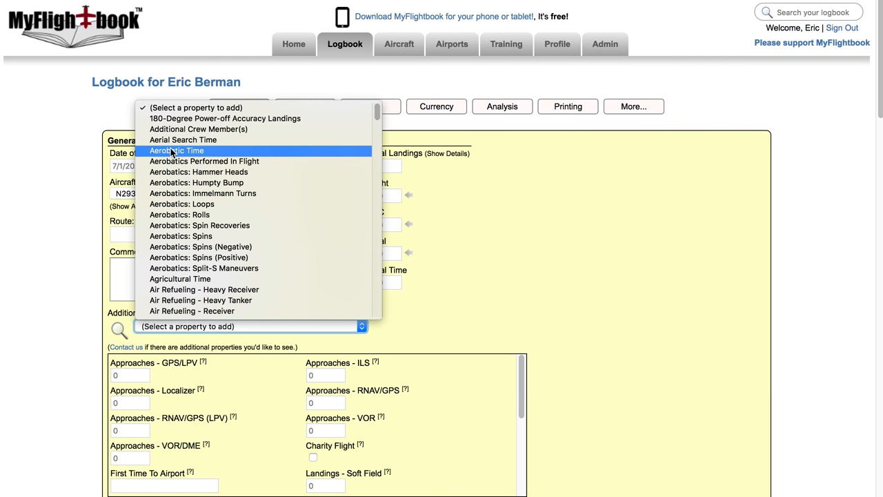
mouse_move(162, 155)
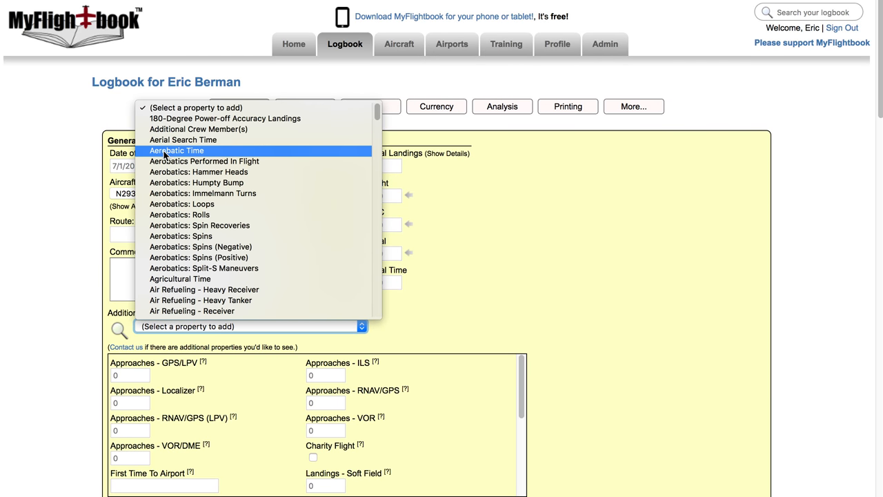
click(177, 150)
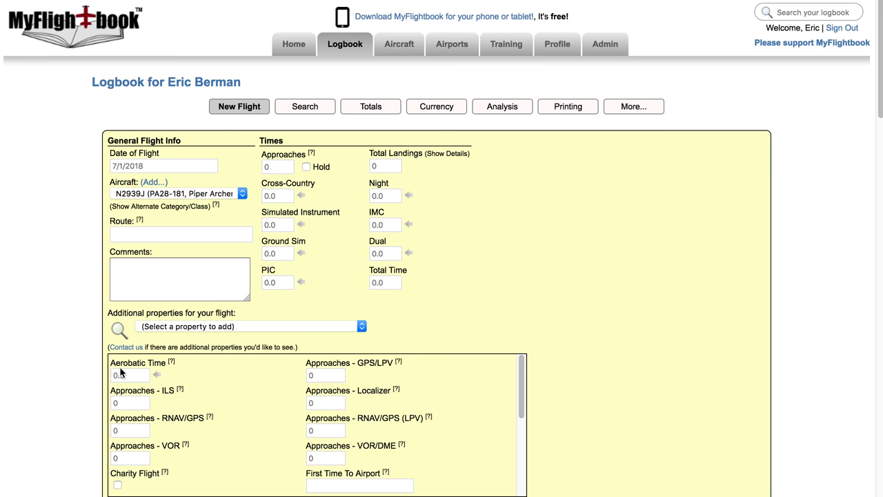
- Enter 3.2 hours in the Aerobatic Time property
click(129, 376)
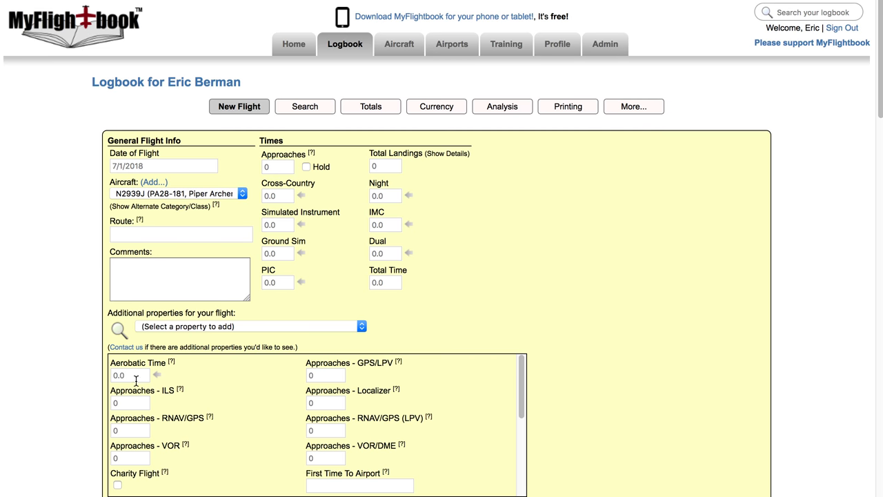
mouse_move(190, 378)
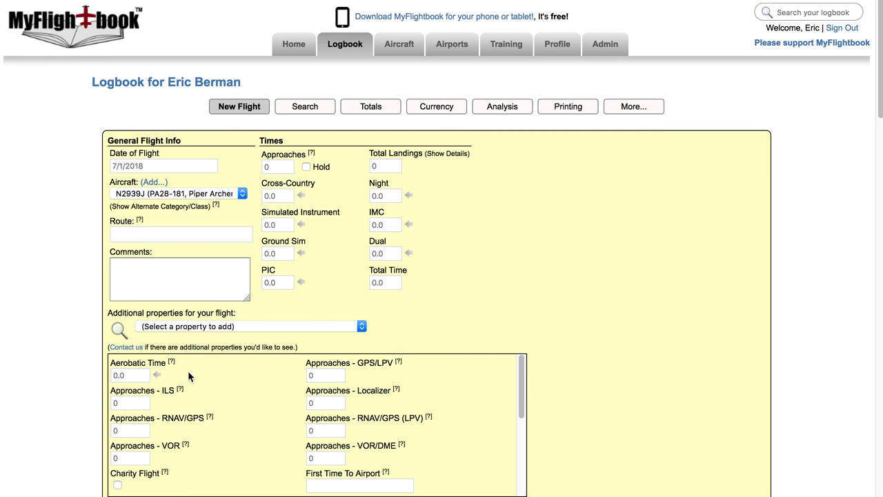
click(130, 375)
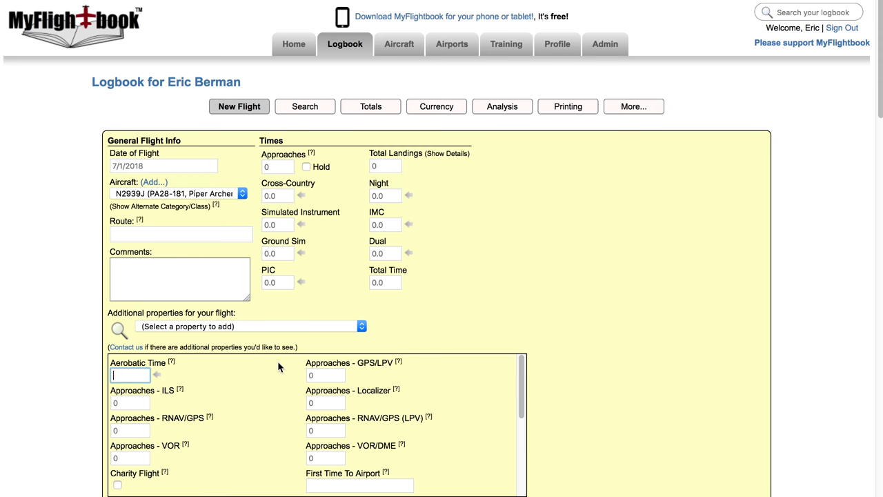
text(3.2)
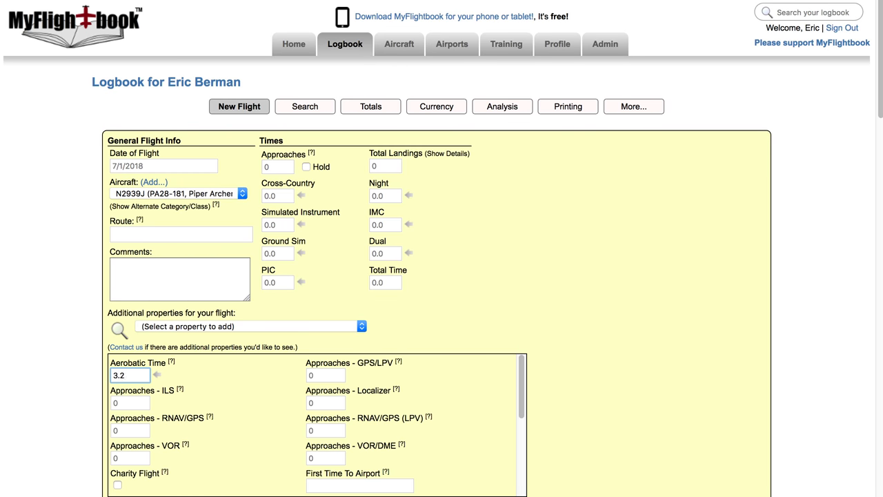
mouse_move(157, 375)
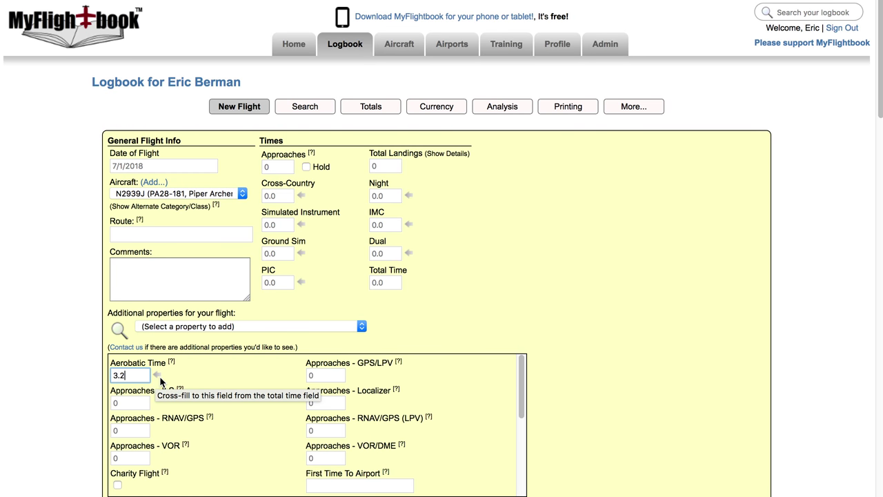
mouse_move(202, 364)
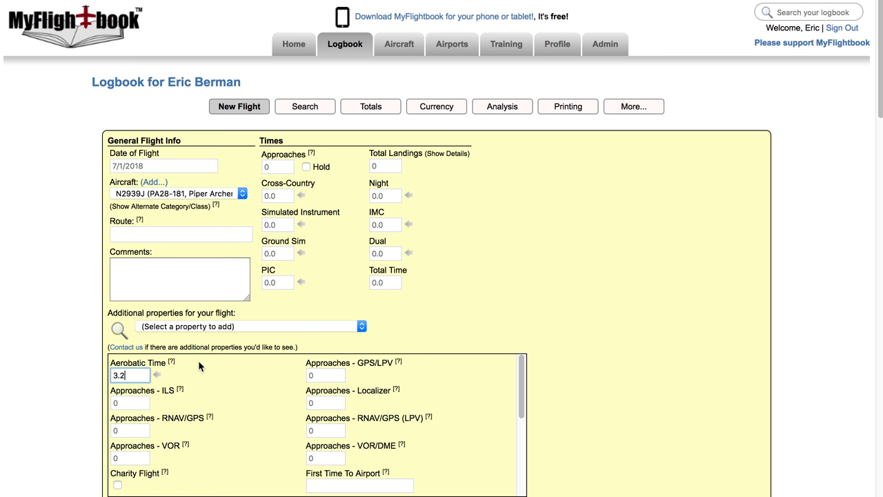
scroll(down, 3)
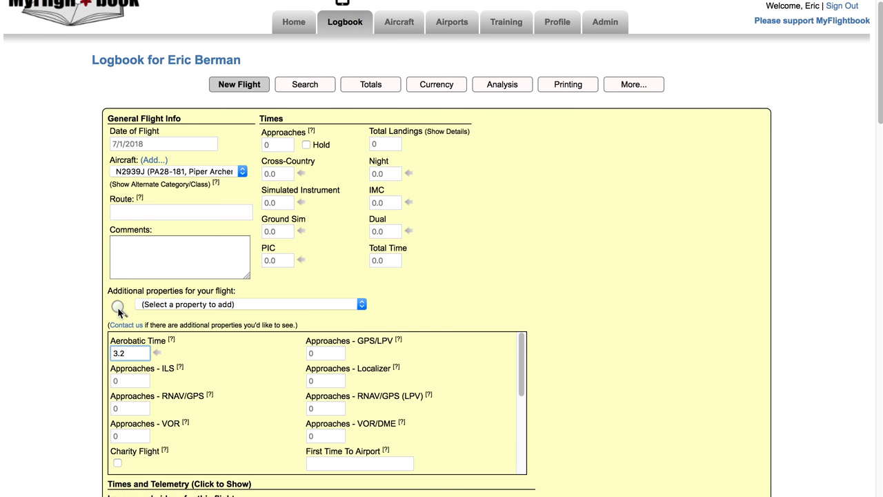
- Search the flight properties for 'landings', yielding 58 matches
click(117, 305)
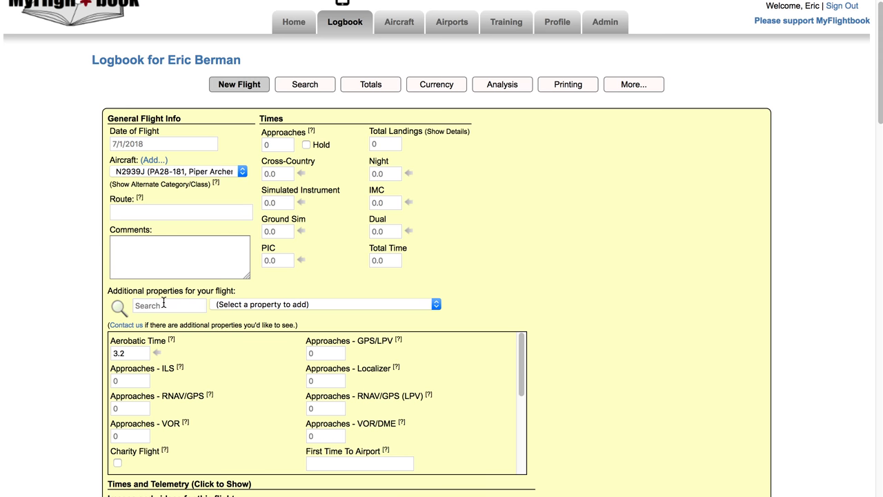
click(169, 305)
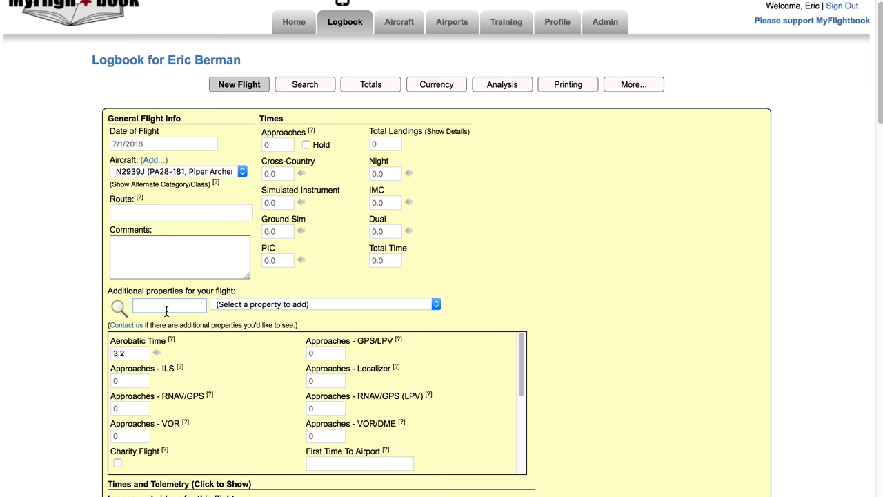
click(168, 305)
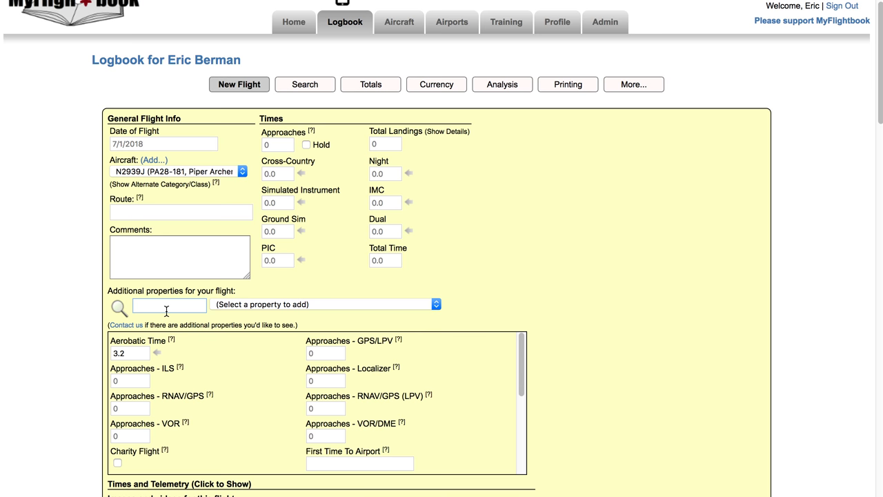
text(landings)
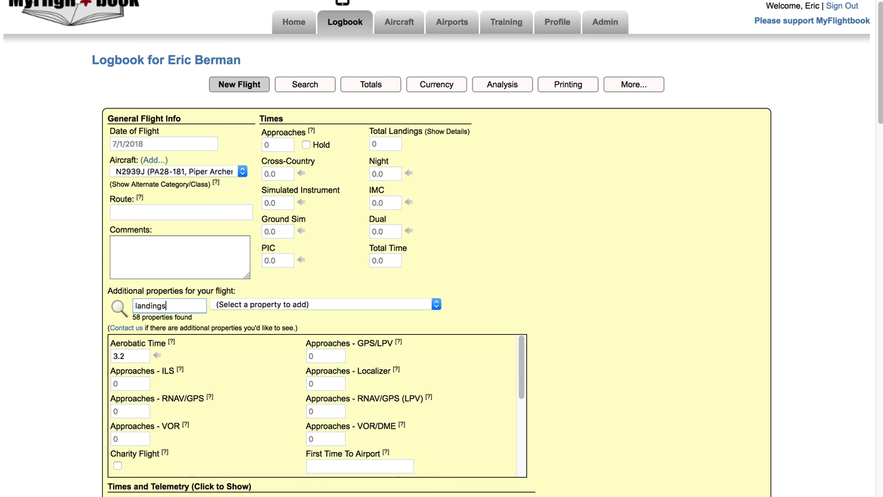
mouse_move(178, 316)
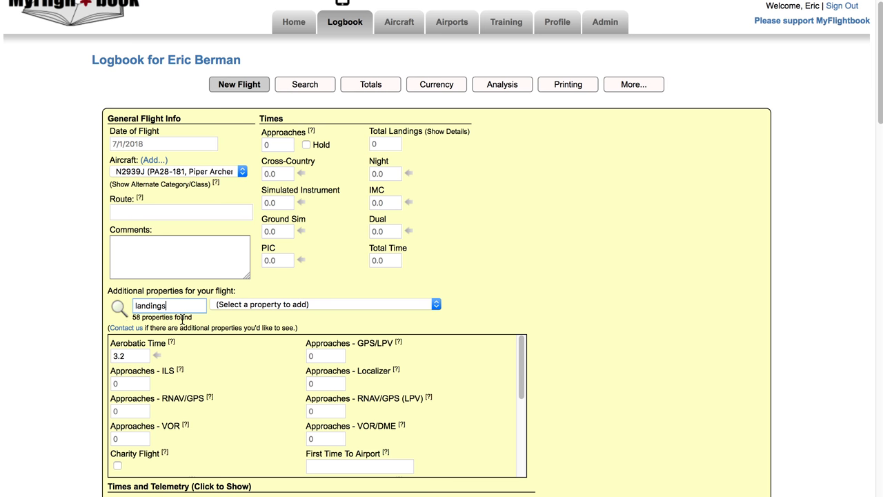
click(324, 305)
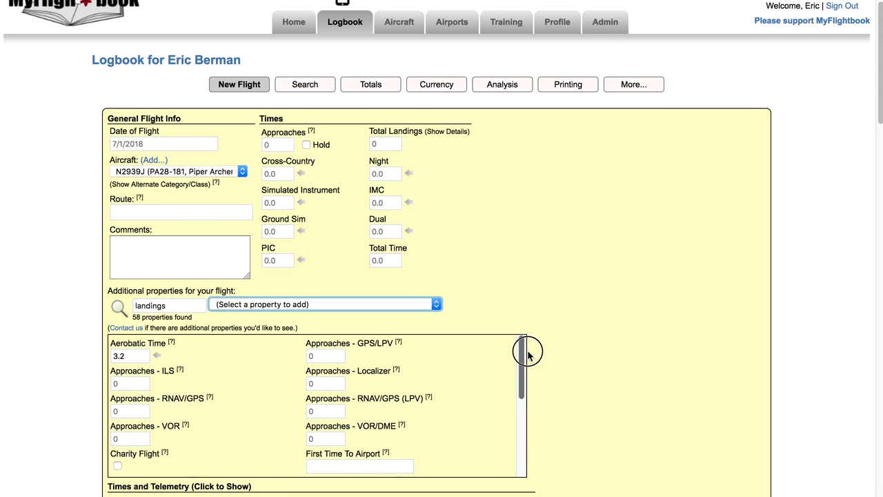
drag(524, 356, 524, 455)
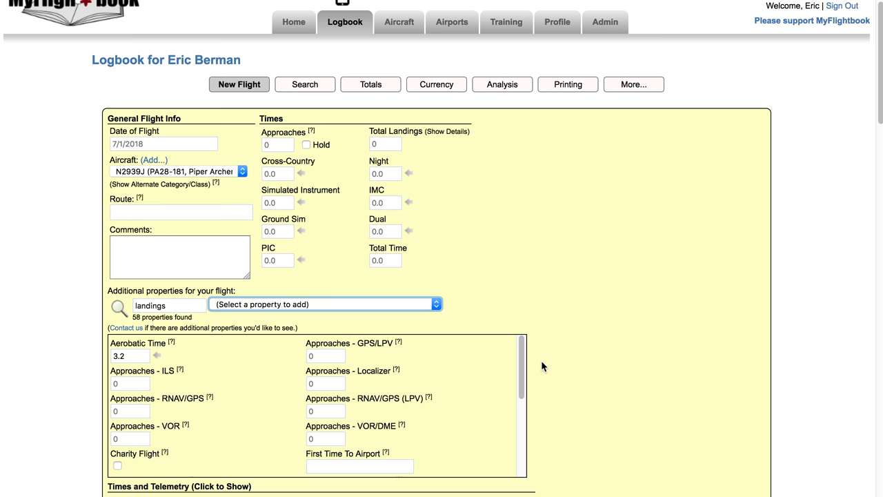
- In Preferences > Flight Properties, drag a property between the shown and hidden lists
click(558, 22)
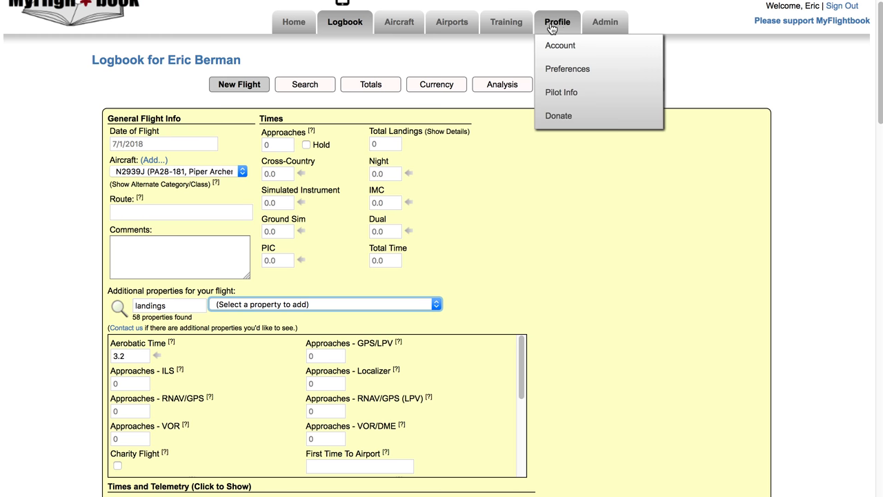
click(567, 69)
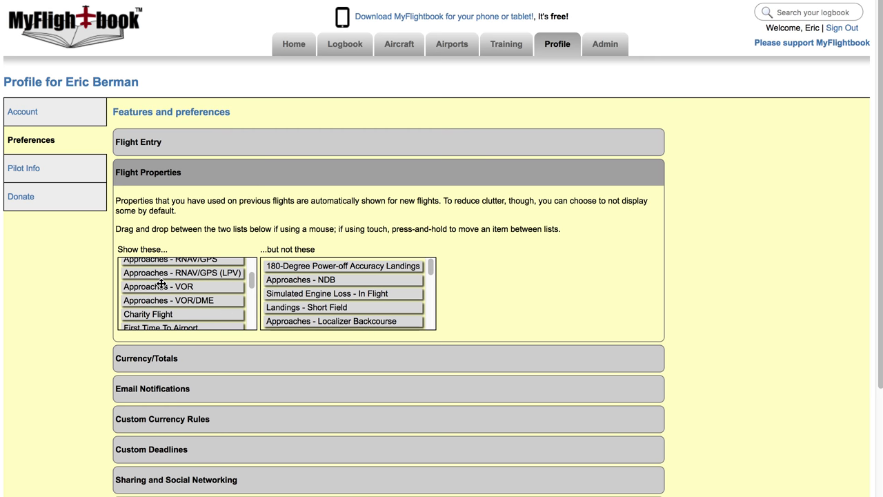
scroll(down, 3)
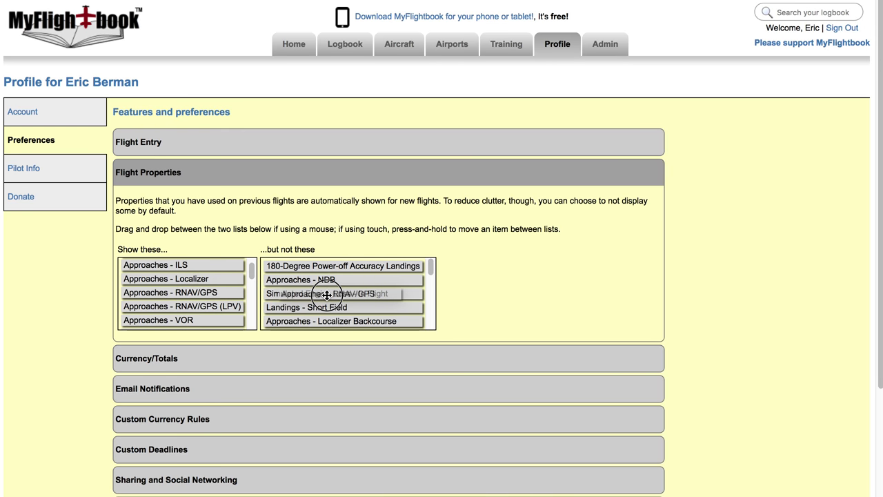
drag(328, 292, 179, 290)
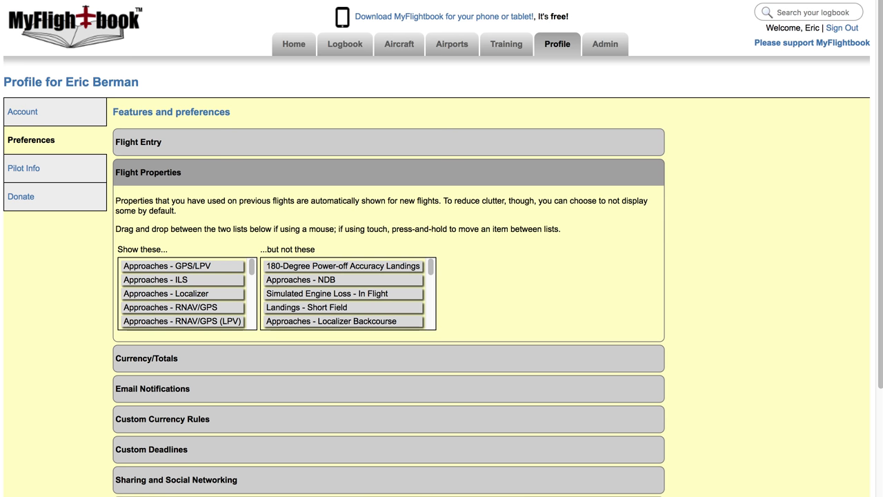
click(344, 45)
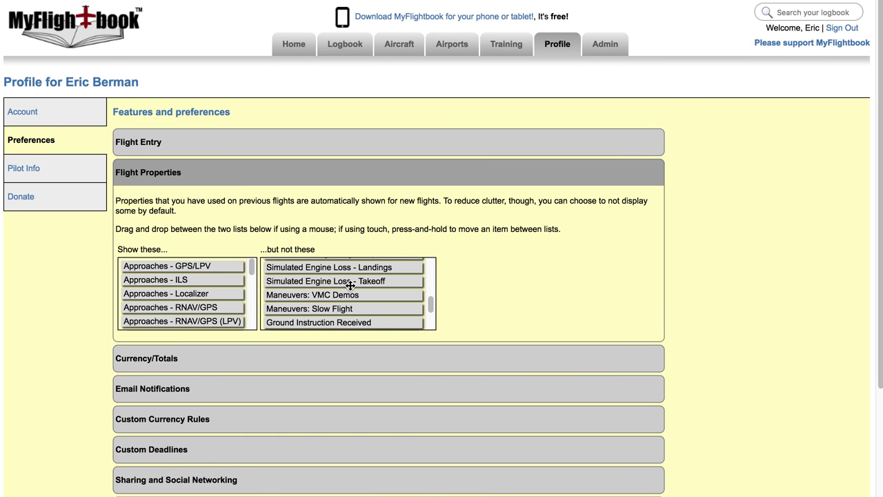
mouse_move(372, 268)
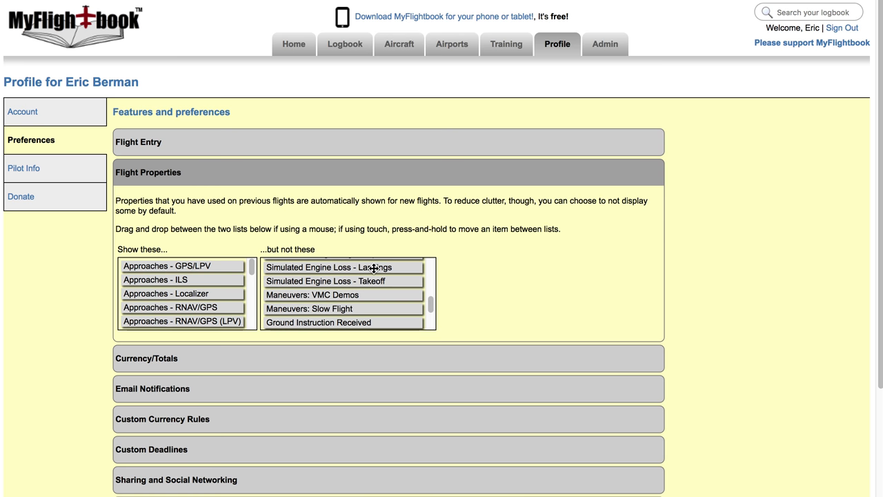
click(345, 43)
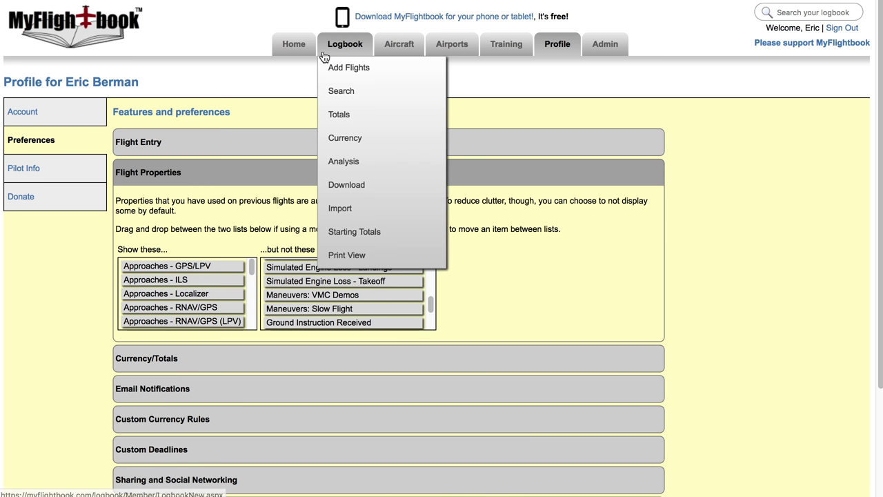
mouse_move(336, 58)
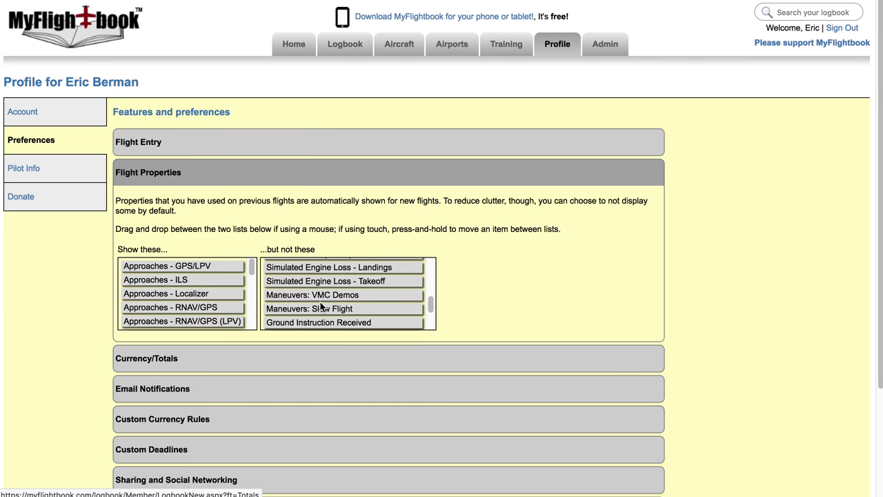
- Return to Add Flights and scroll to the Times and Telemetry section
click(345, 44)
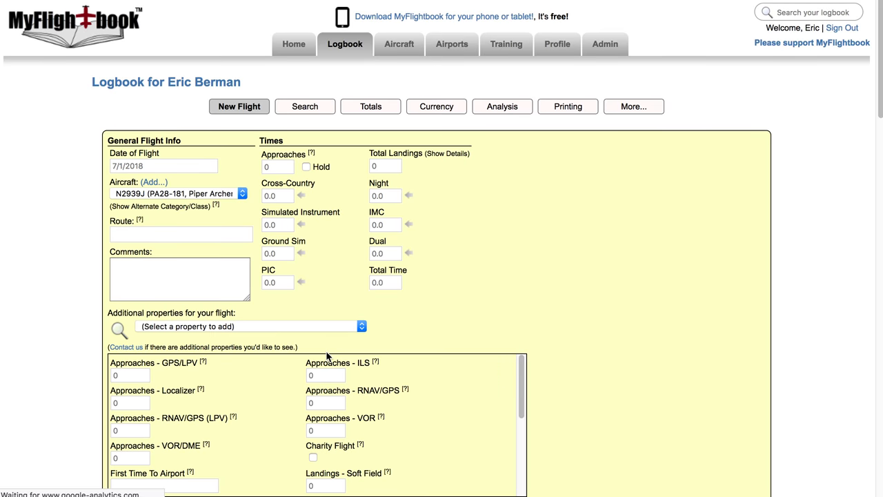
scroll(down, 3)
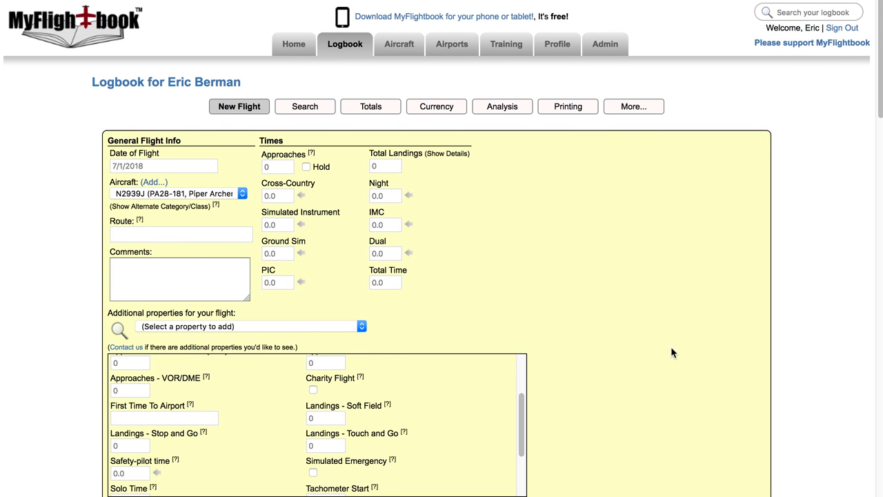
scroll(down, 3)
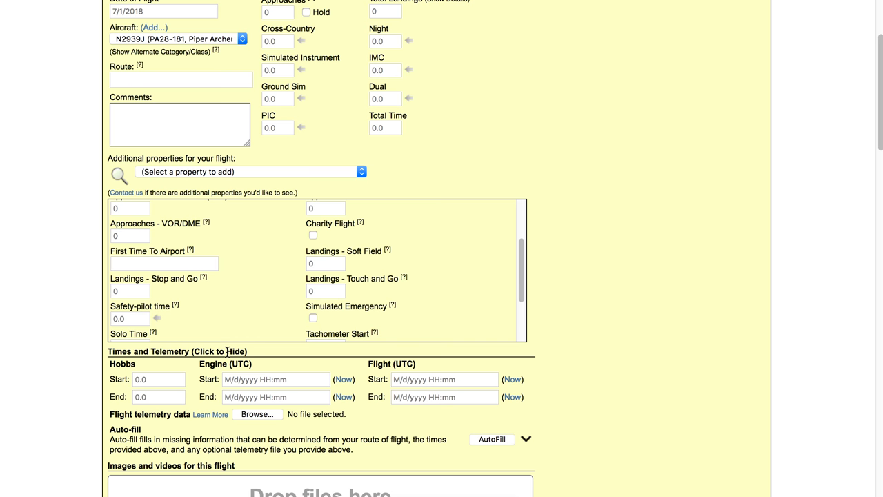
mouse_move(229, 352)
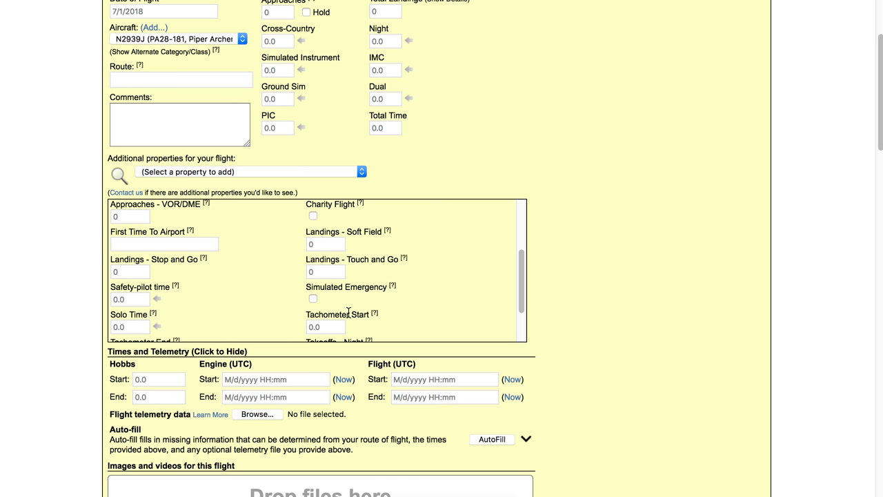
scroll(down, 3)
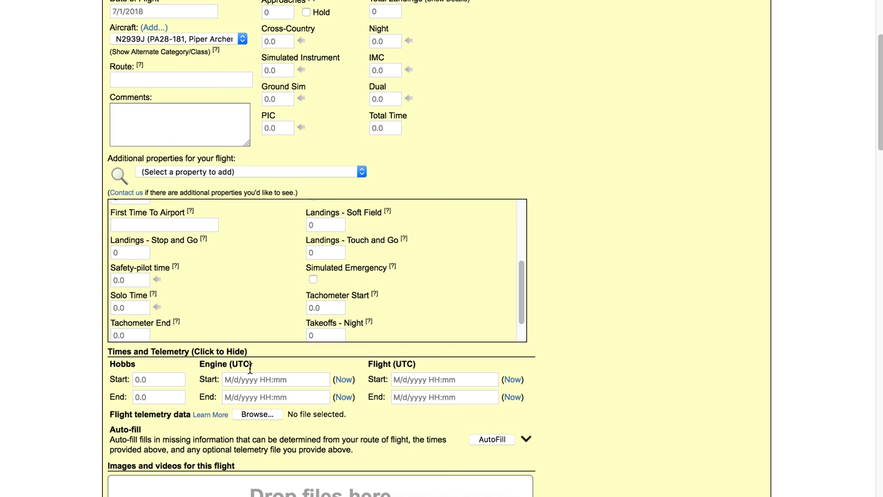
mouse_move(248, 392)
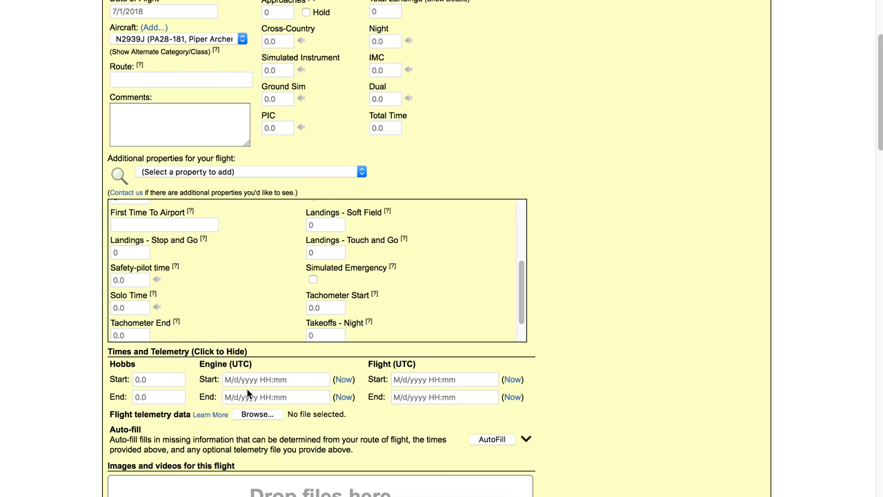
mouse_move(406, 378)
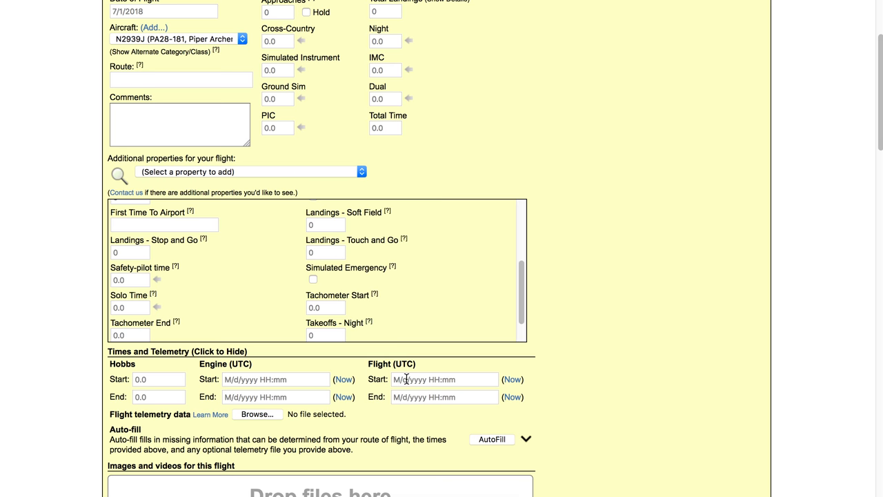
click(445, 378)
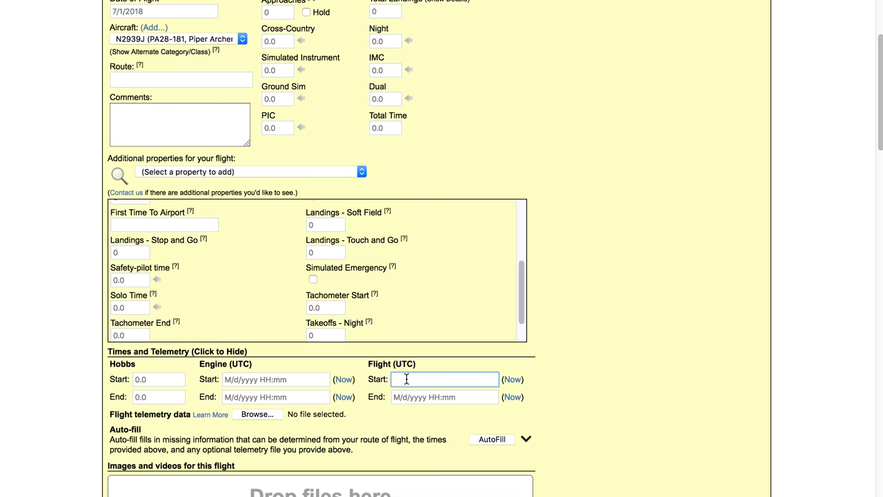
click(445, 398)
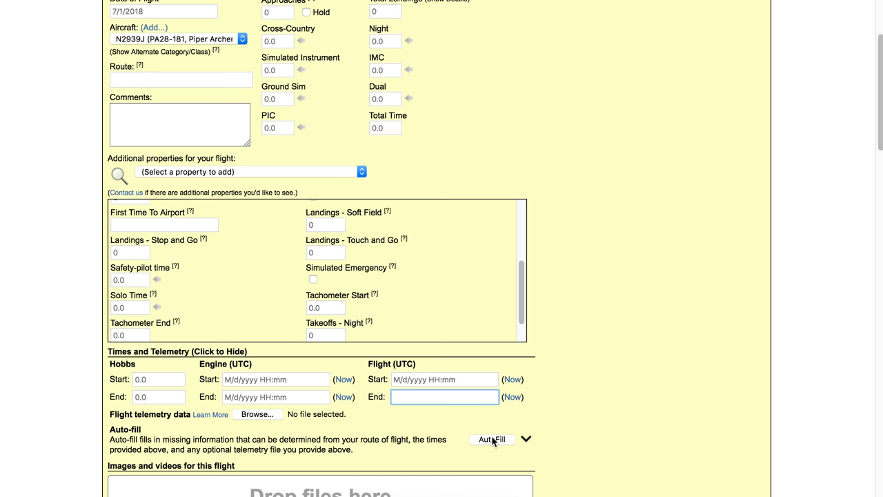
mouse_move(456, 425)
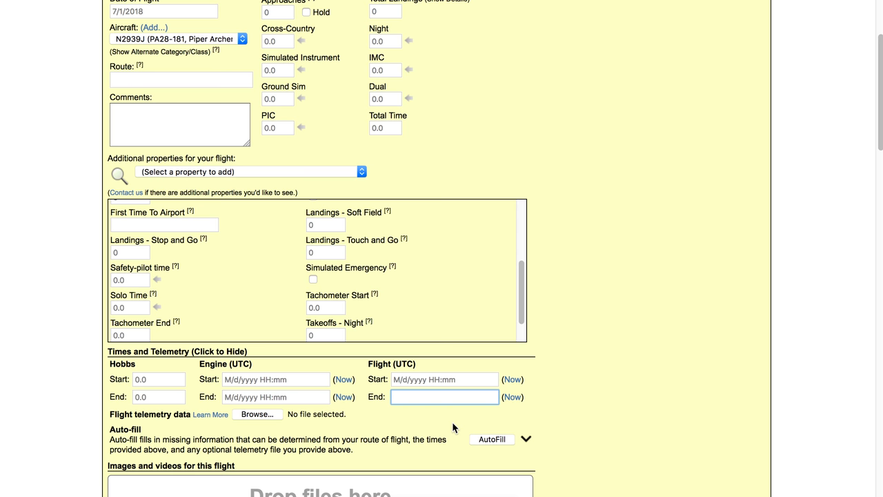
click(444, 398)
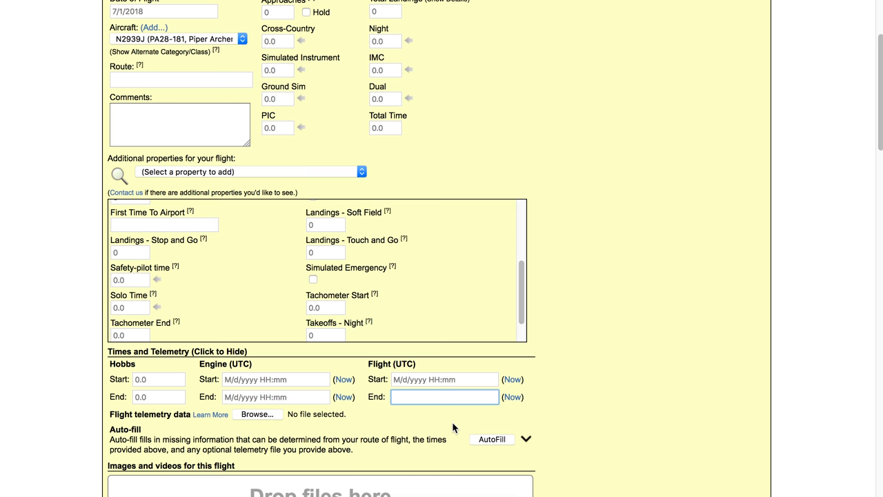
click(444, 397)
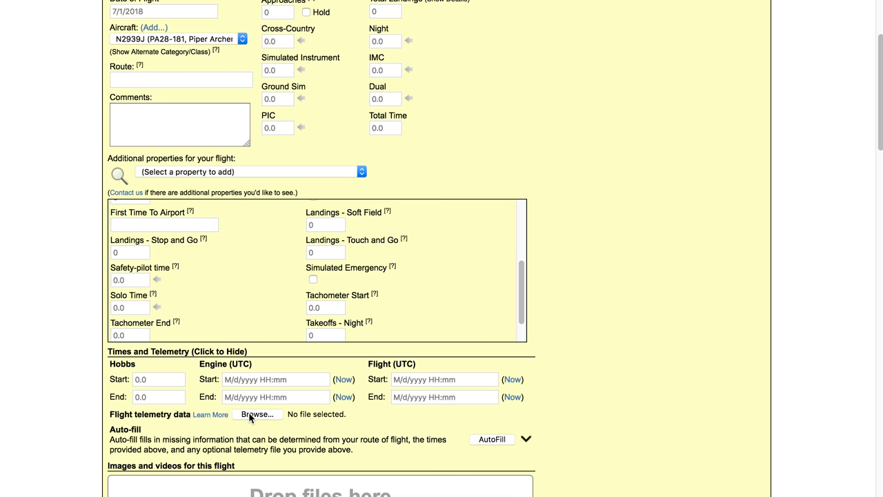
- Attach SampleFlight.CSV as telemetry data and set Hobbs start to 320.5
click(257, 414)
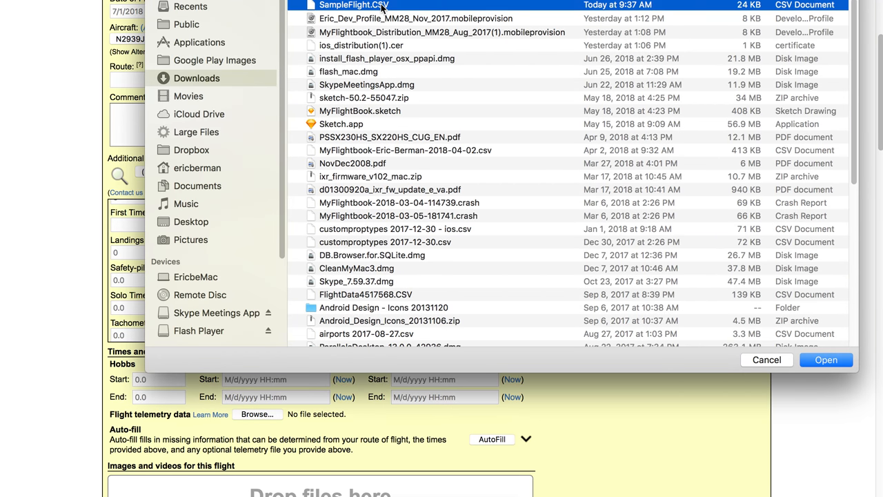
click(824, 359)
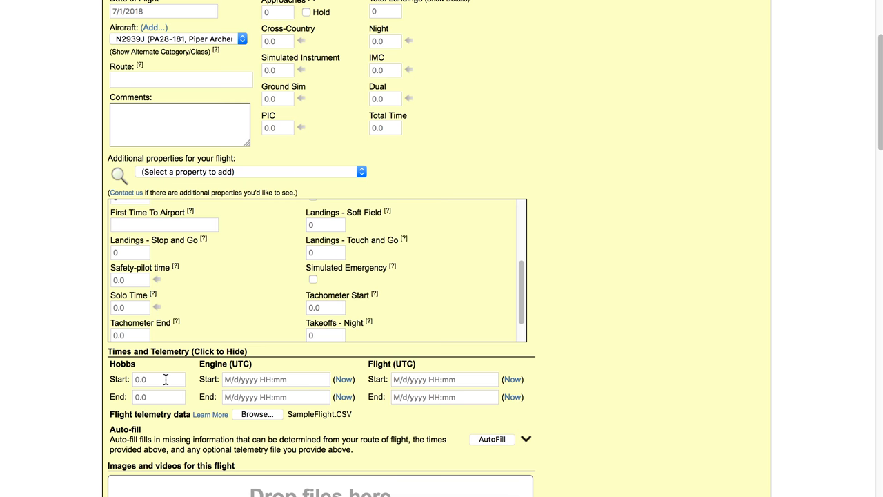
click(158, 378)
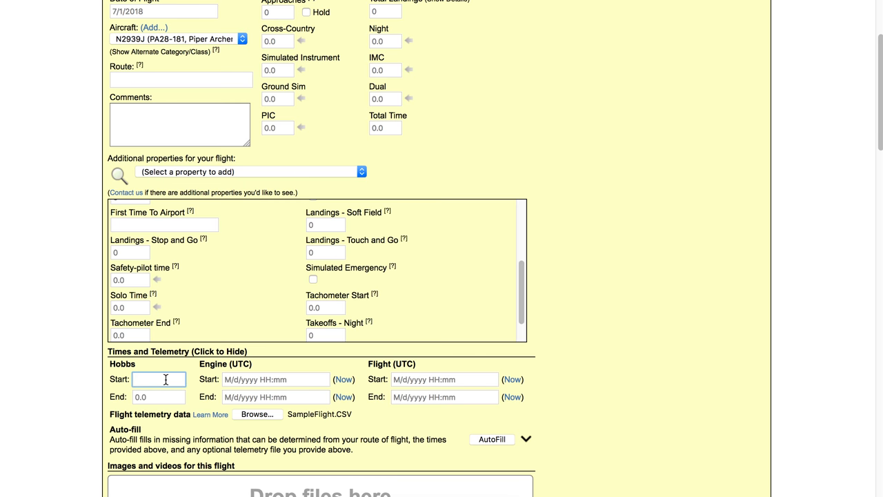
text(320.5)
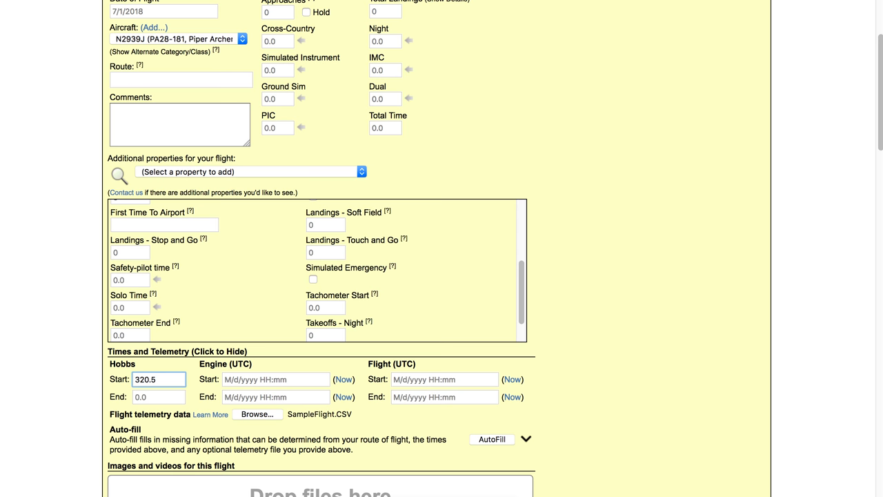
mouse_move(338, 425)
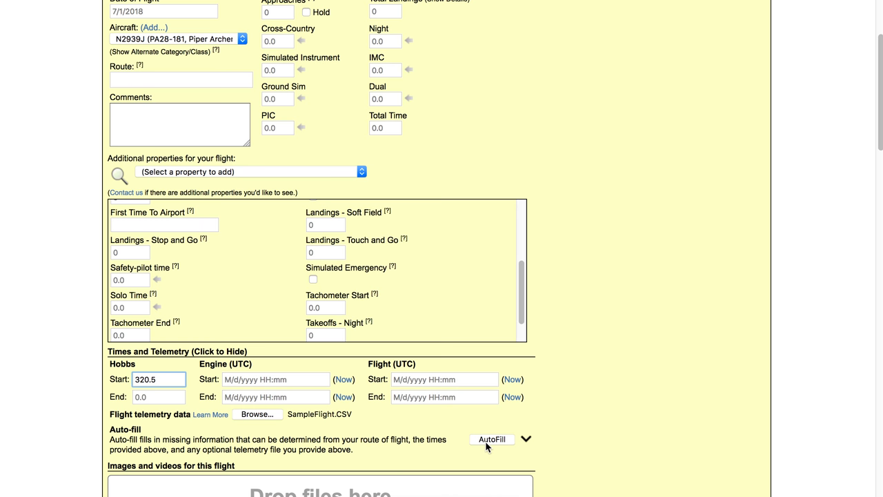
scroll(down, 3)
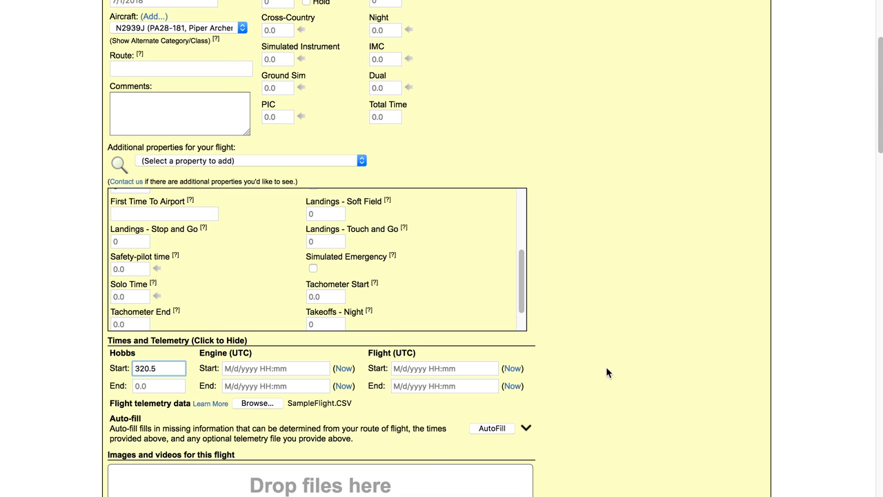
scroll(down, 3)
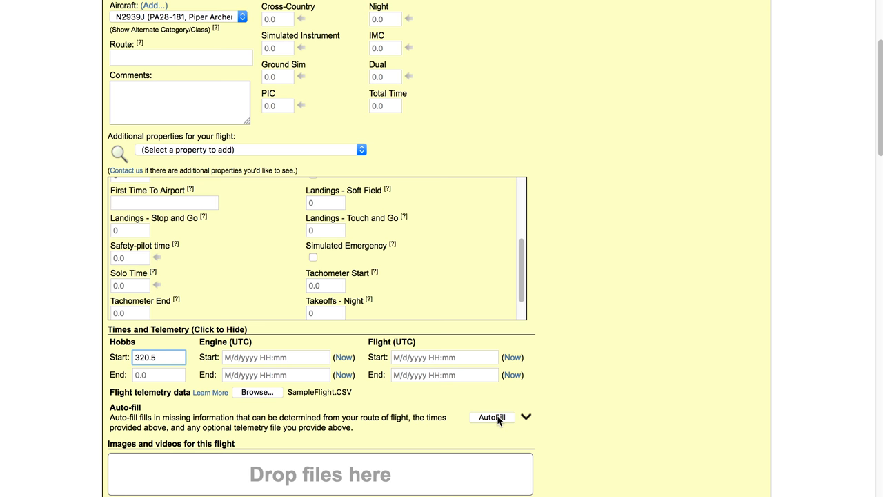
- Run AutoFill from telemetry, then review the 0.7 night time and starting Hobbs reading
click(491, 417)
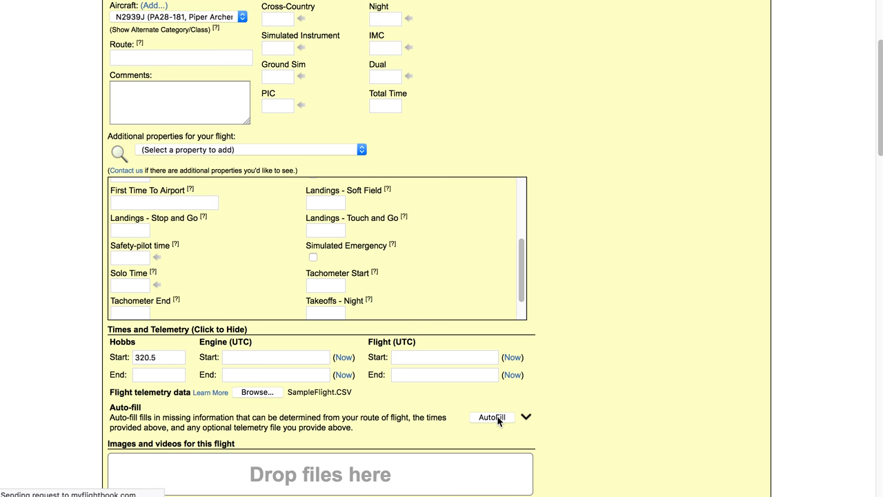
click(491, 417)
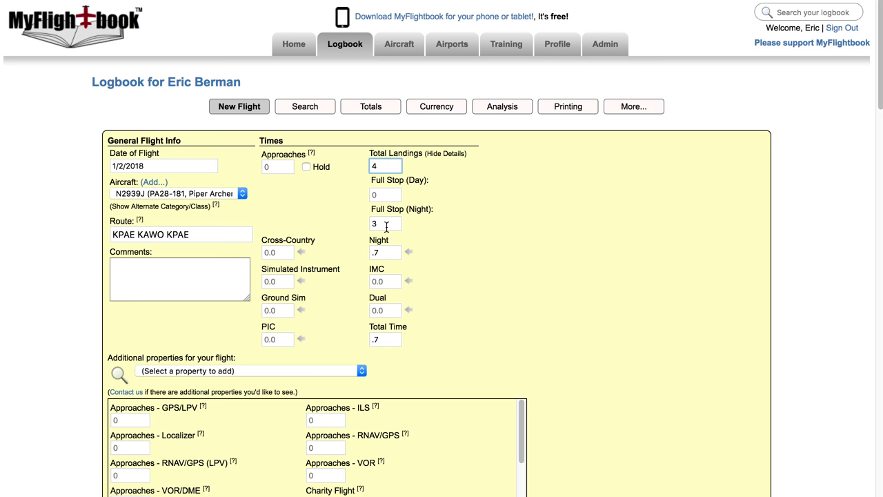
mouse_move(409, 252)
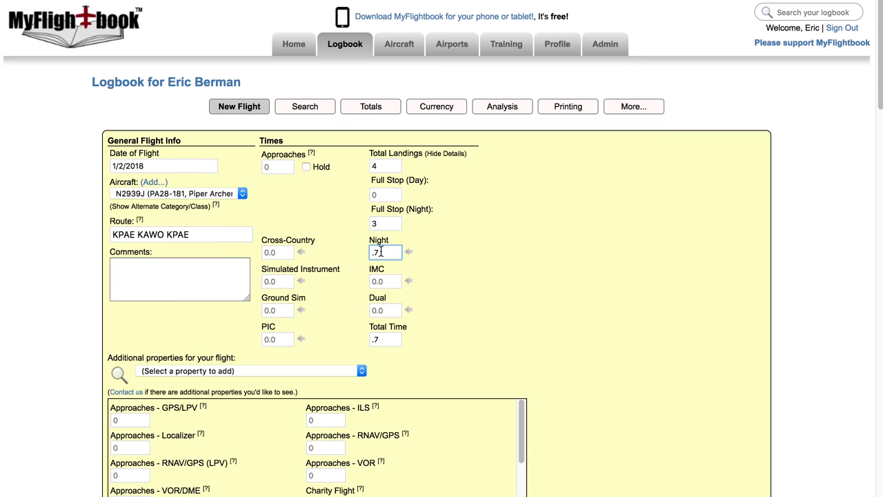
click(385, 339)
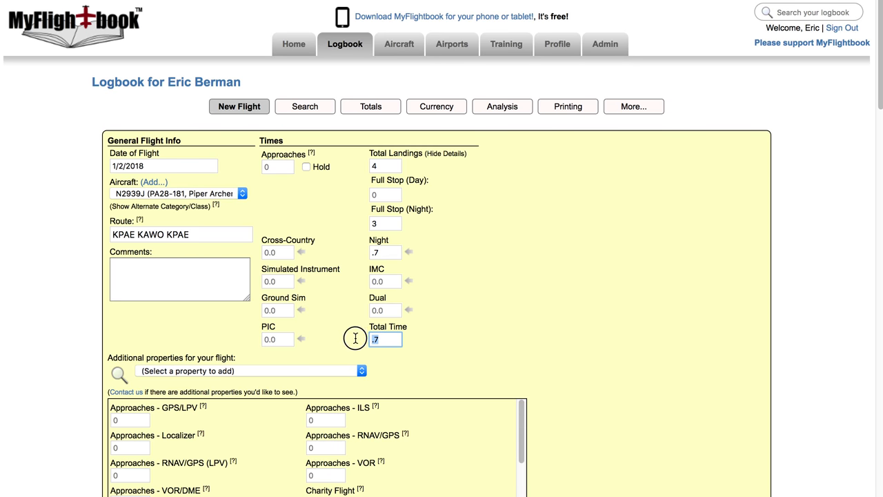
mouse_move(522, 330)
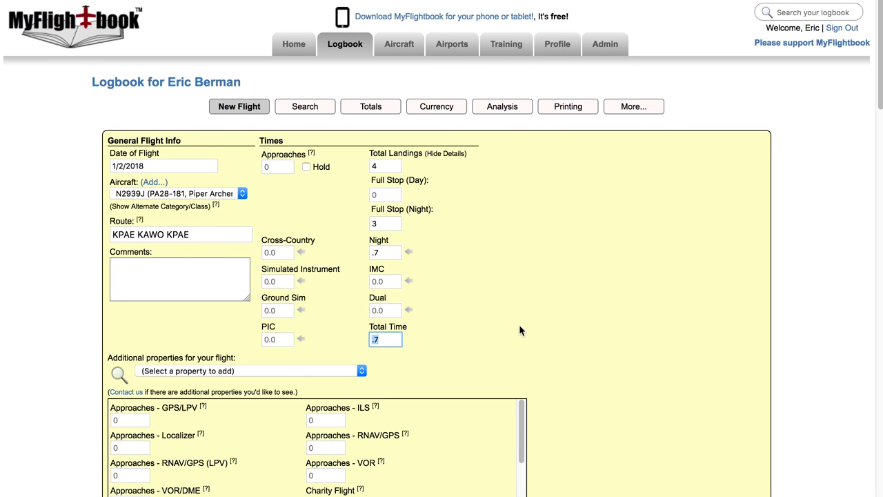
scroll(down, 3)
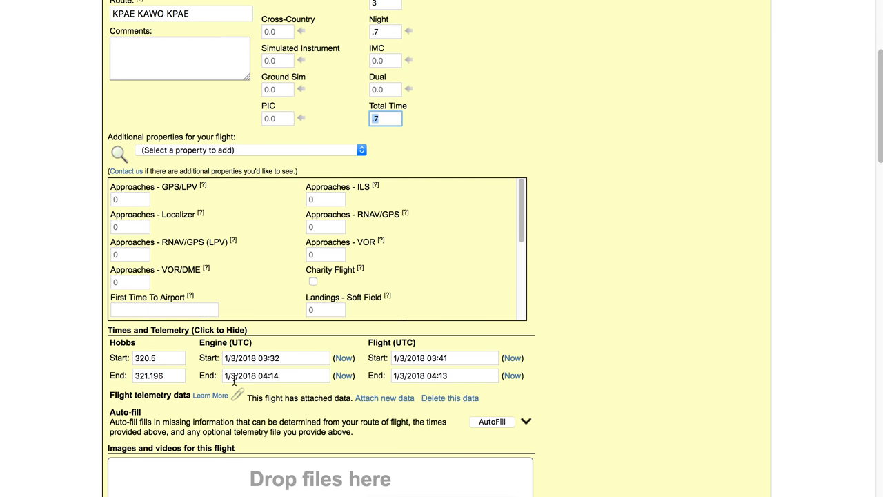
click(147, 376)
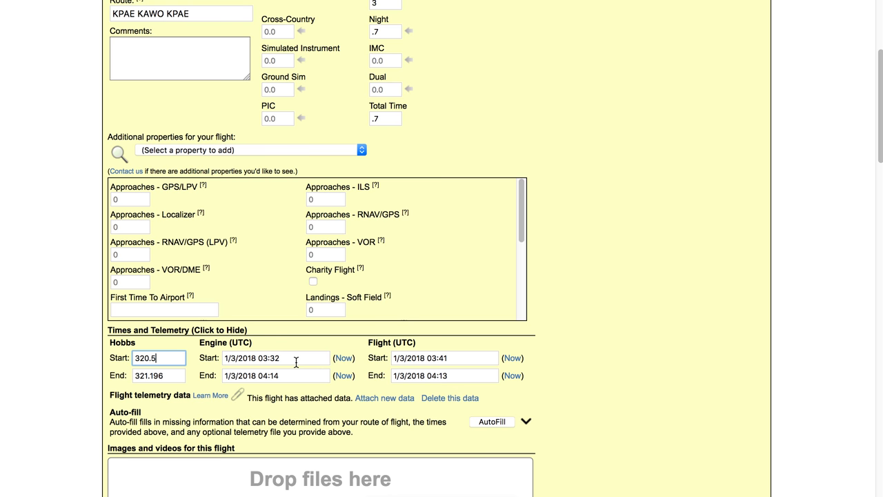
mouse_move(450, 359)
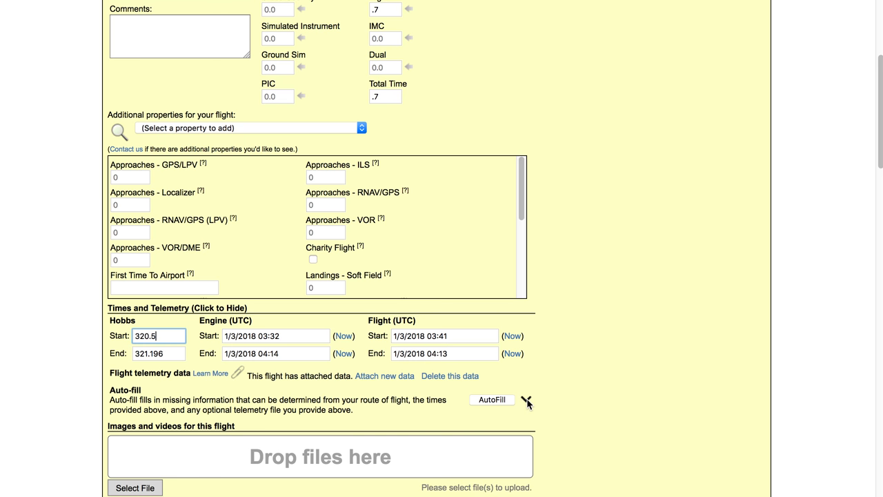
click(530, 403)
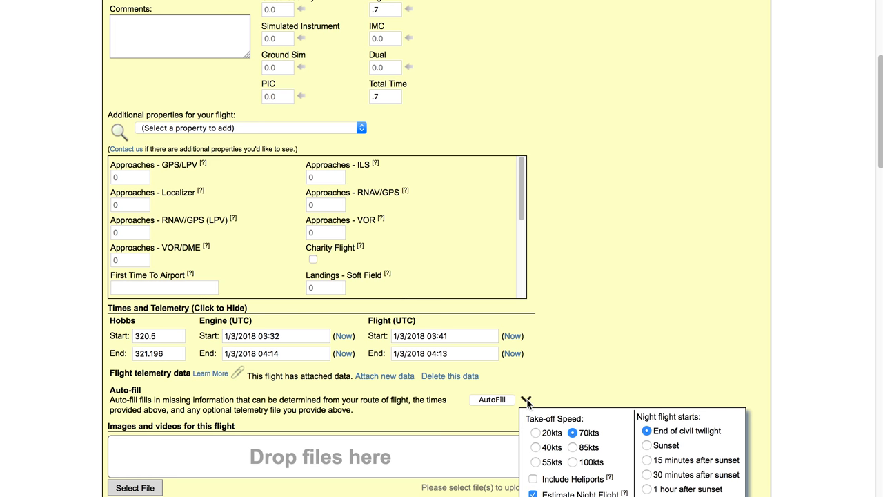
scroll(down, 3)
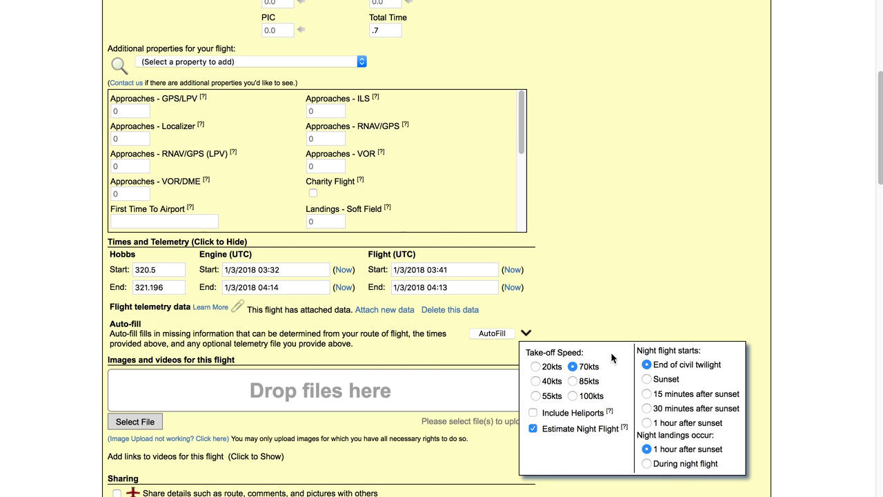
mouse_move(554, 381)
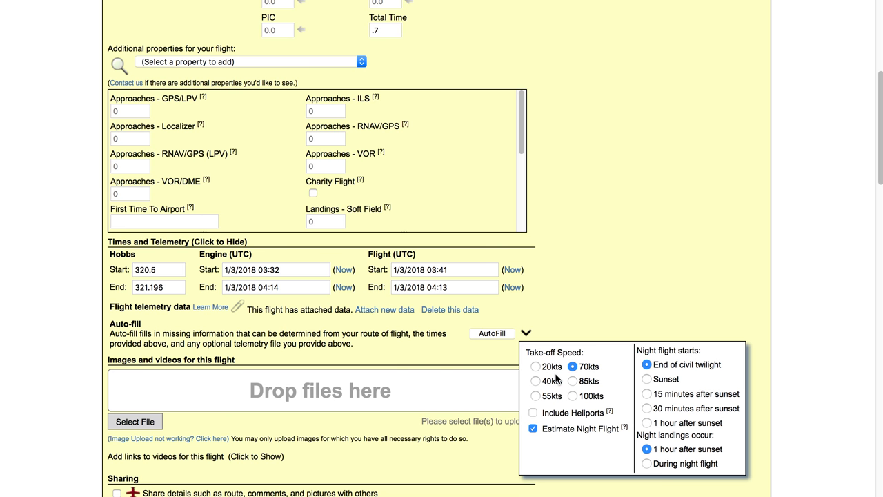
mouse_move(562, 441)
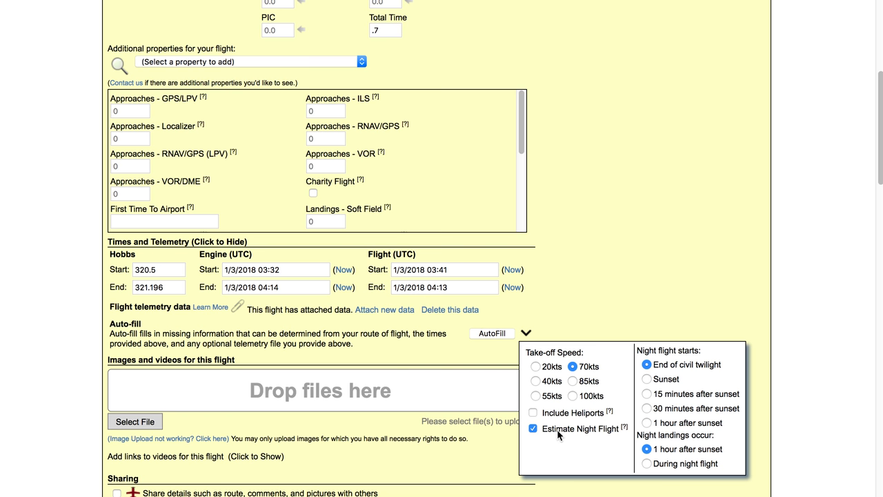
mouse_move(637, 480)
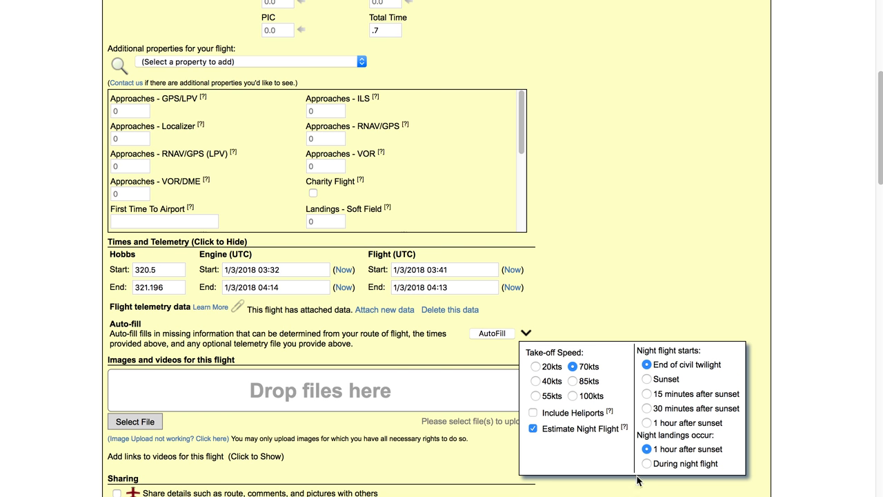
mouse_move(664, 307)
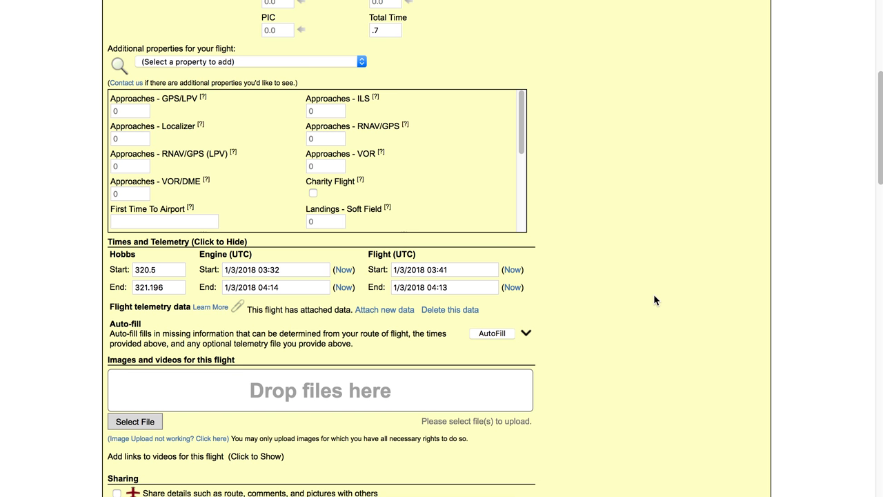
mouse_move(607, 312)
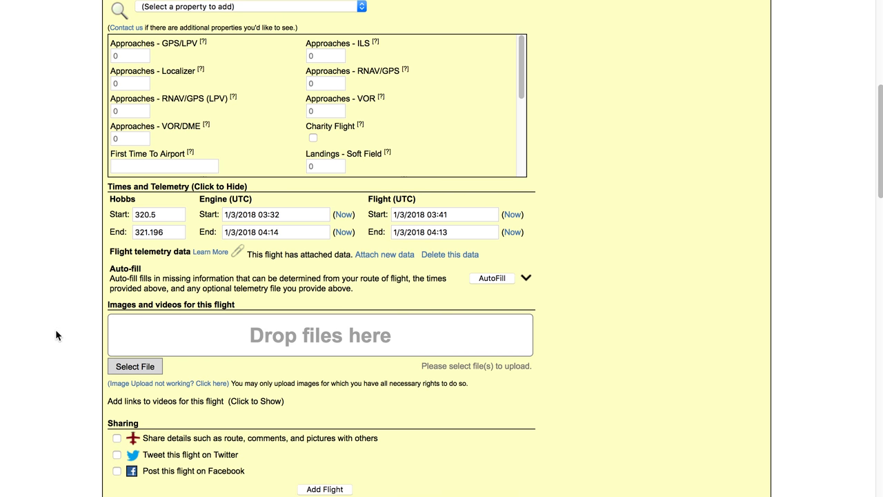
mouse_move(204, 320)
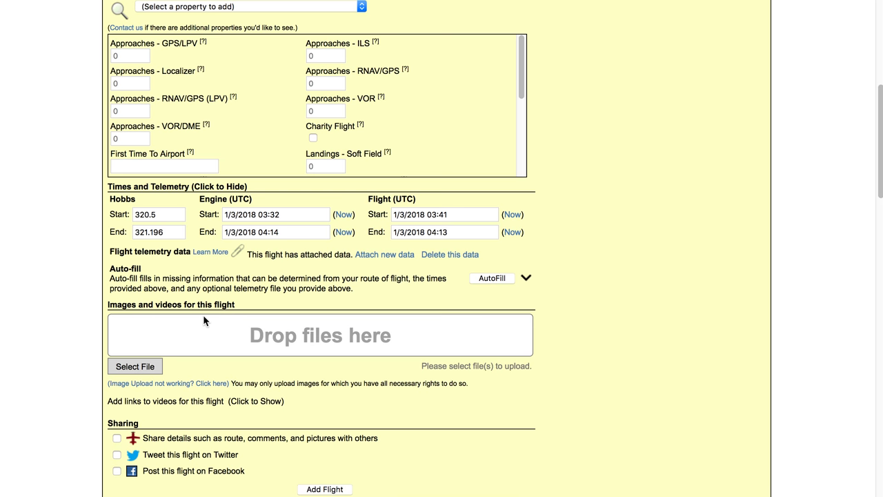
mouse_move(122, 422)
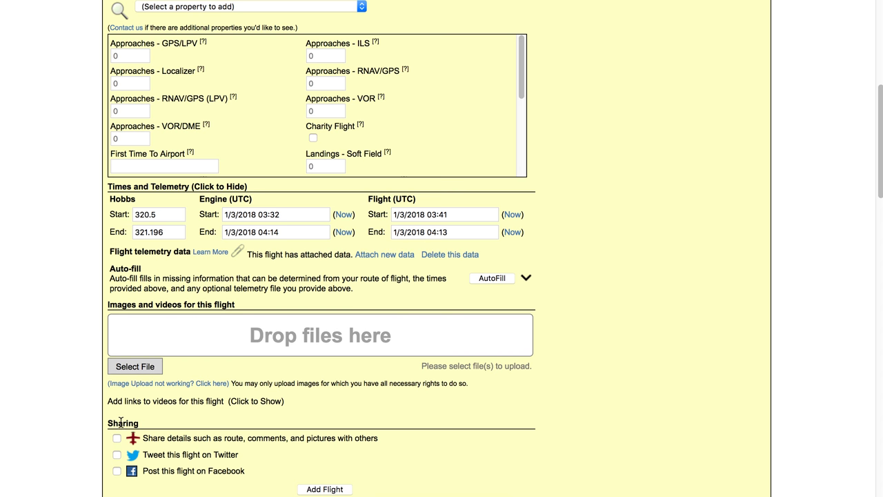
- Enable sharing of the flight's route, comments and pictures with others
scroll(down, 3)
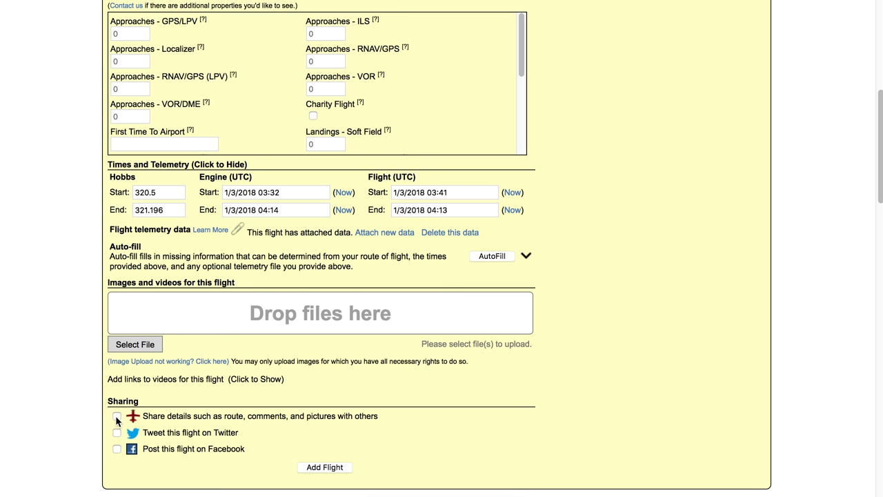
click(115, 417)
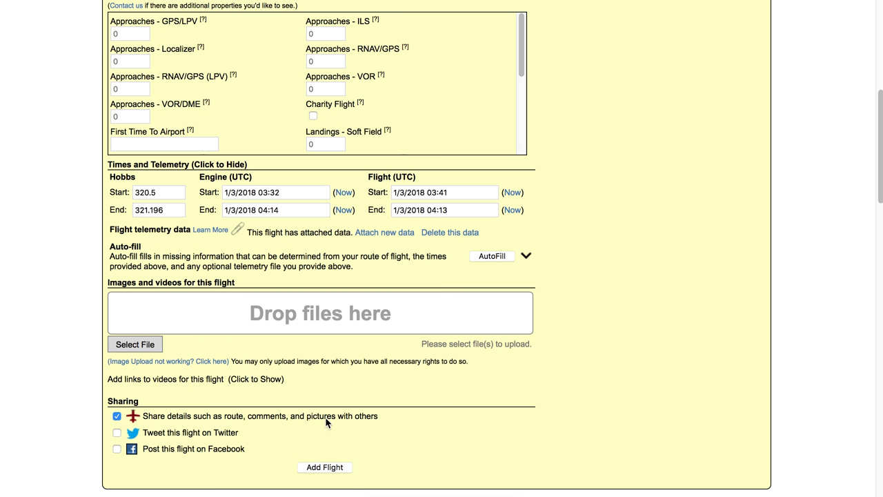
mouse_move(400, 417)
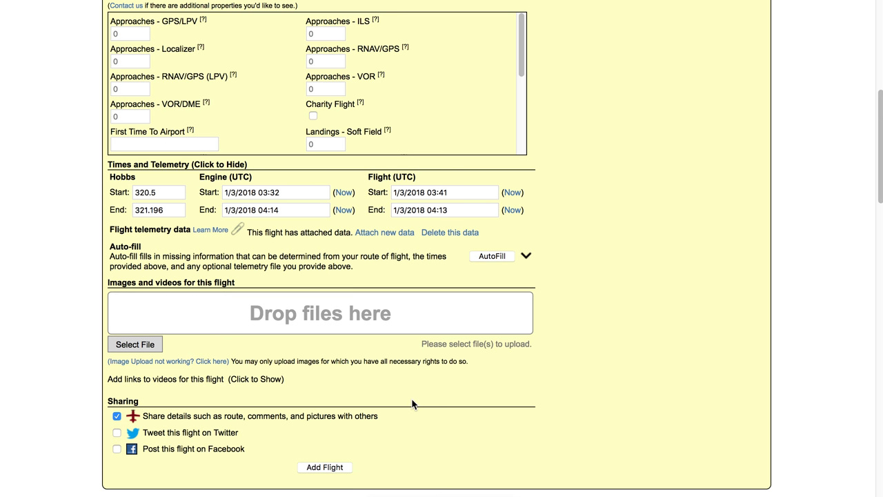
scroll(down, 3)
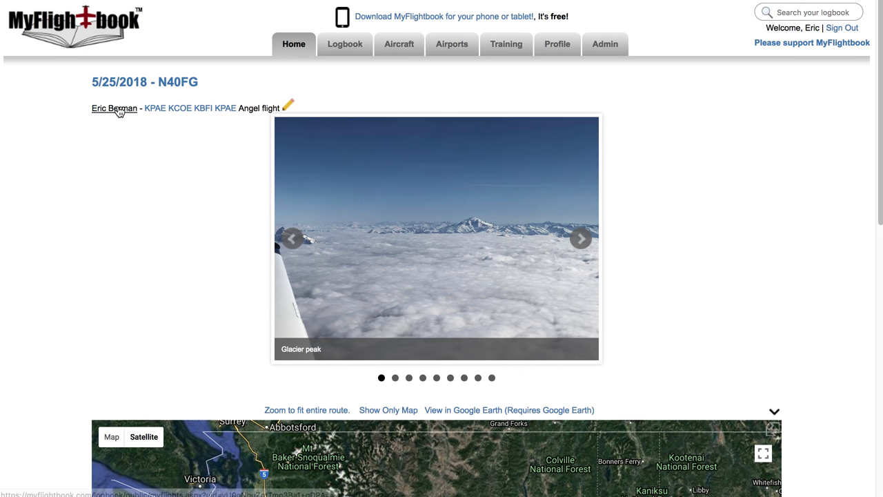
mouse_move(107, 109)
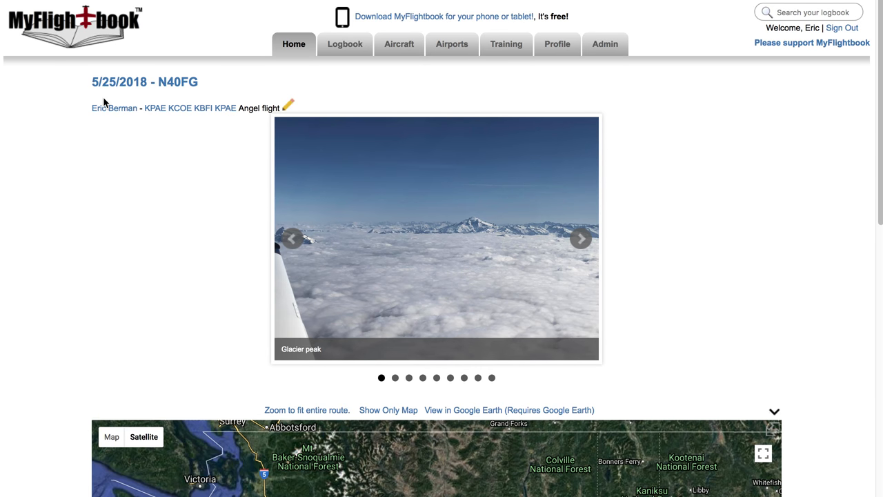
mouse_move(102, 107)
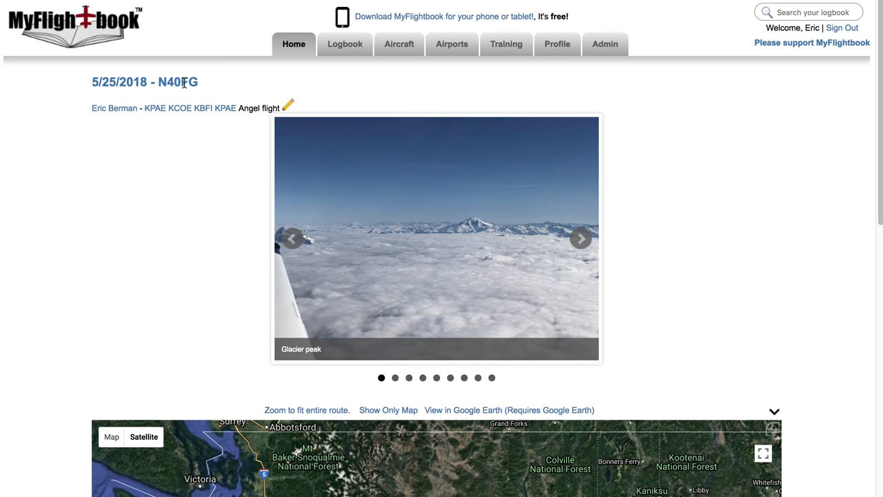
mouse_move(108, 115)
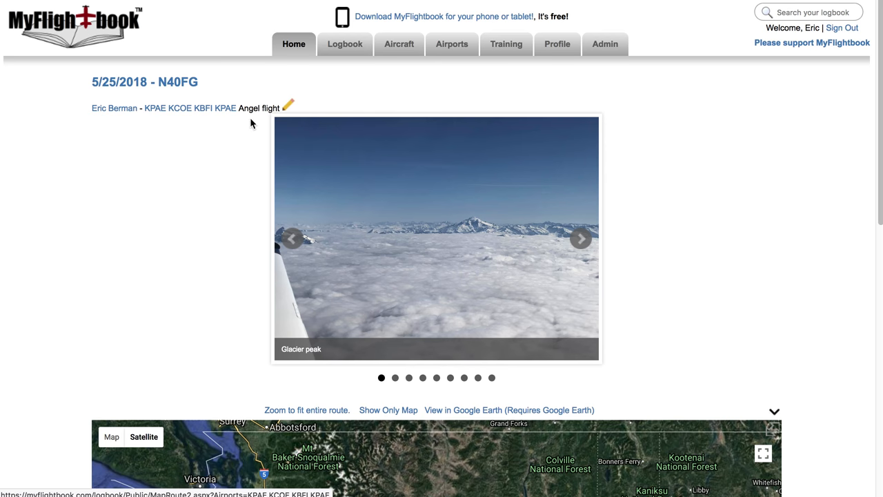
- Browse to the next flight photo, then map the route KPAE KCOE KBFI KPAE
double_click(261, 108)
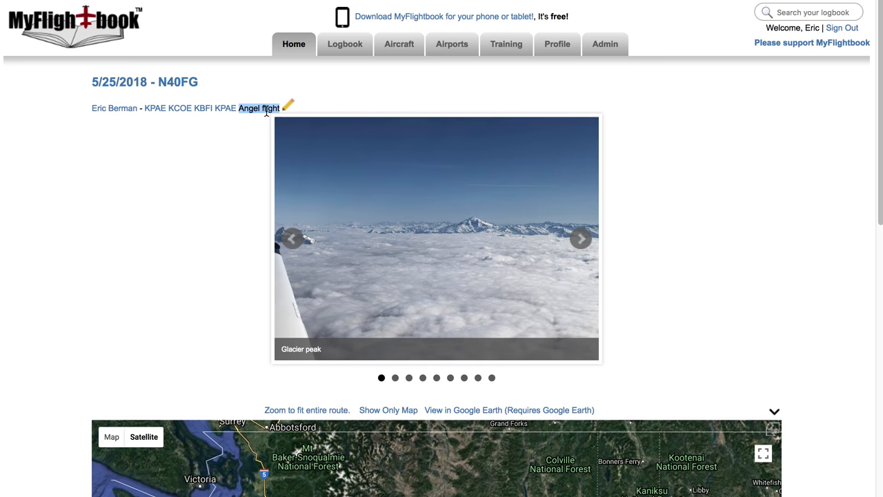
click(579, 238)
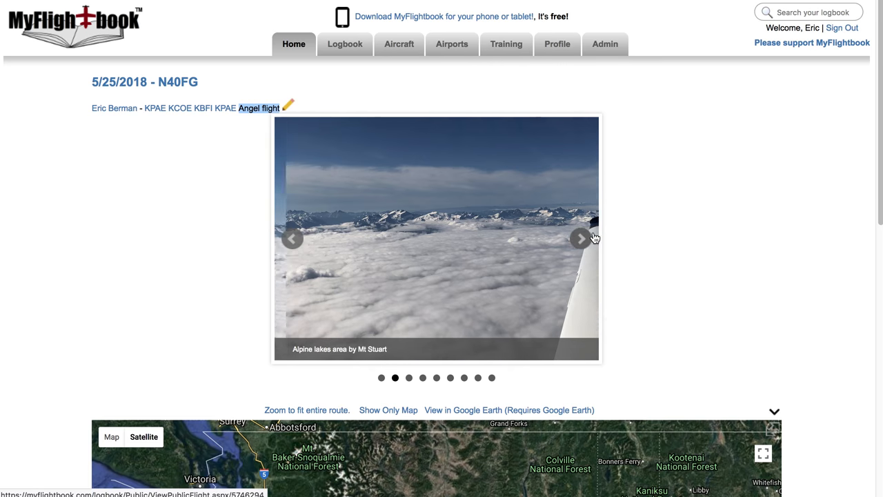
scroll(down, 3)
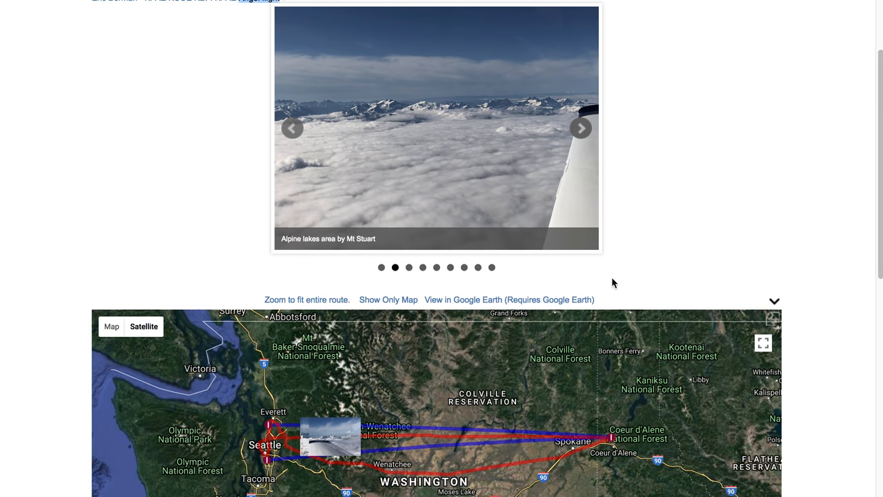
mouse_move(422, 459)
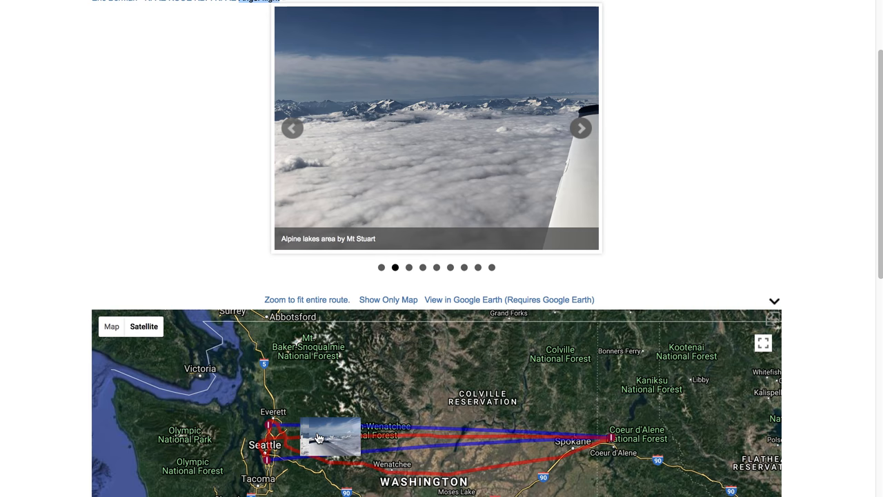
mouse_move(12, 98)
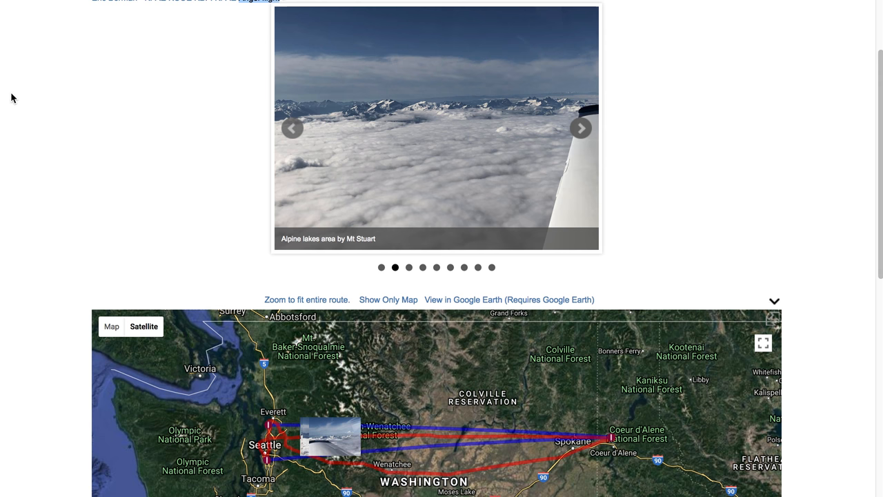
mouse_move(615, 431)
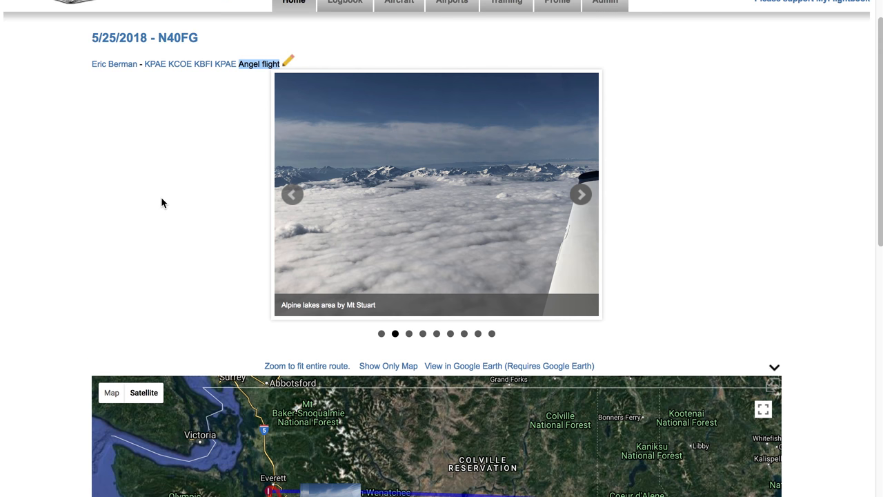
mouse_move(163, 74)
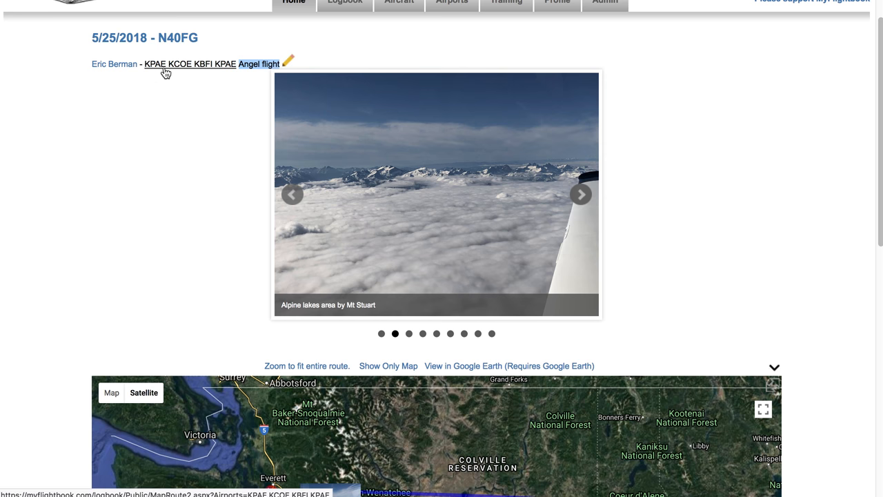
click(186, 63)
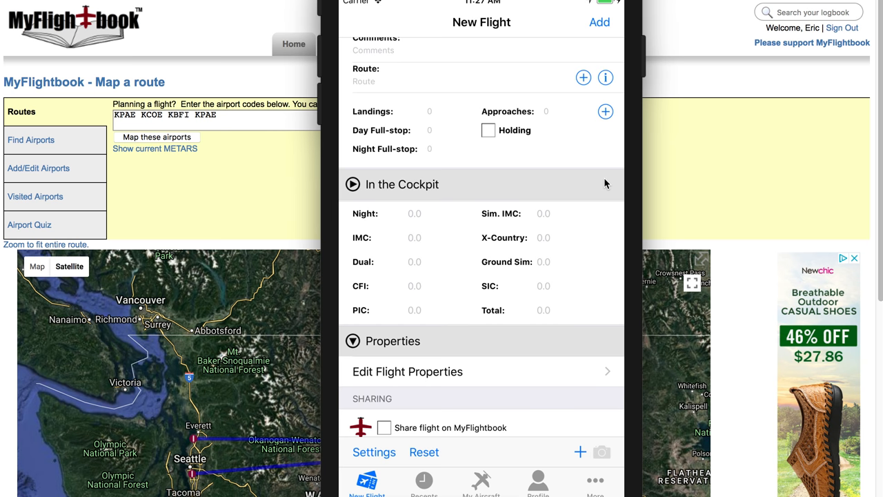
- Enter KSFO as the route and delete the appended latitude/longitude waypoint
scroll(down, 3)
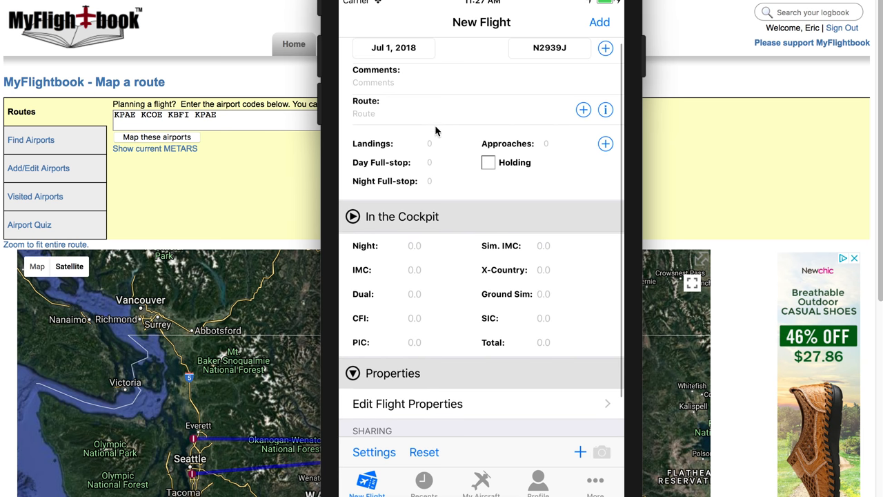
mouse_move(444, 135)
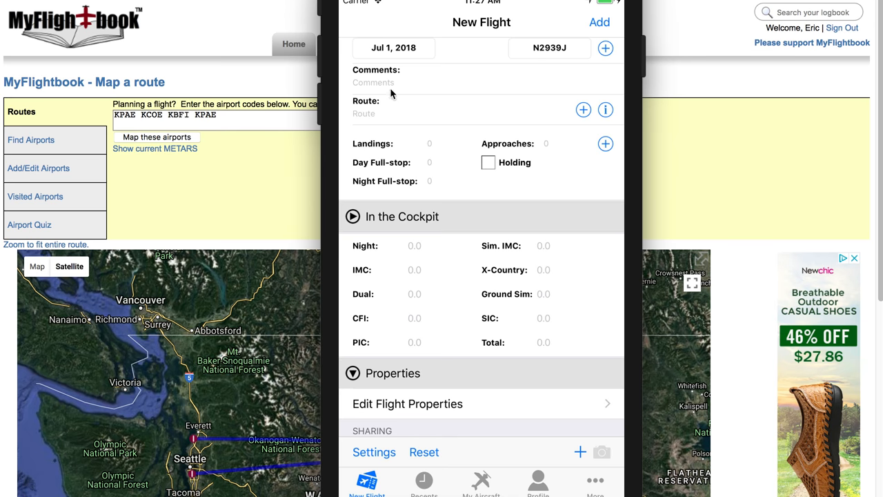
mouse_move(369, 121)
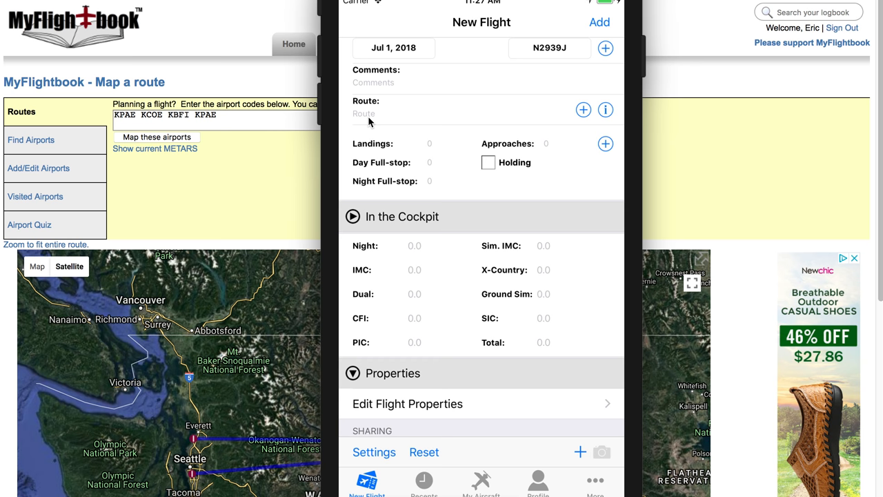
mouse_move(392, 266)
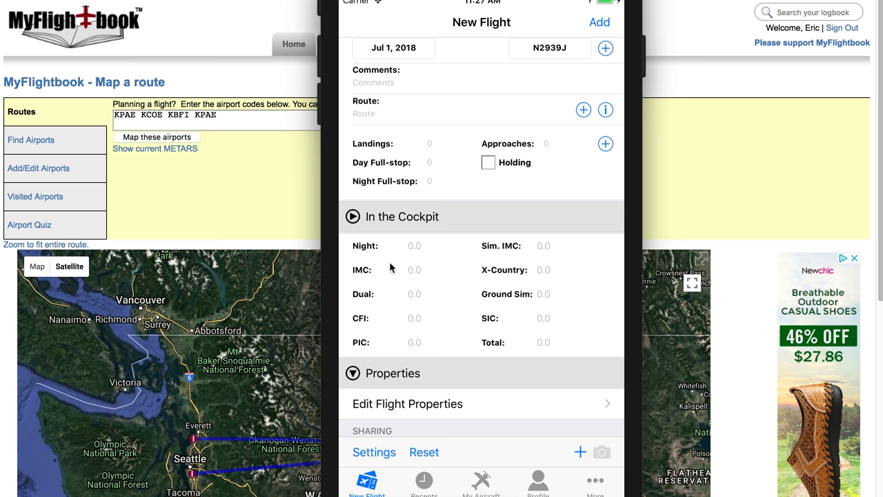
click(354, 215)
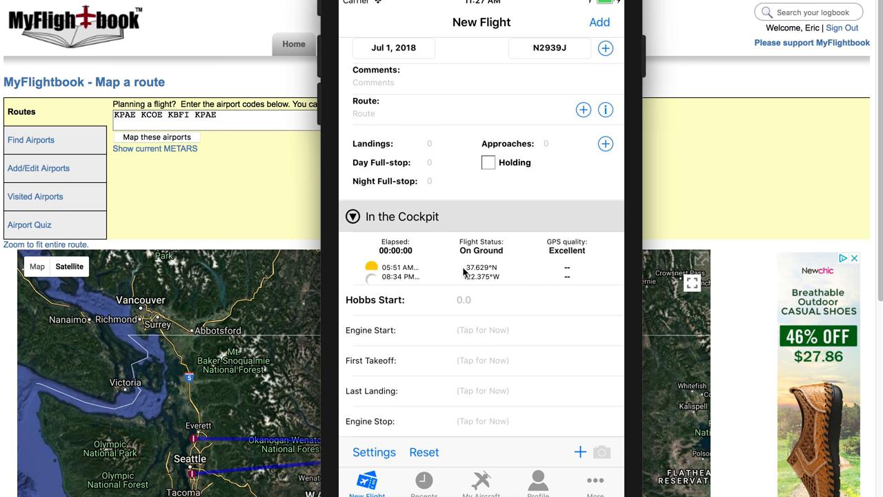
mouse_move(400, 237)
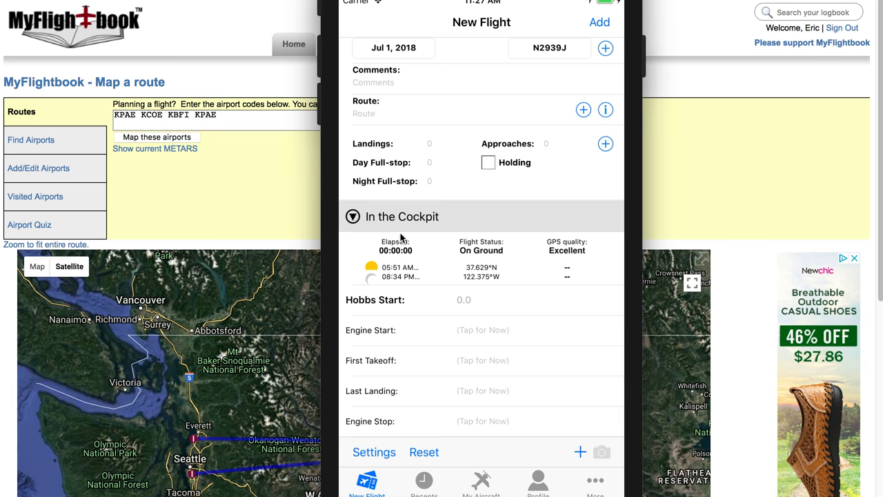
click(353, 215)
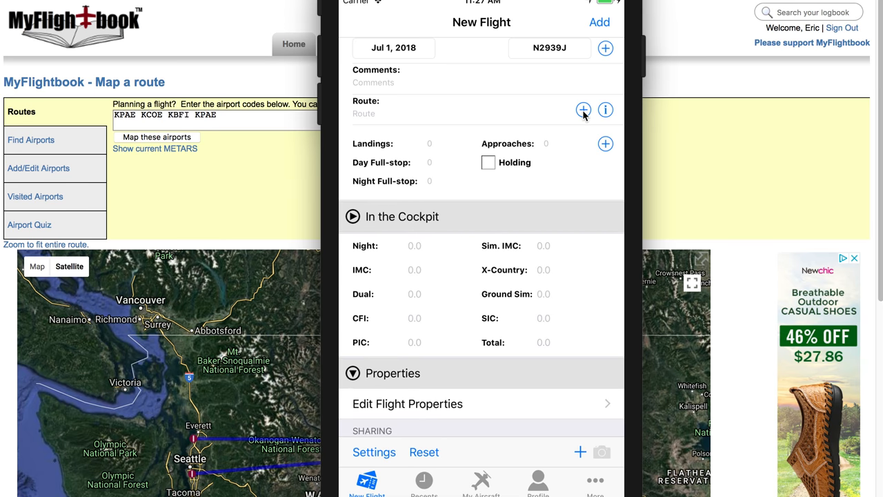
mouse_move(579, 111)
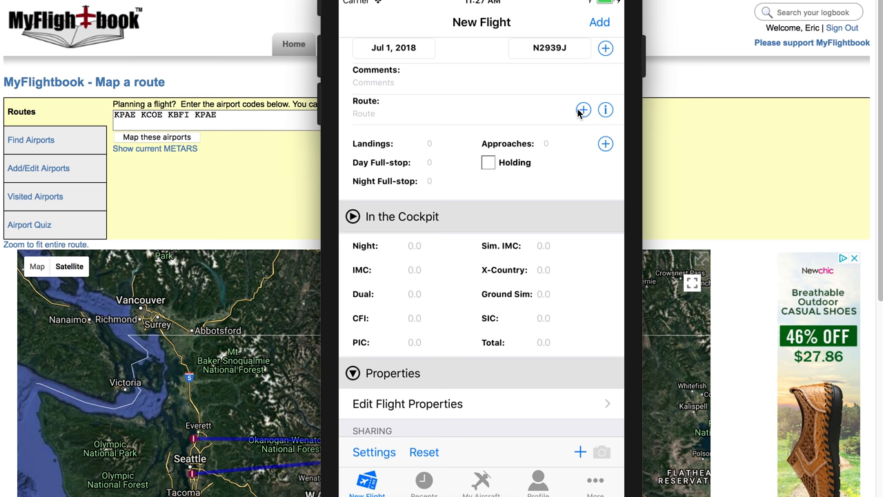
mouse_move(584, 117)
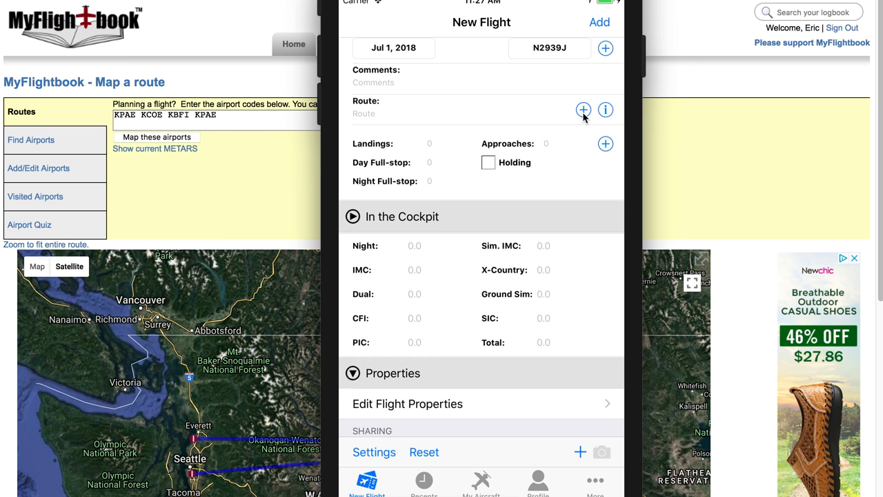
text(KSFO)
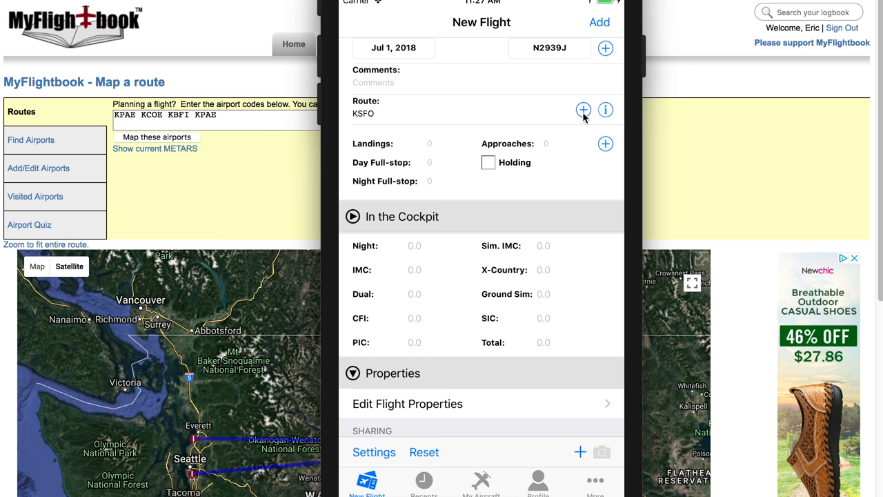
mouse_move(356, 127)
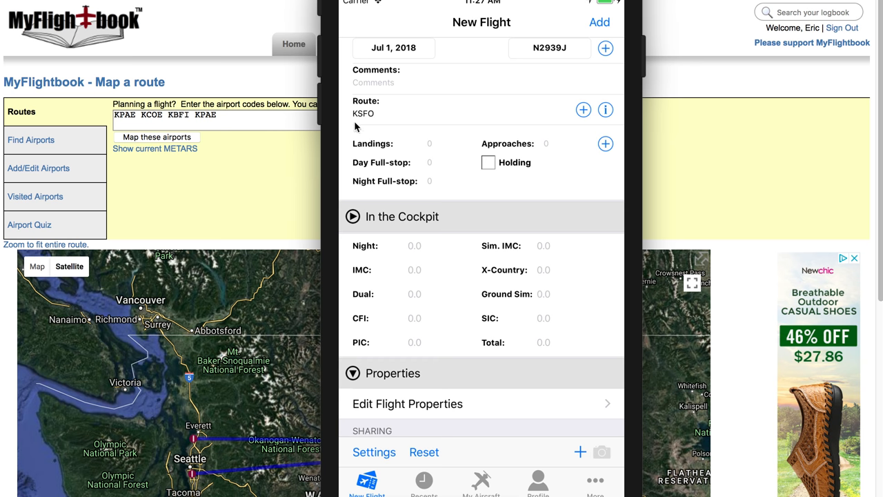
mouse_move(586, 110)
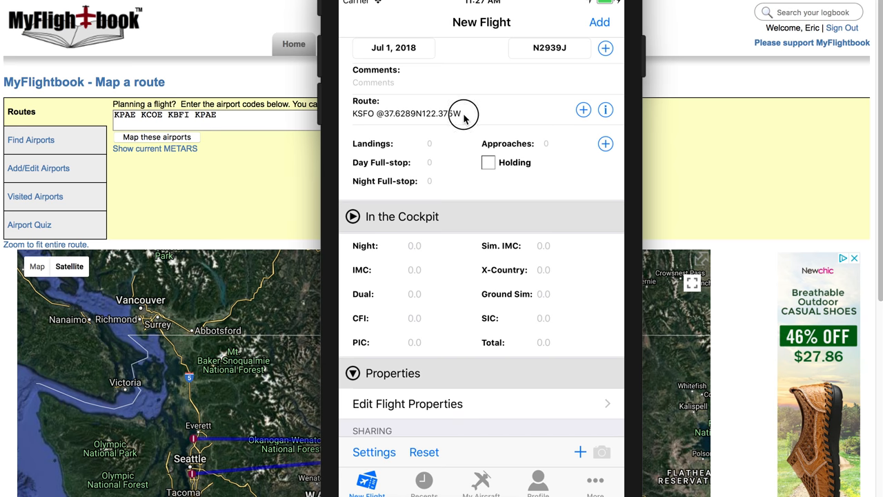
click(464, 113)
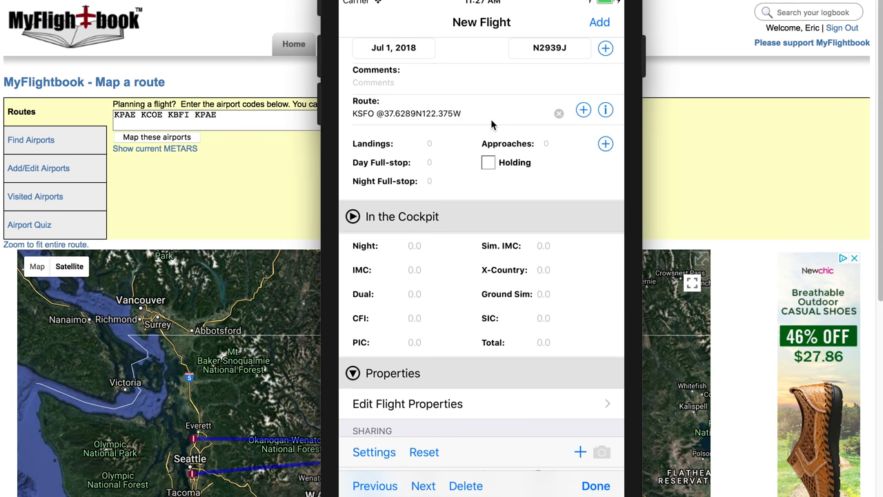
mouse_move(386, 121)
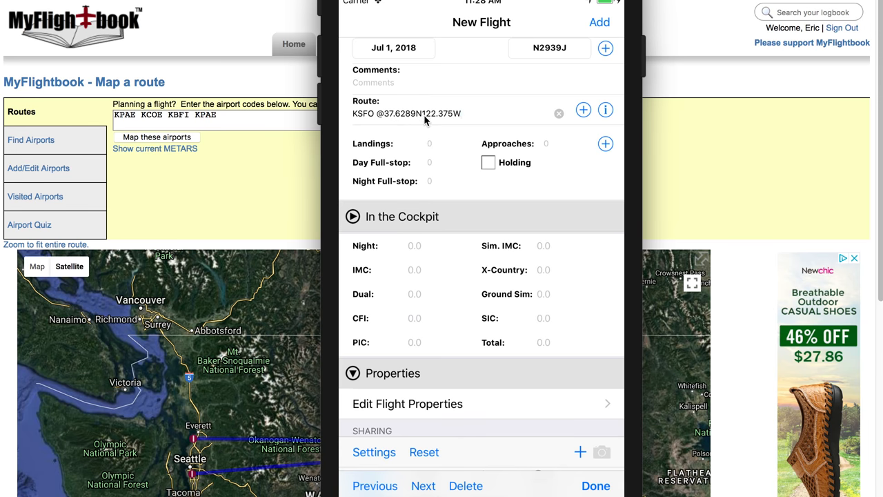
mouse_move(460, 117)
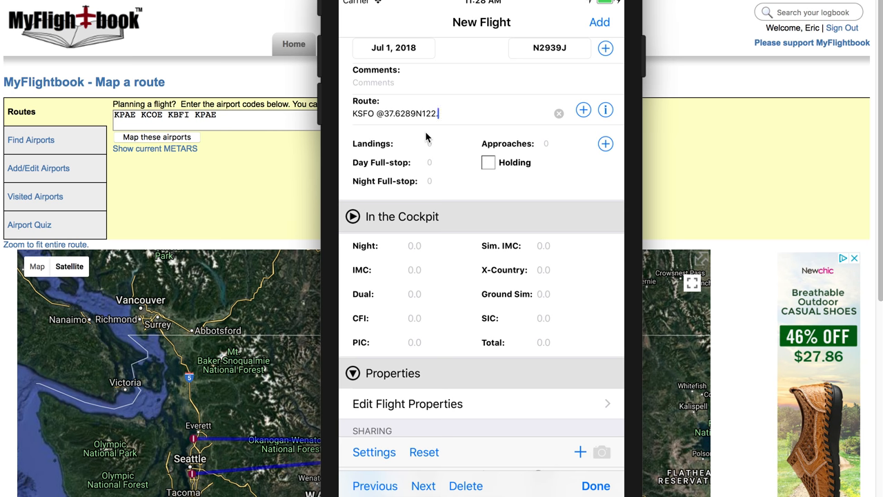
key(Backspace)
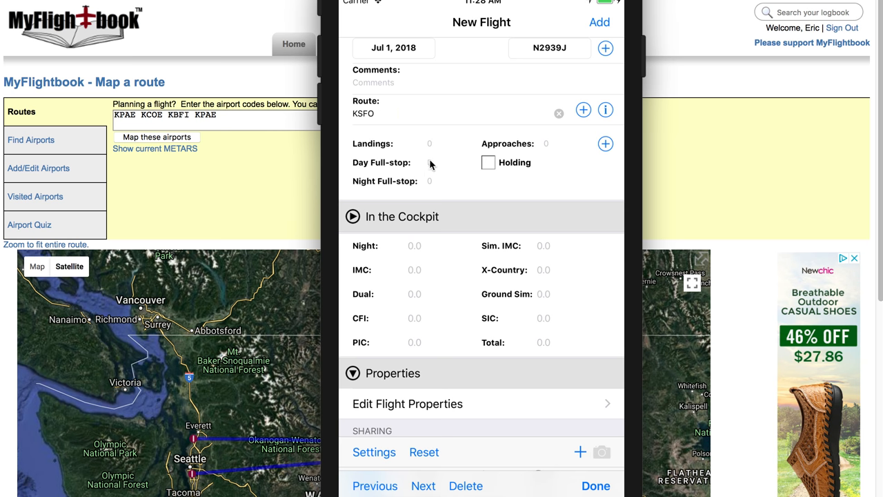
mouse_move(571, 163)
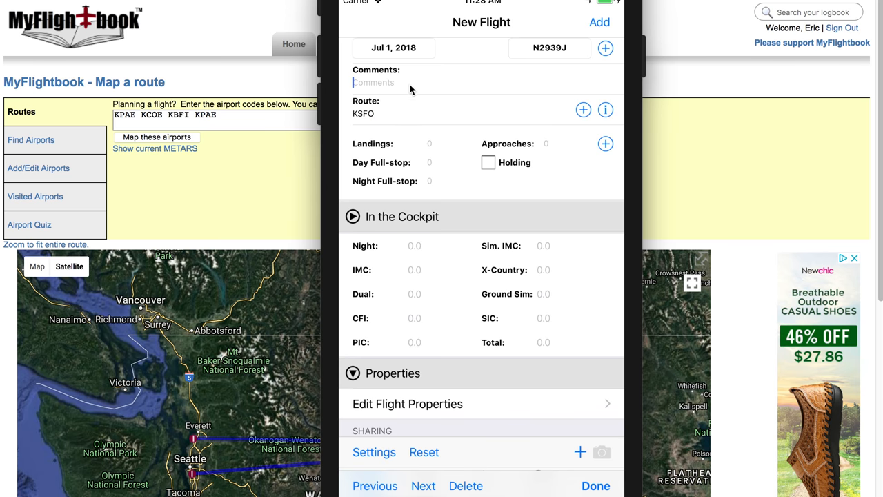
mouse_move(550, 149)
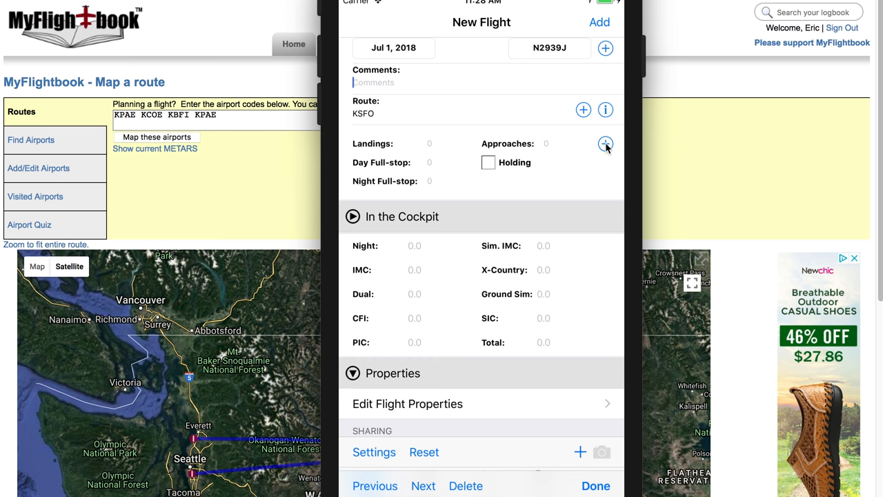
- Add an ILS approach to runway 28L at KSFO and return to the flight
click(604, 144)
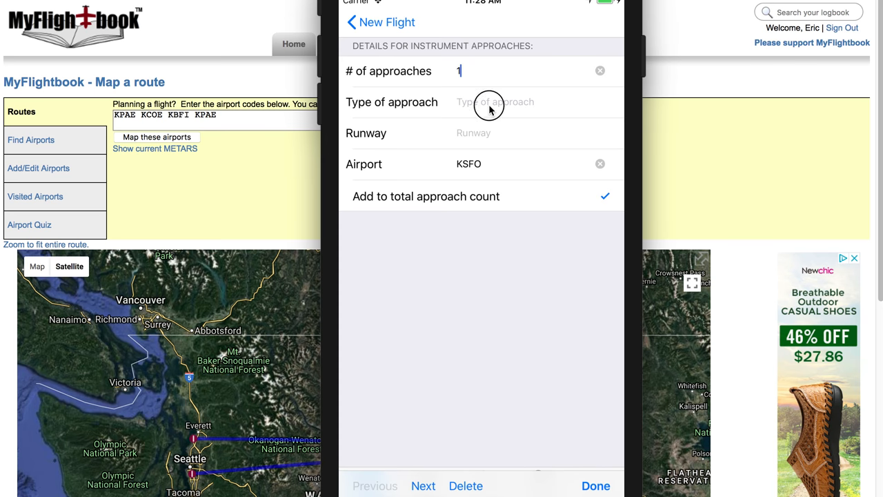
click(494, 102)
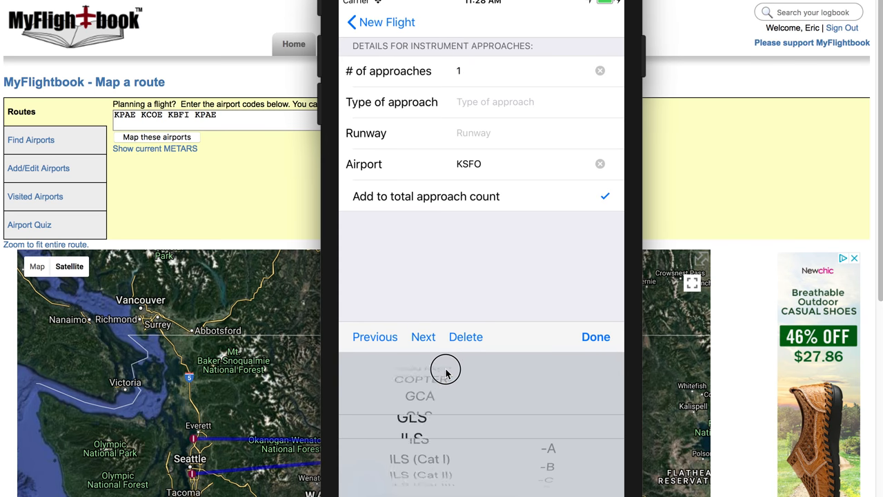
click(408, 439)
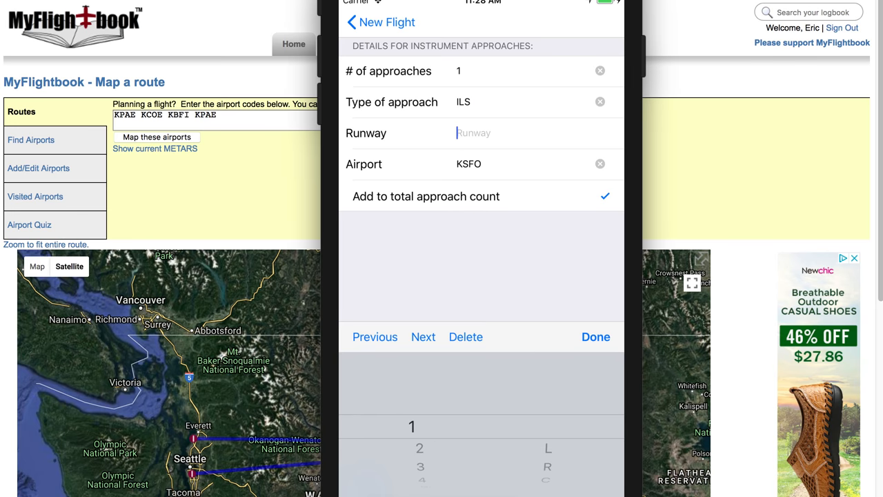
scroll(down, 3)
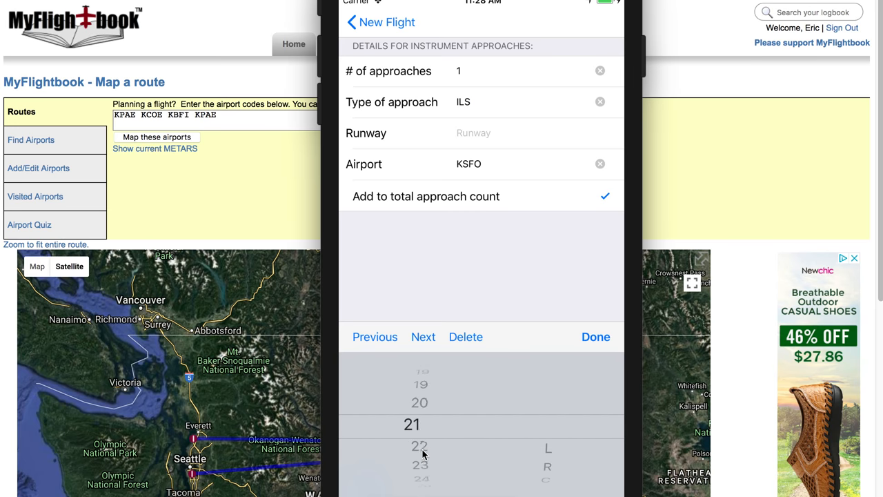
scroll(down, 3)
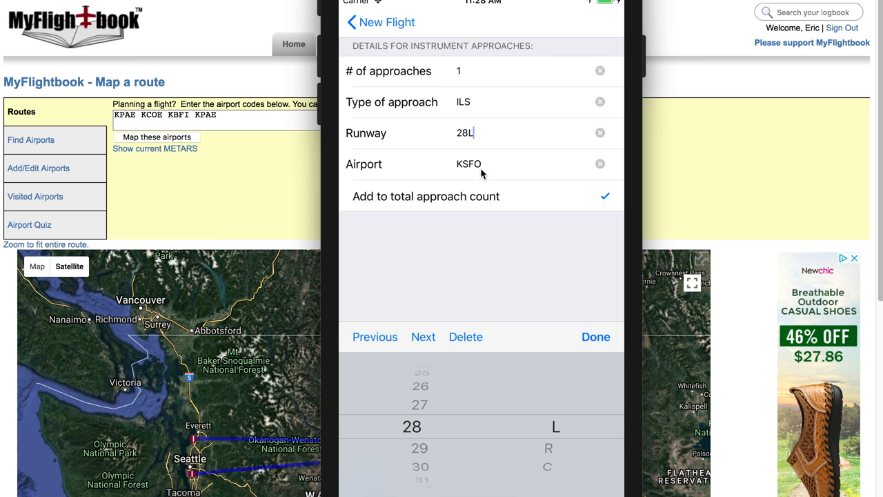
mouse_move(376, 204)
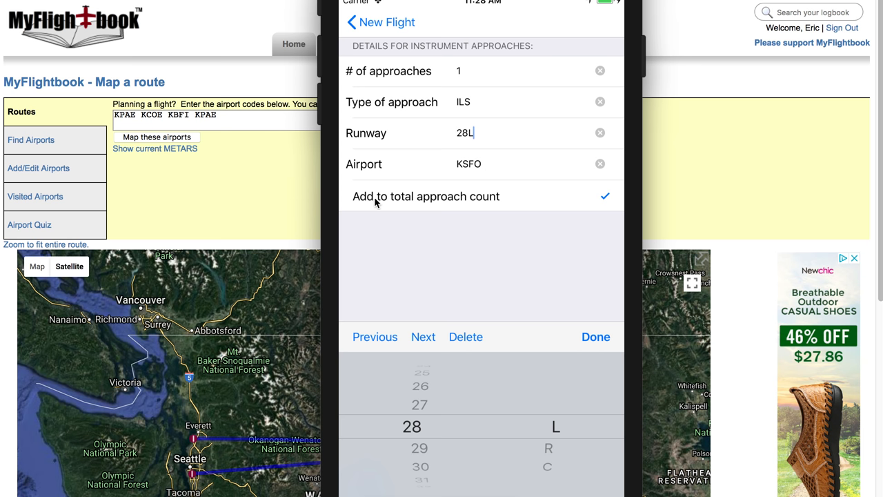
click(469, 164)
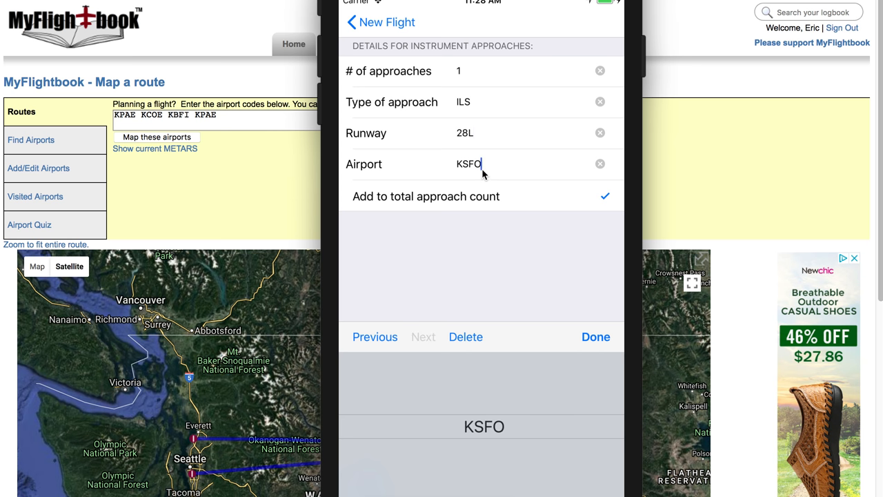
mouse_move(382, 33)
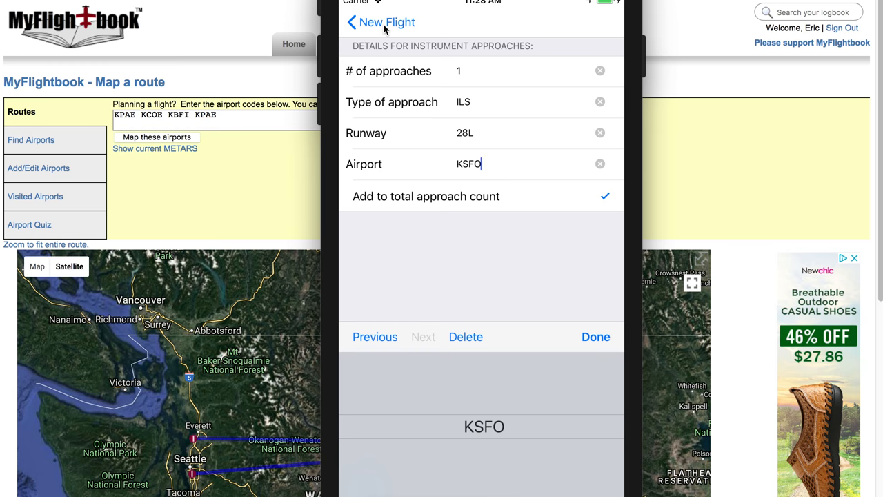
click(596, 336)
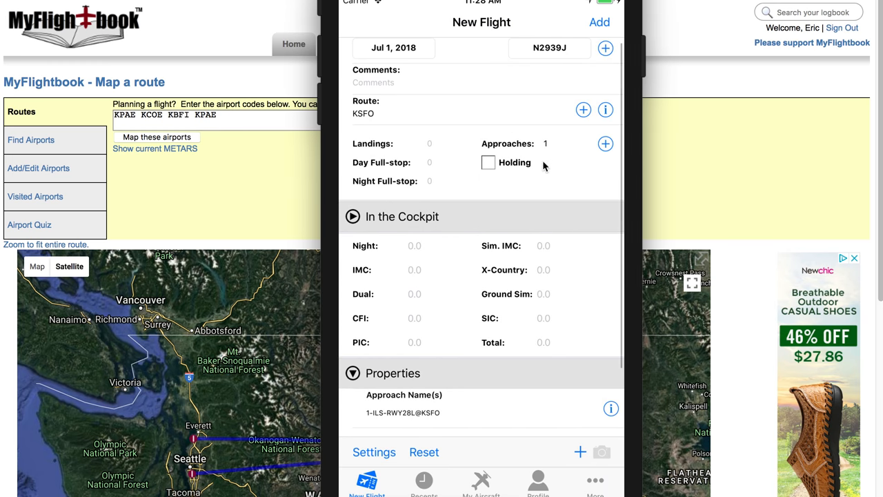
- Enter 3.2 total time and copy it into the PIC and cross-country fields
scroll(down, 3)
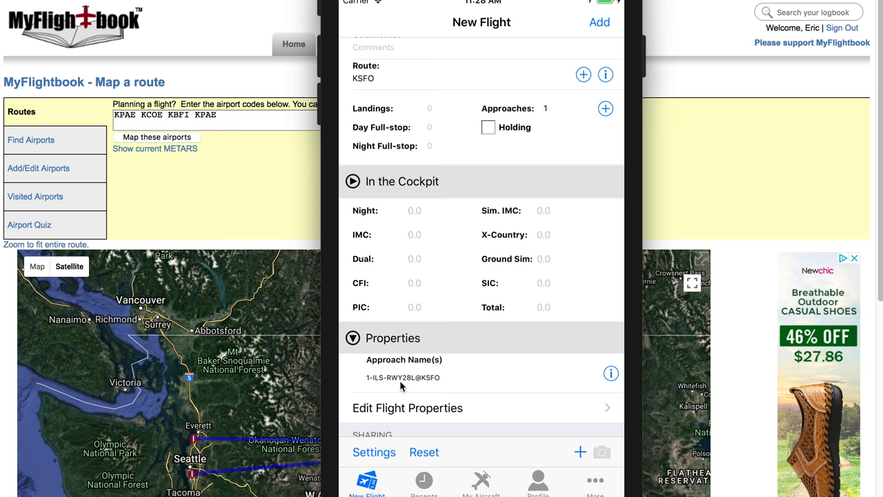
mouse_move(442, 170)
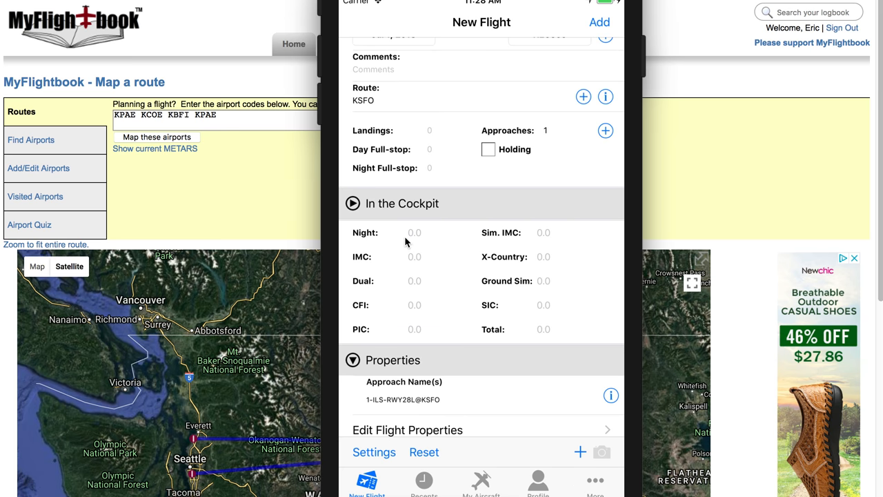
mouse_move(494, 232)
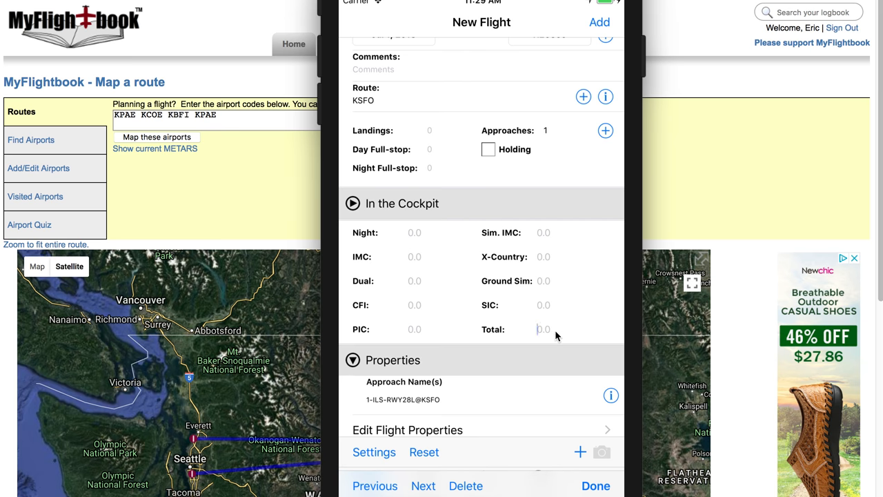
text(3.2)
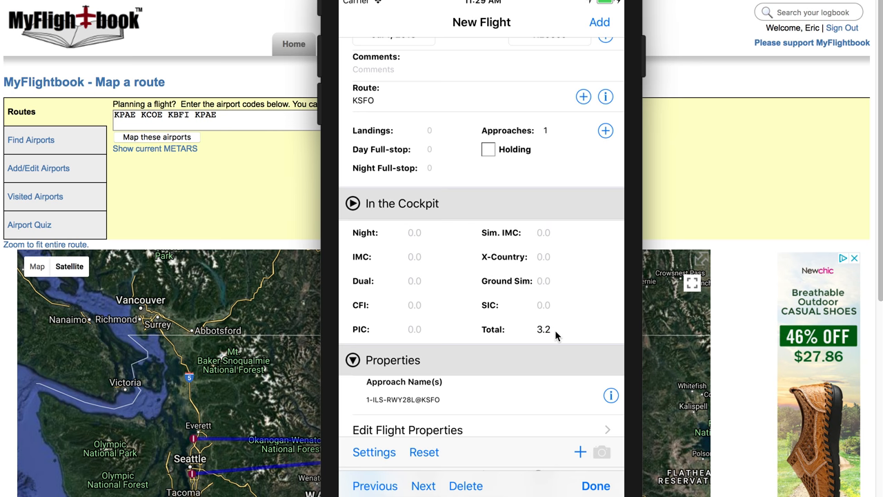
mouse_move(458, 336)
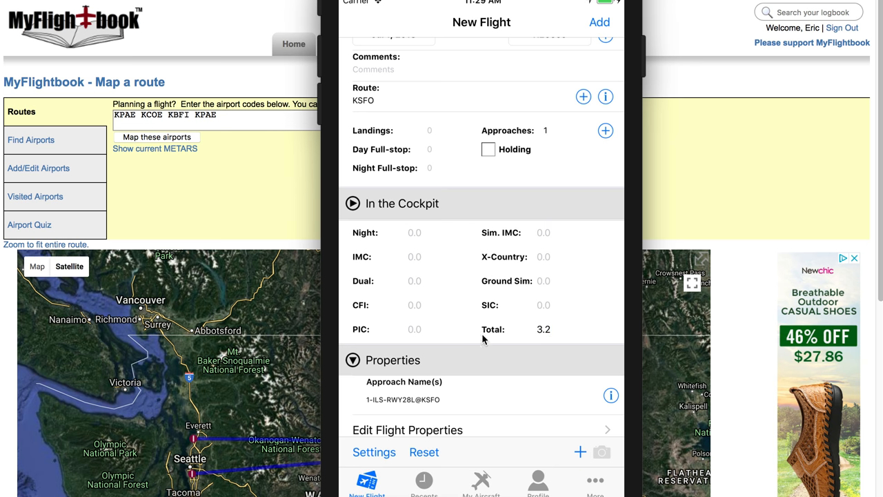
mouse_move(412, 330)
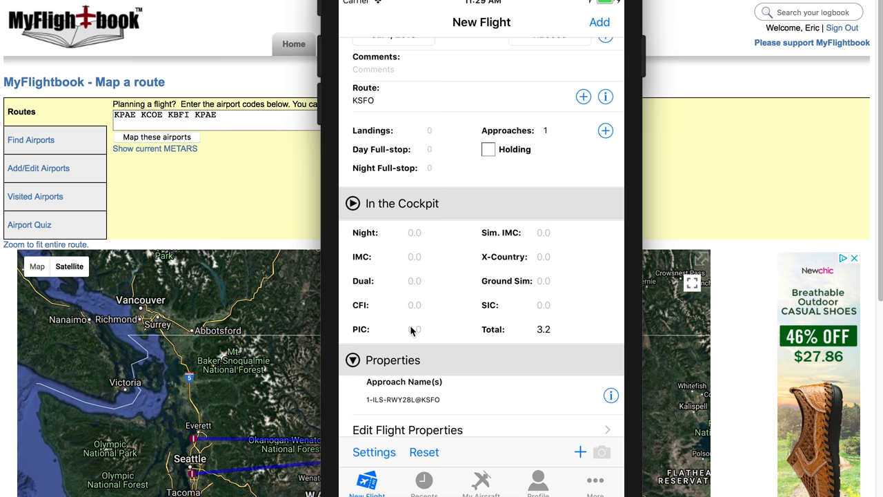
click(413, 328)
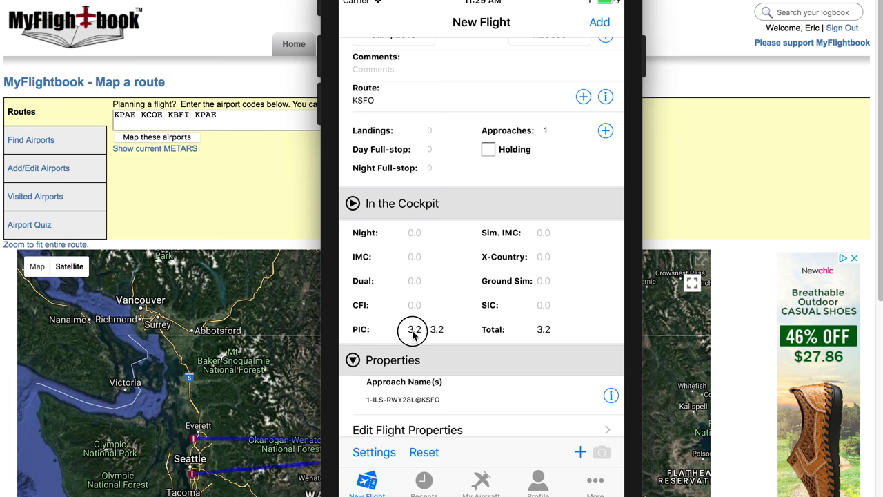
mouse_move(546, 256)
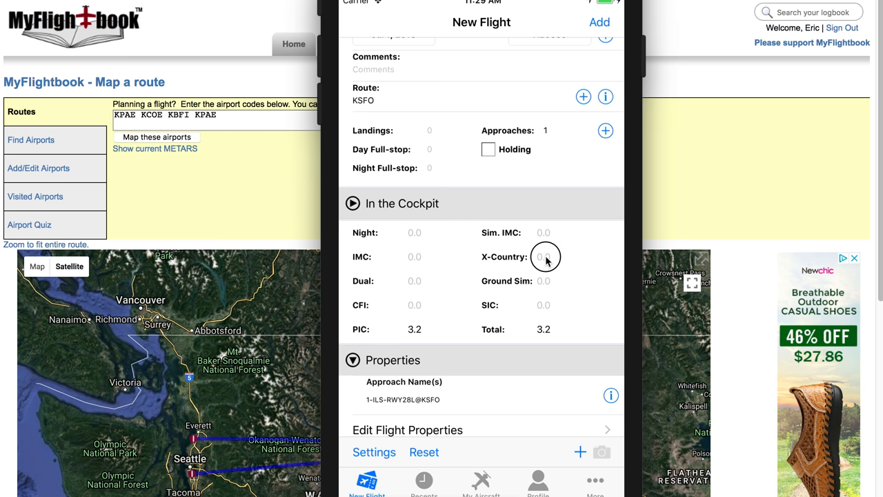
click(543, 257)
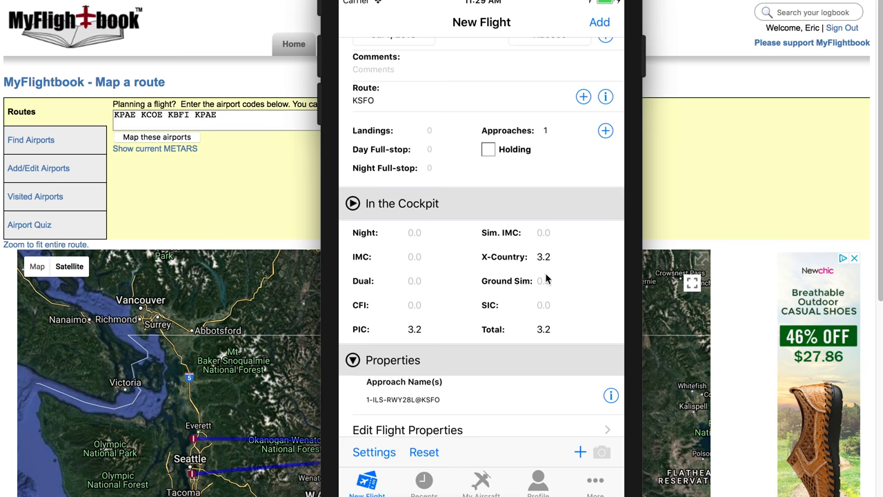
mouse_move(494, 367)
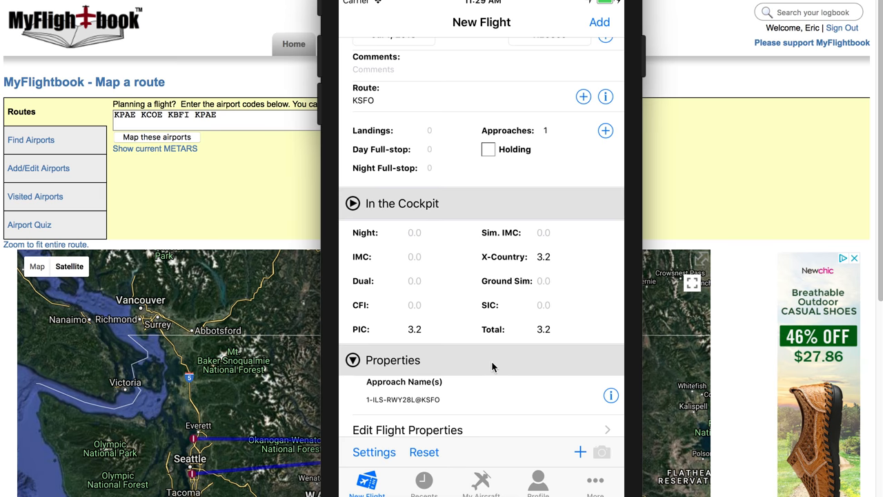
scroll(down, 3)
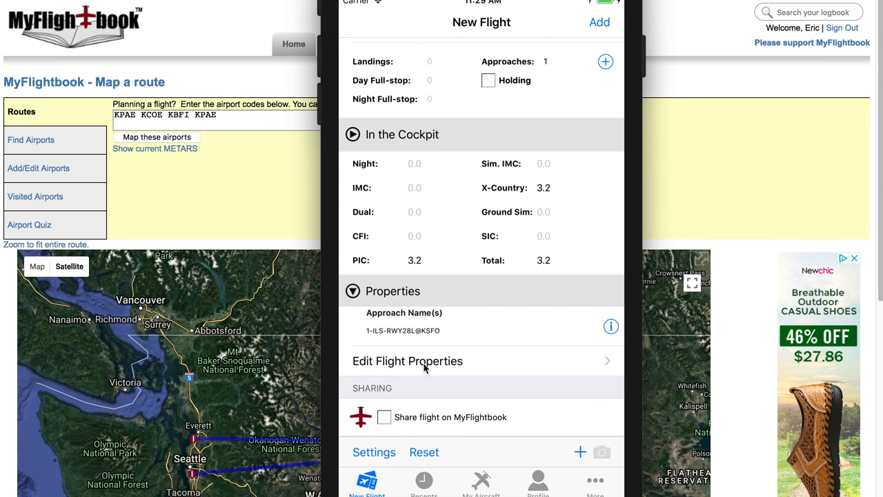
- Browse the flight properties list, search for 'Takeff', then clear the search
click(407, 362)
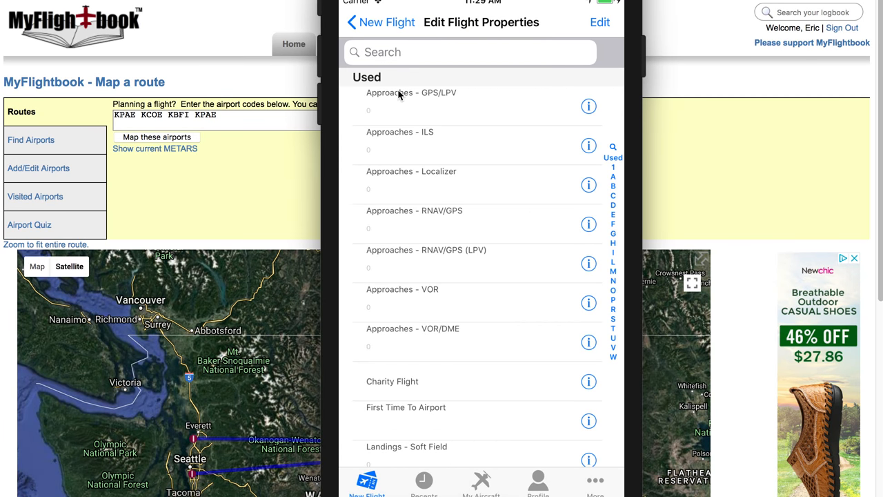
mouse_move(389, 90)
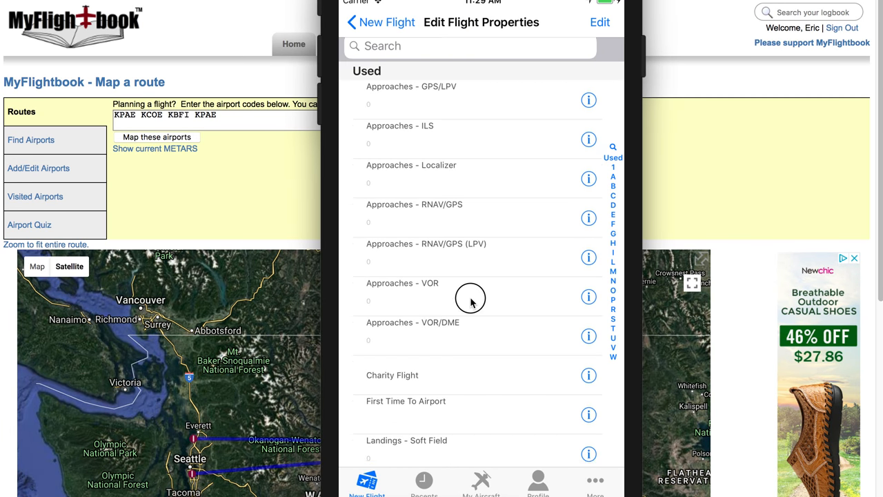
scroll(down, 3)
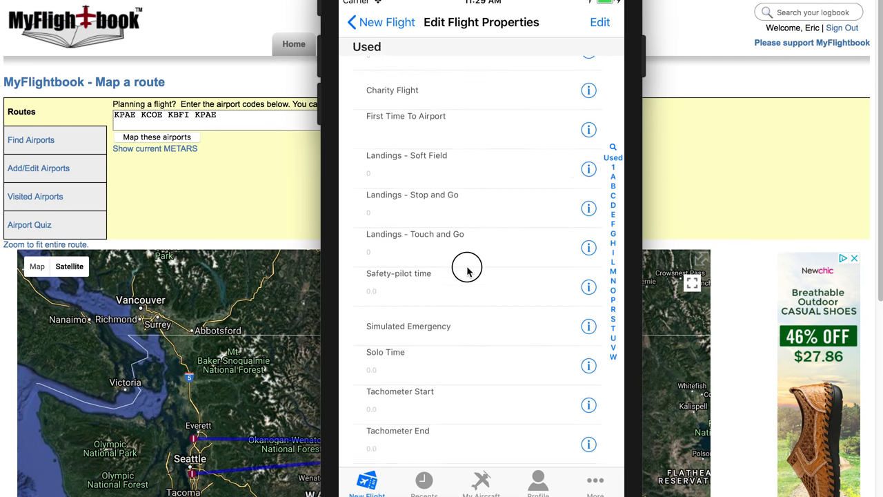
scroll(down, 3)
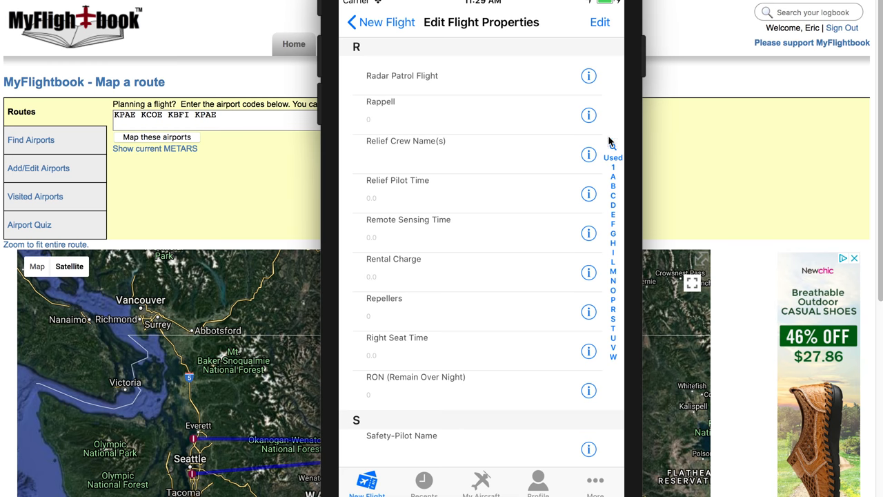
click(612, 147)
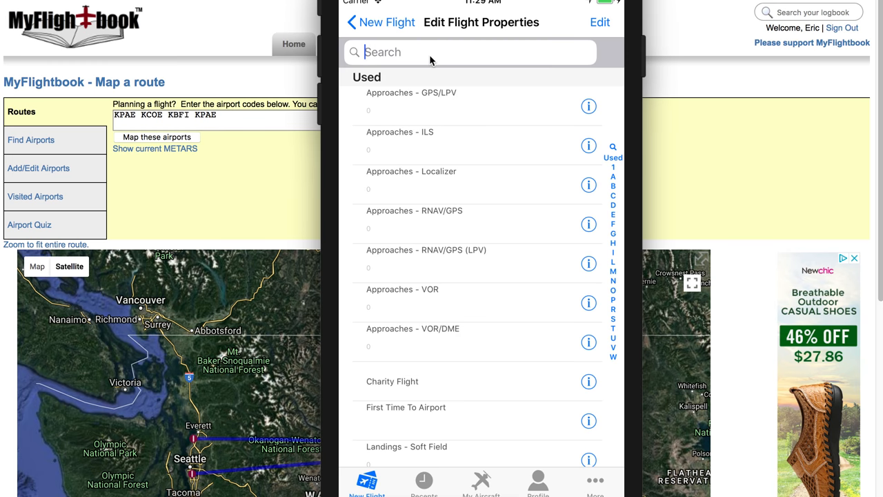
text(Takeo)
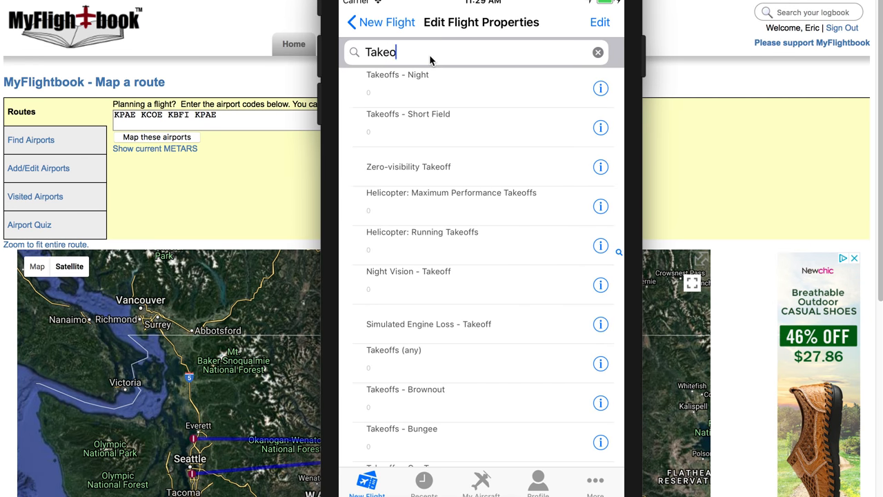
text(ff)
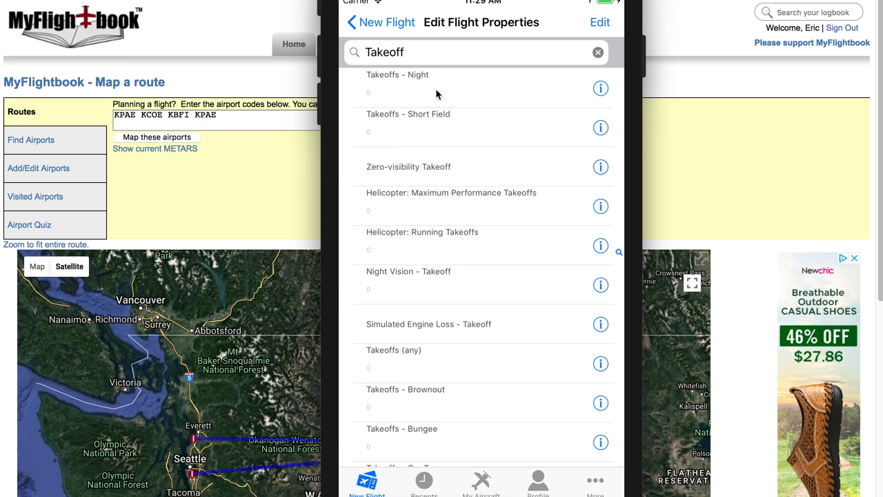
mouse_move(594, 58)
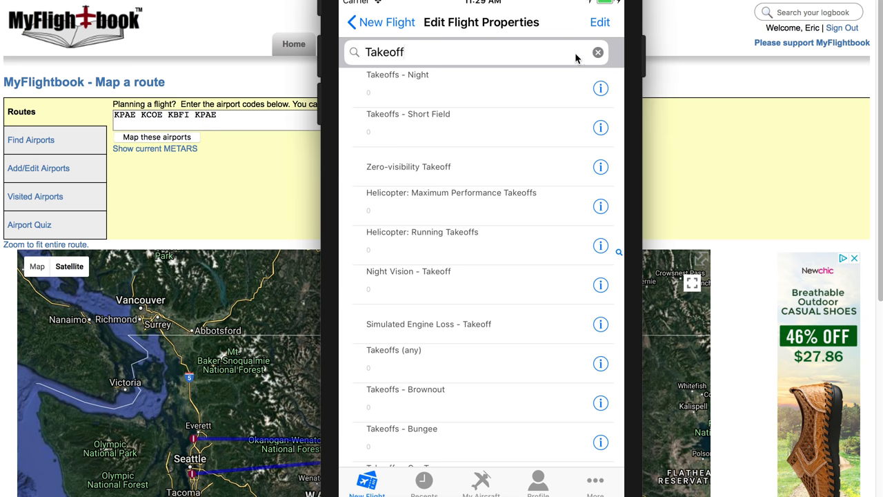
click(597, 52)
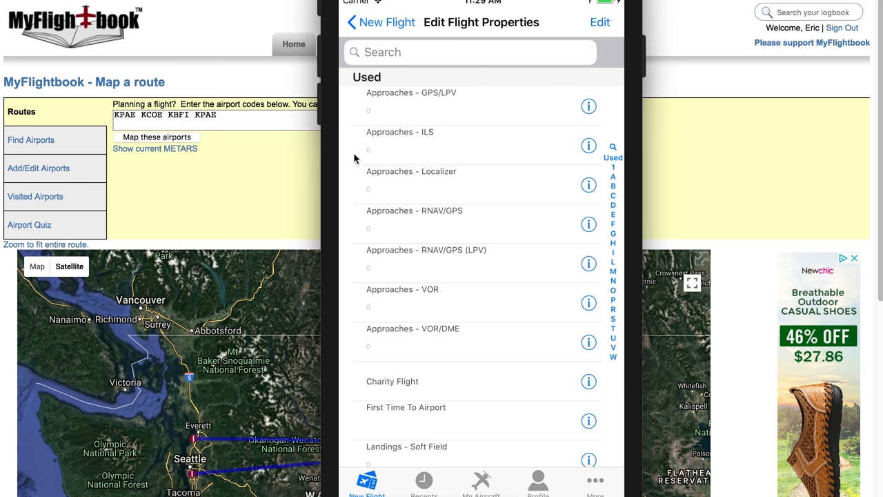
mouse_move(351, 155)
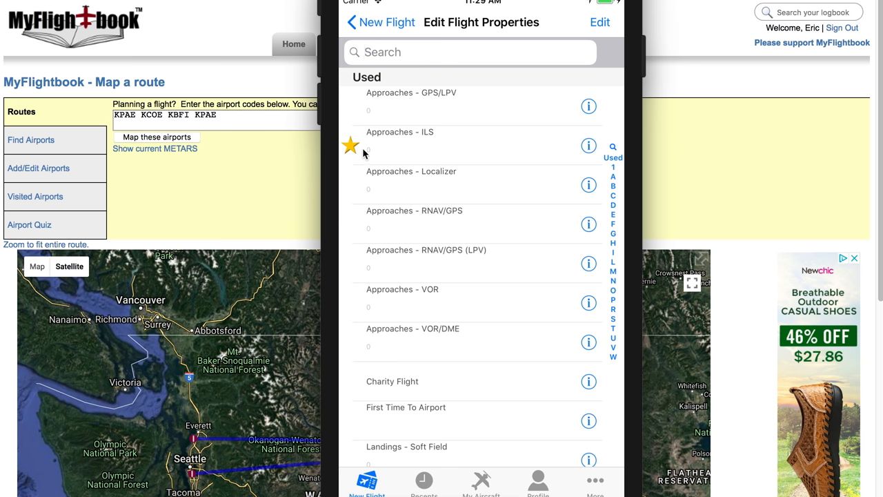
mouse_move(356, 270)
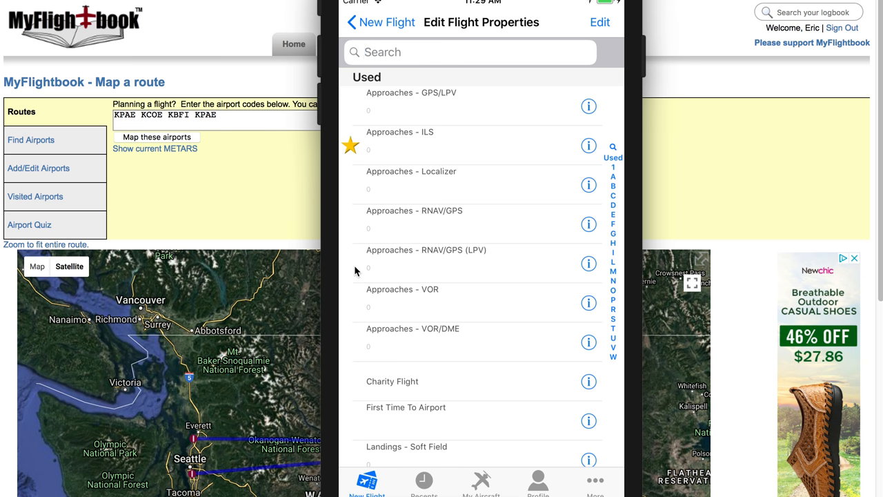
- Star the Approaches - RNAV/GPS (LPV) property and return to the flight form
click(351, 262)
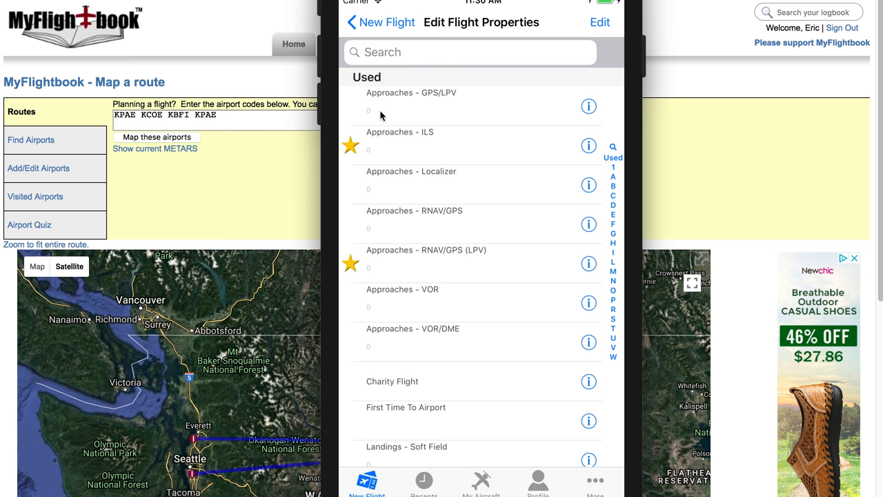
mouse_move(372, 23)
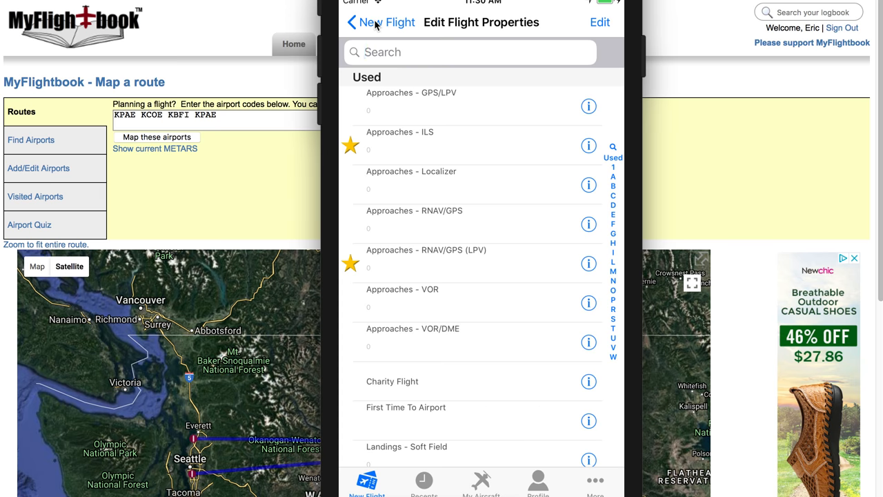
click(361, 22)
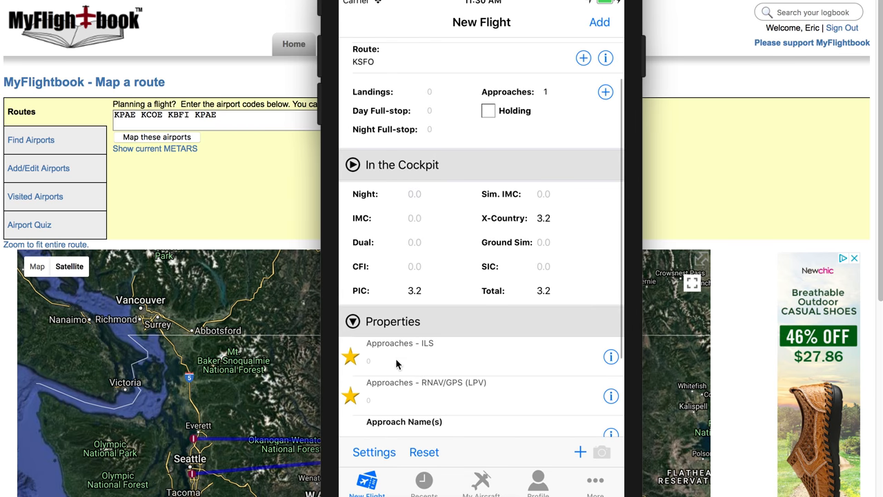
mouse_move(406, 320)
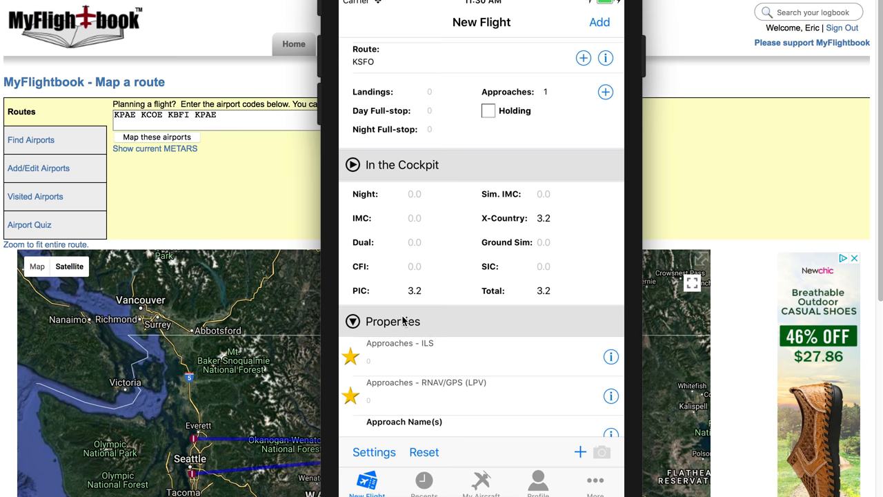
scroll(down, 3)
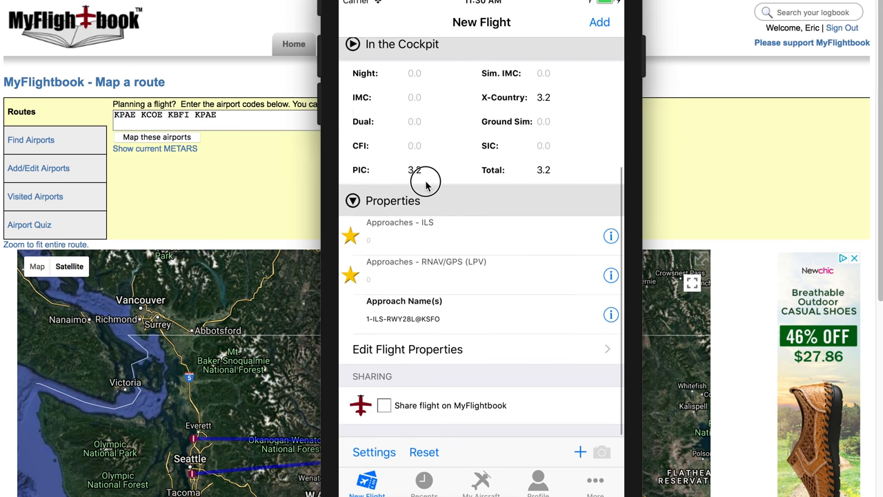